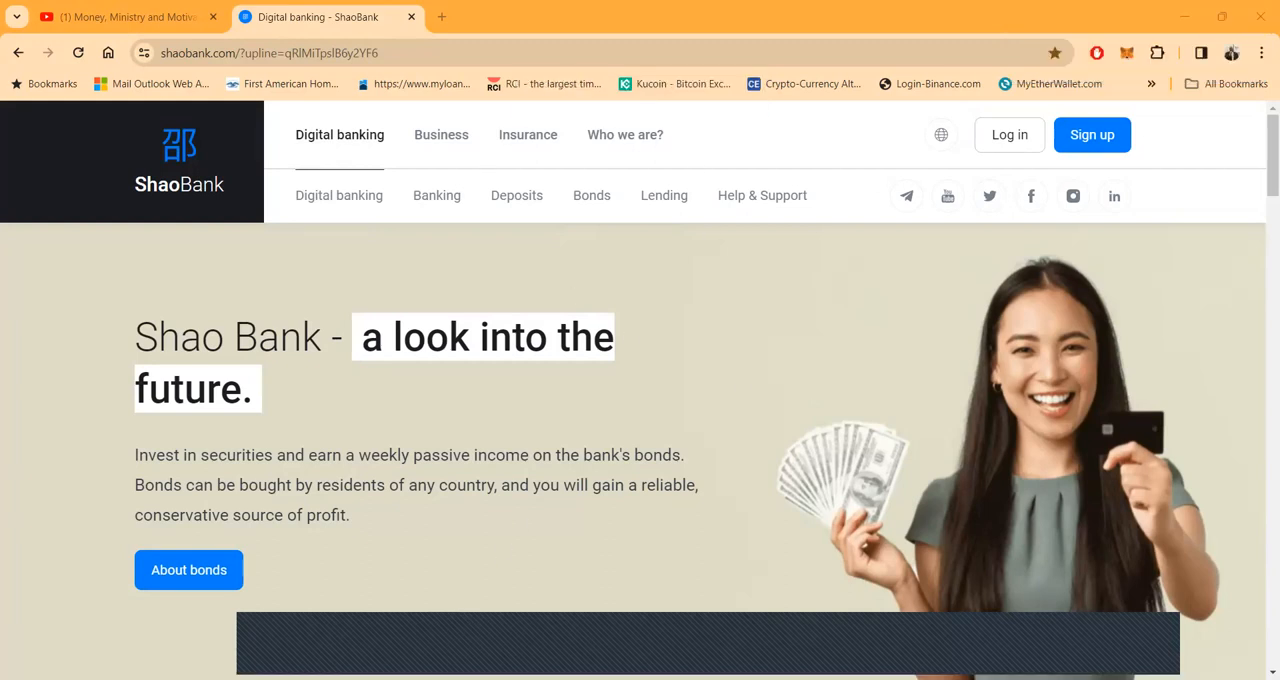
pyautogui.moveTo(724, 460)
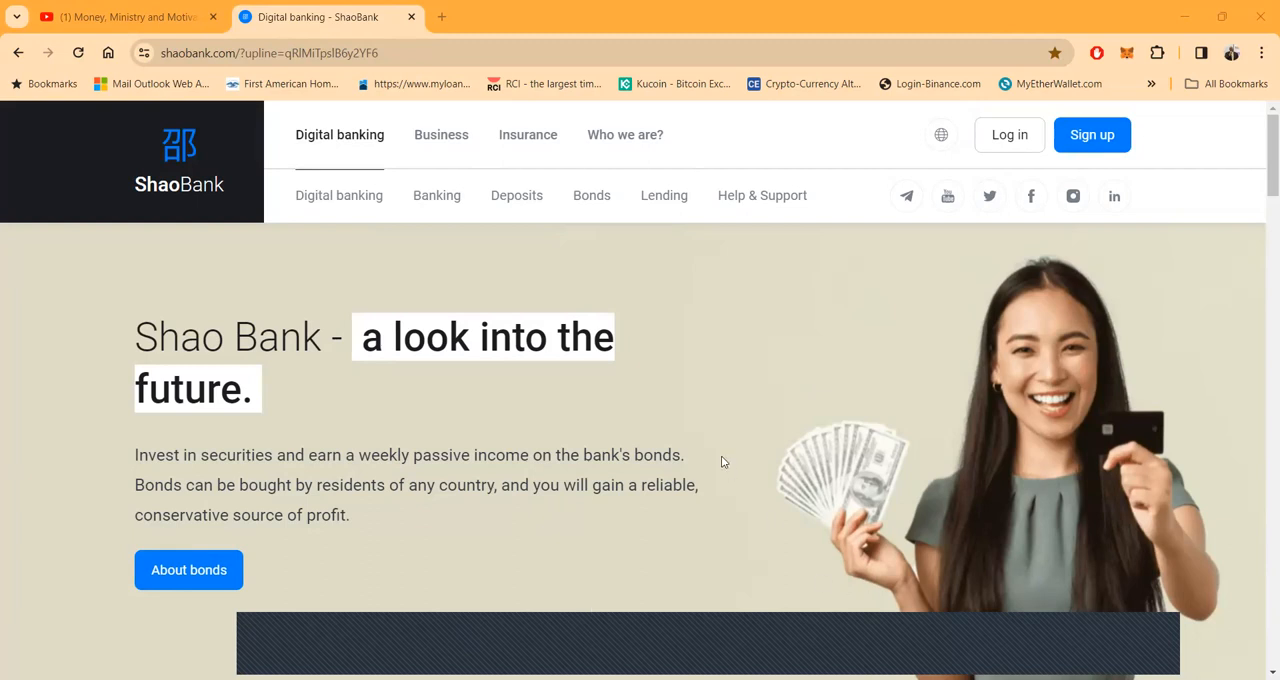
pyautogui.moveTo(604, 512)
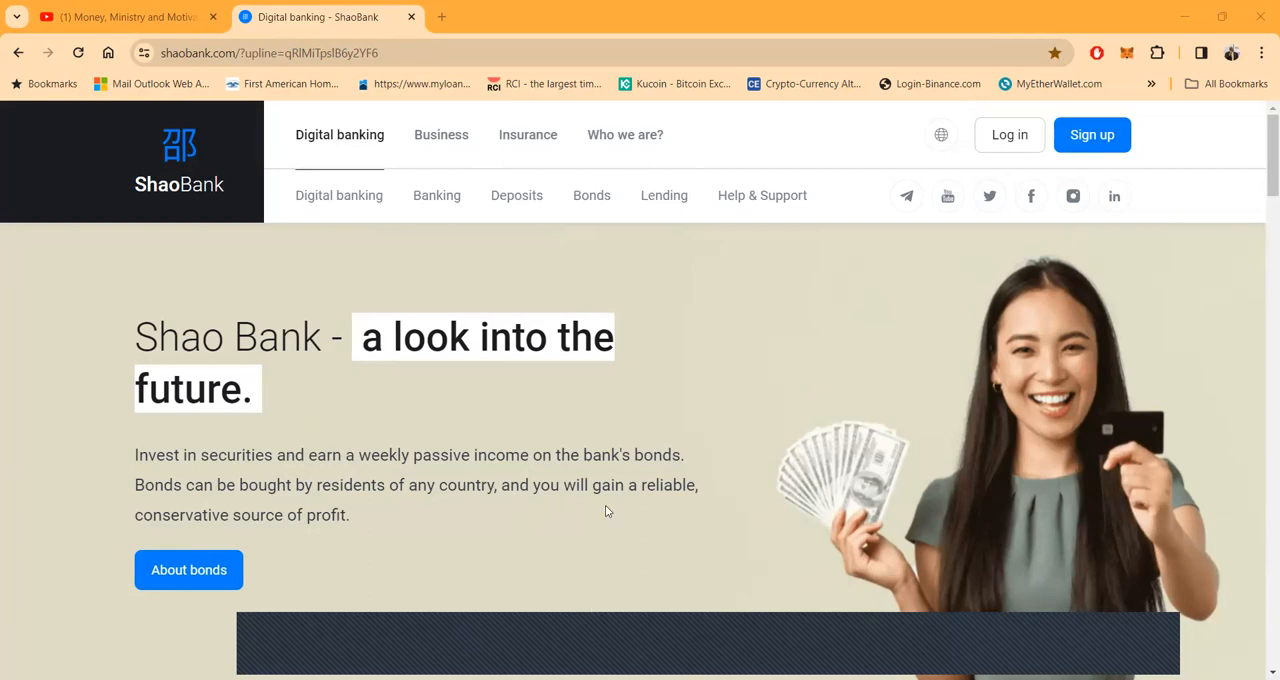
pyautogui.moveTo(404, 312)
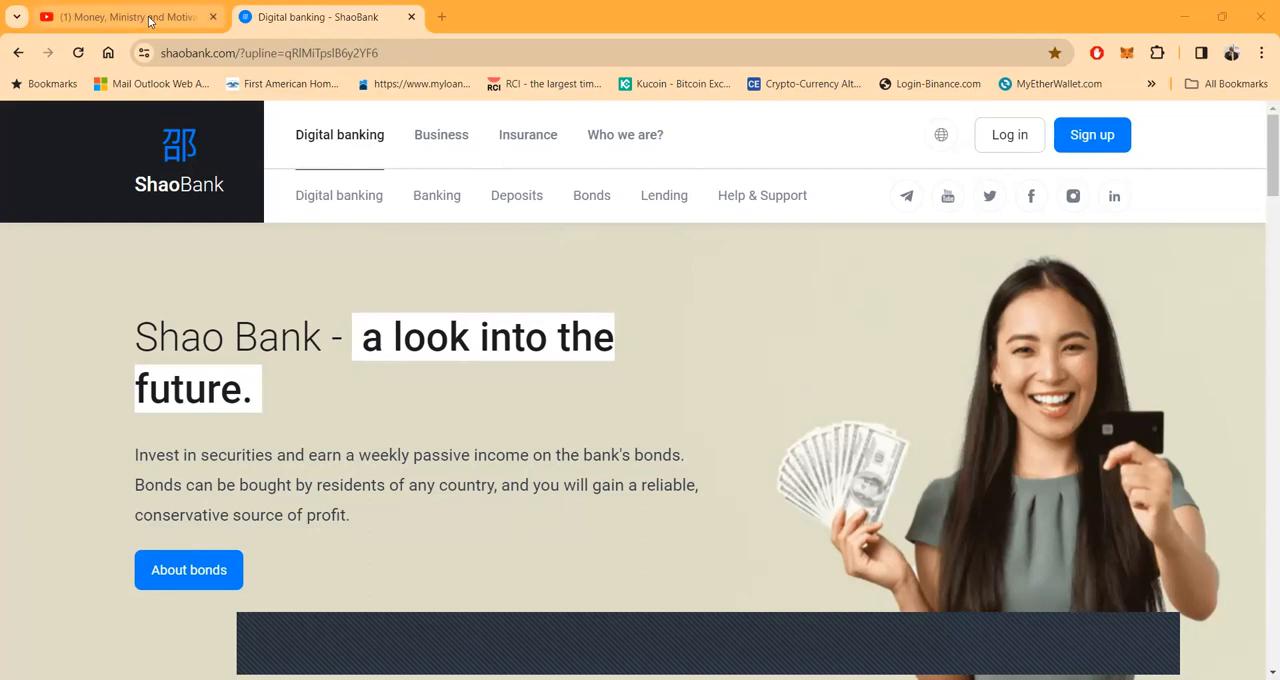
# - Review the channel's About links and details in YouTube, then close the About panel
pyautogui.click(120, 16)
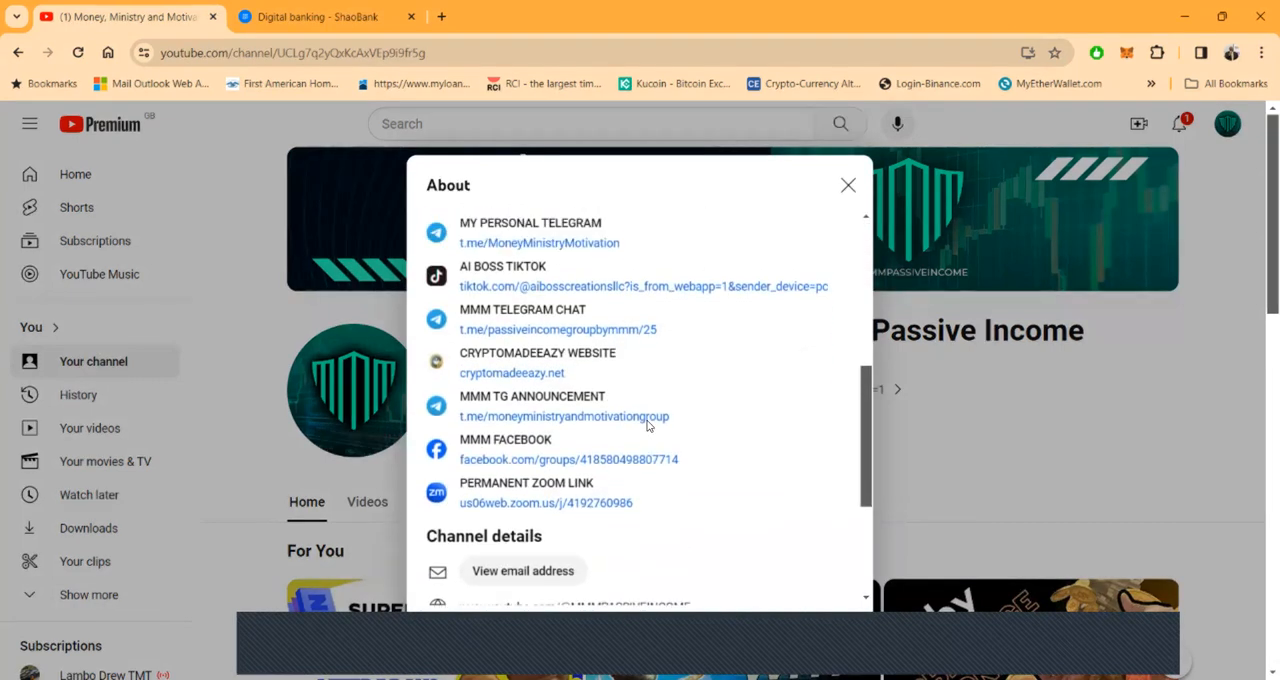
pyautogui.scroll(3)
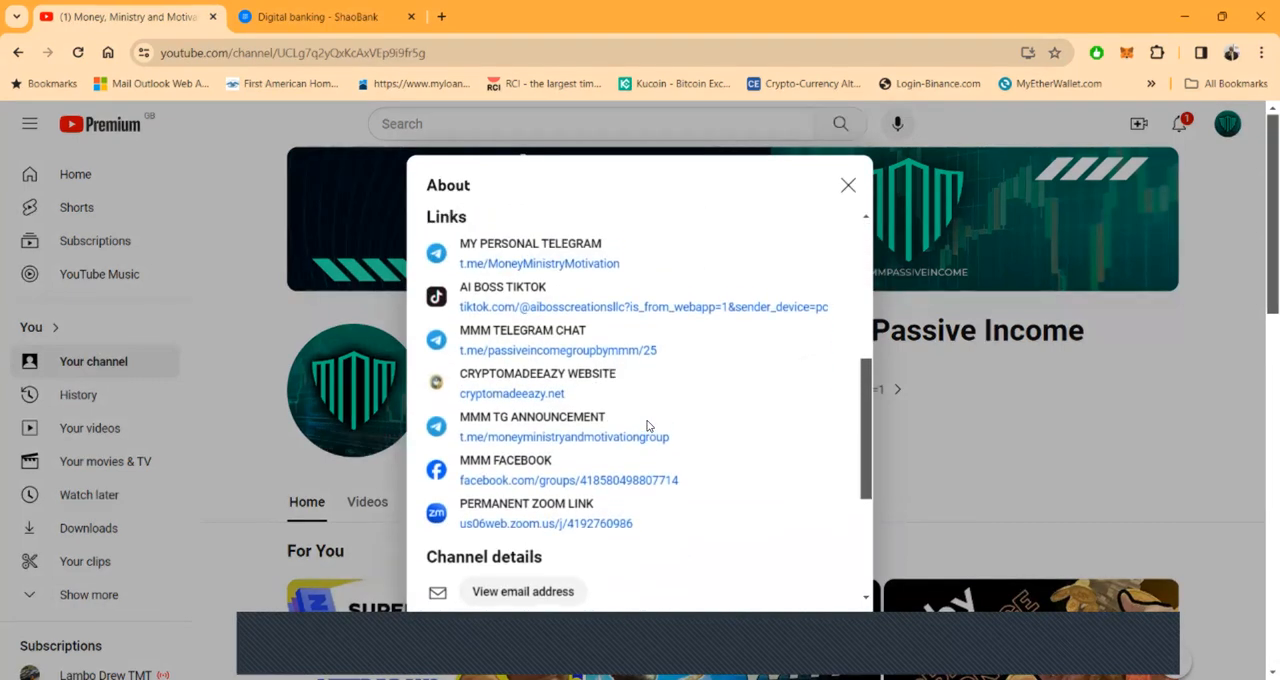
pyautogui.moveTo(508, 244)
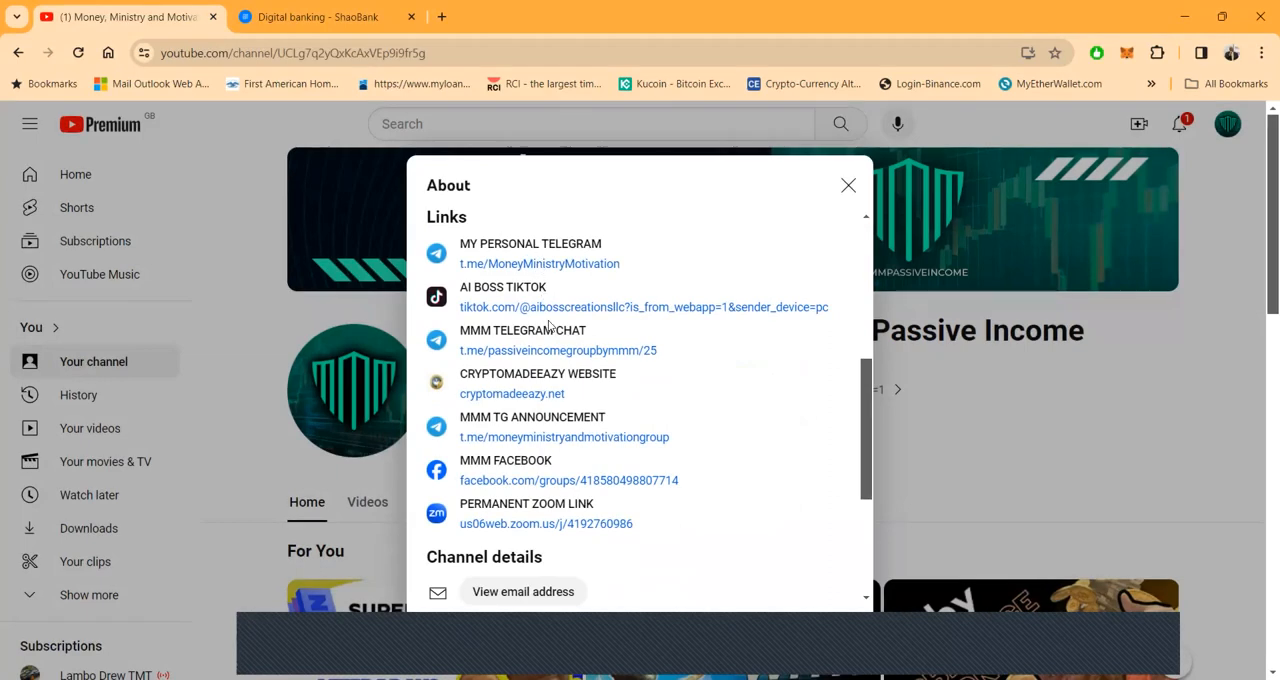
pyautogui.moveTo(556, 400)
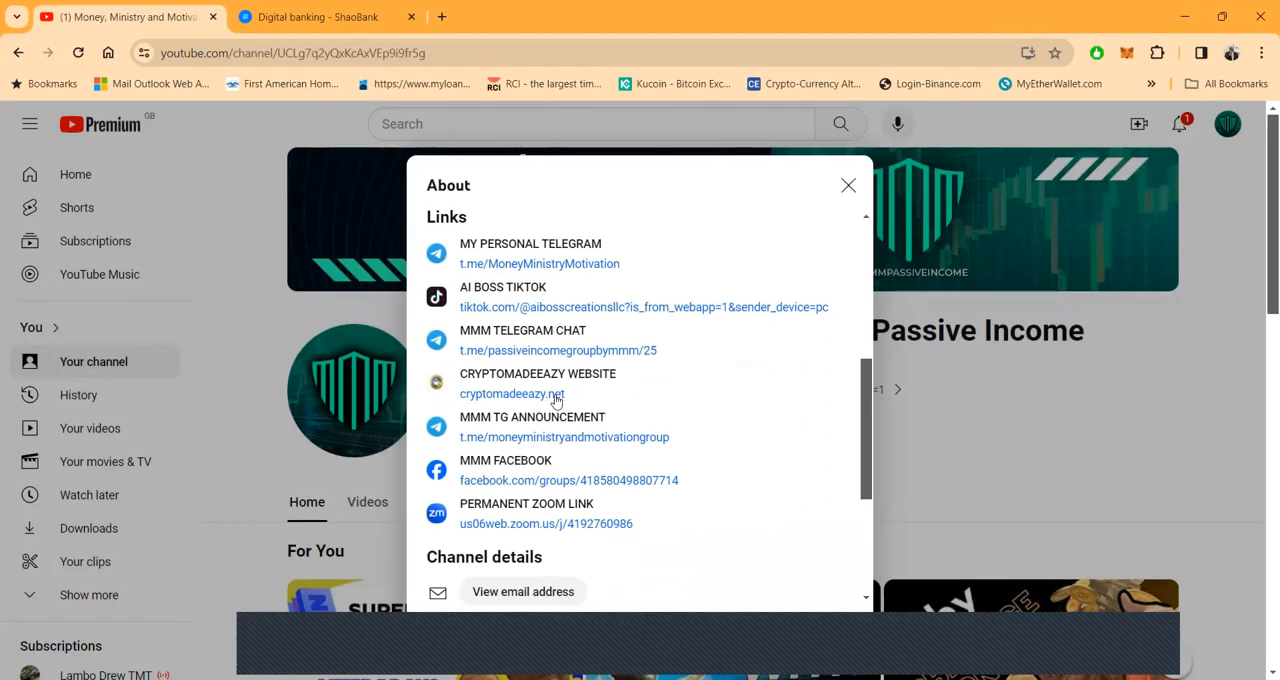
pyautogui.scroll(-3)
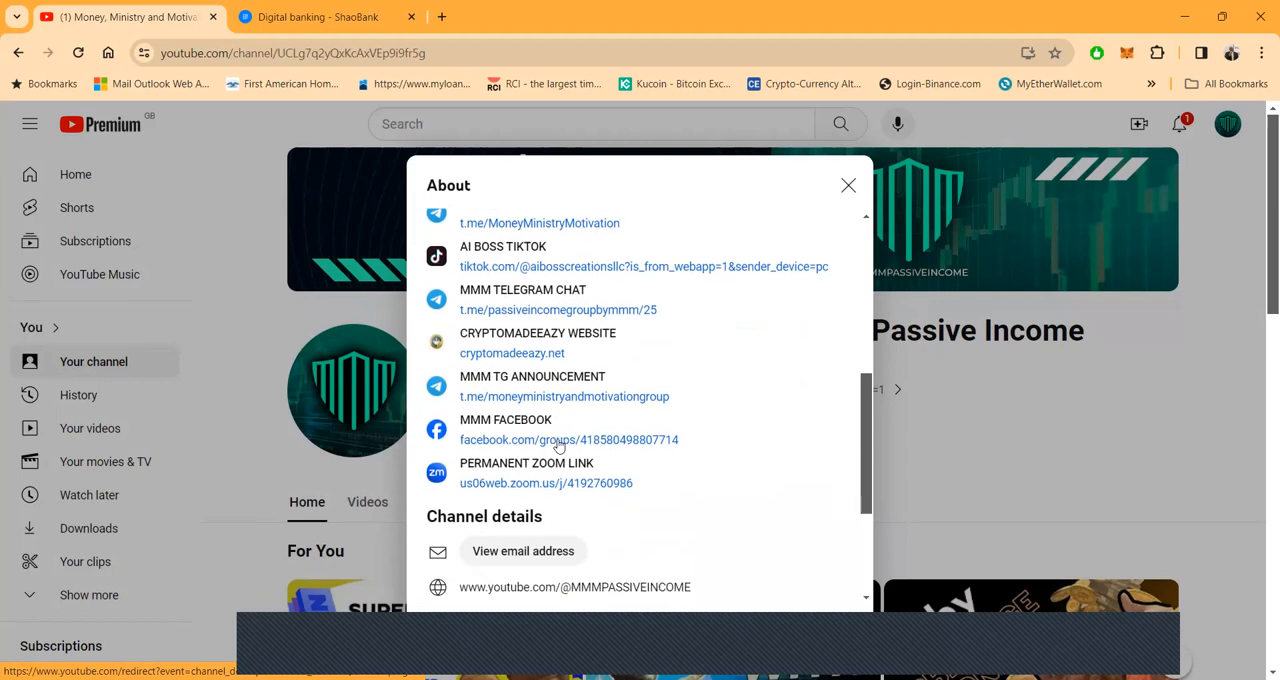
pyautogui.scroll(-3)
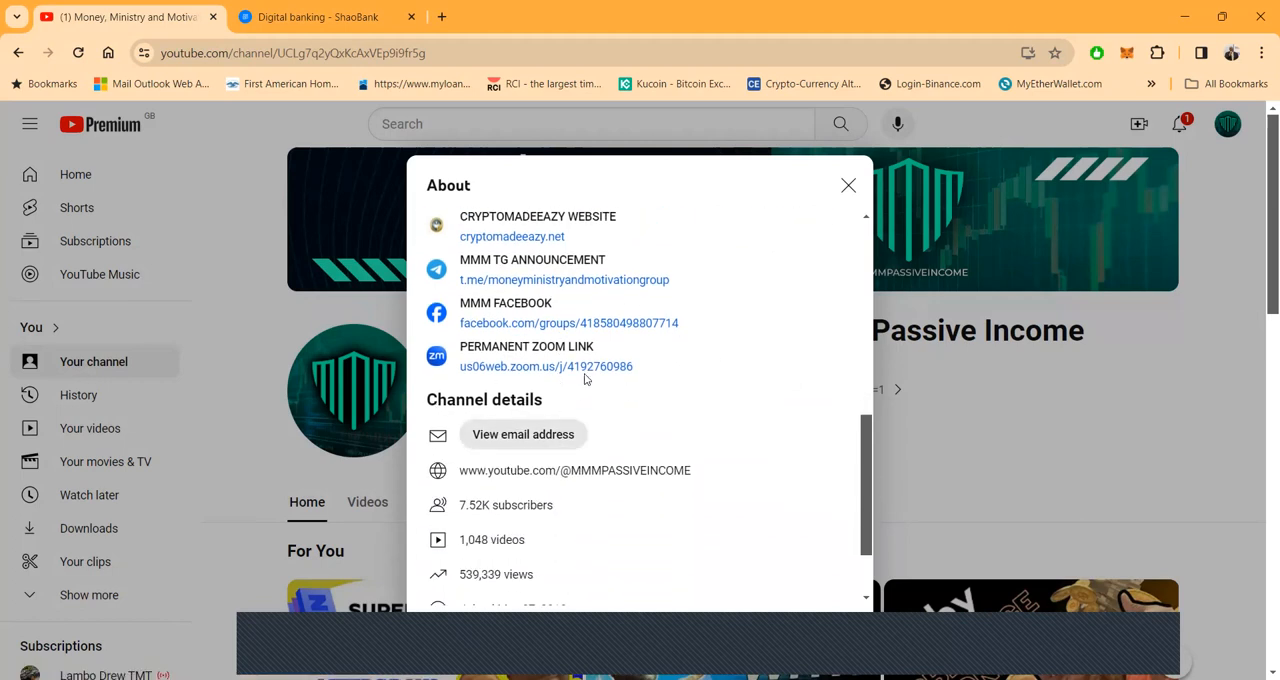
pyautogui.moveTo(658, 420)
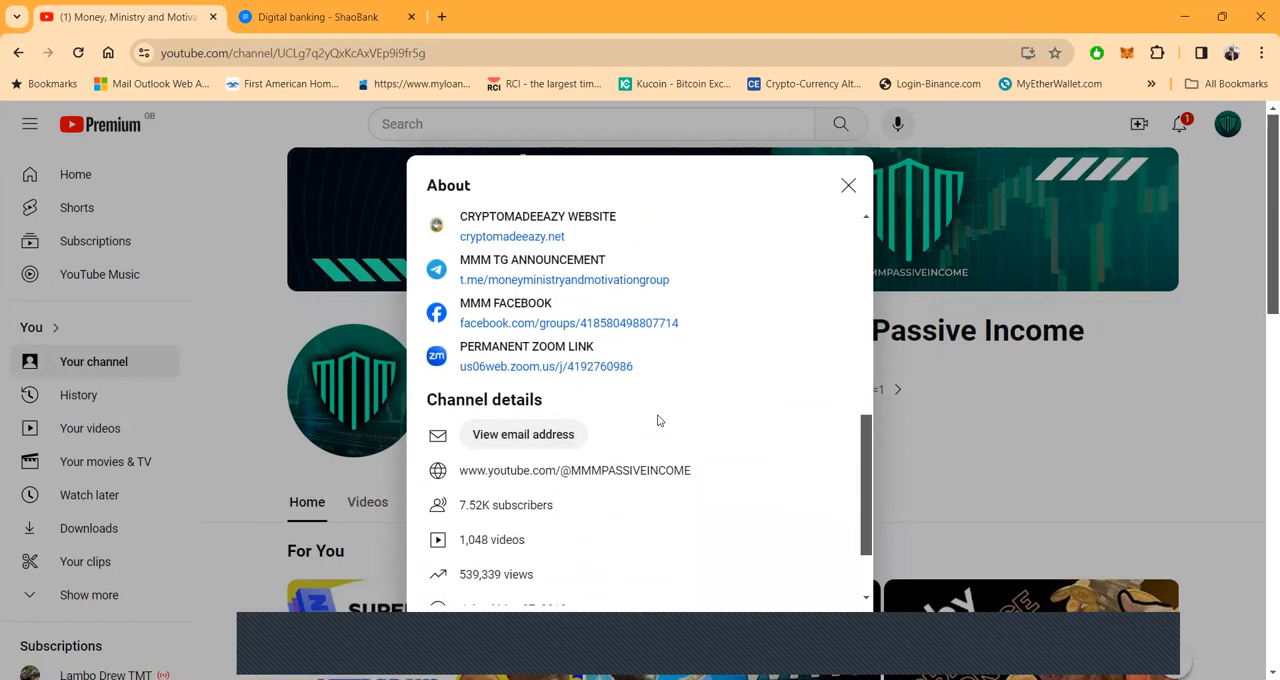
pyautogui.scroll(-3)
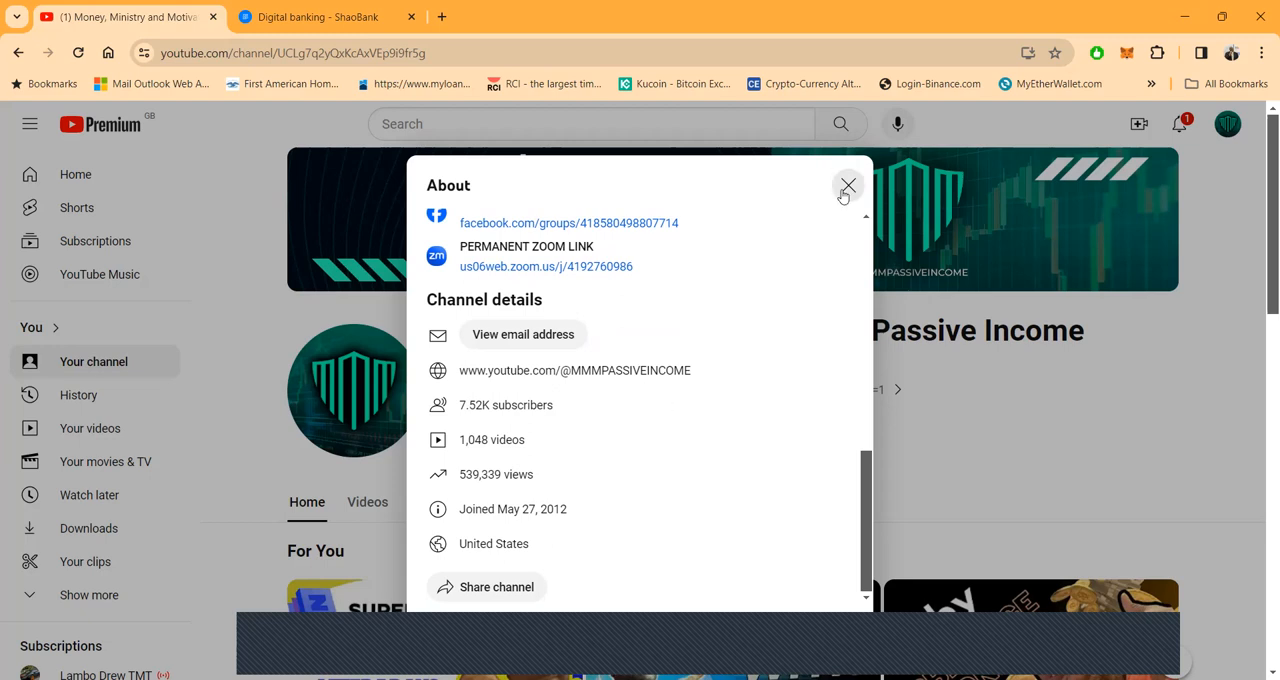
pyautogui.click(848, 188)
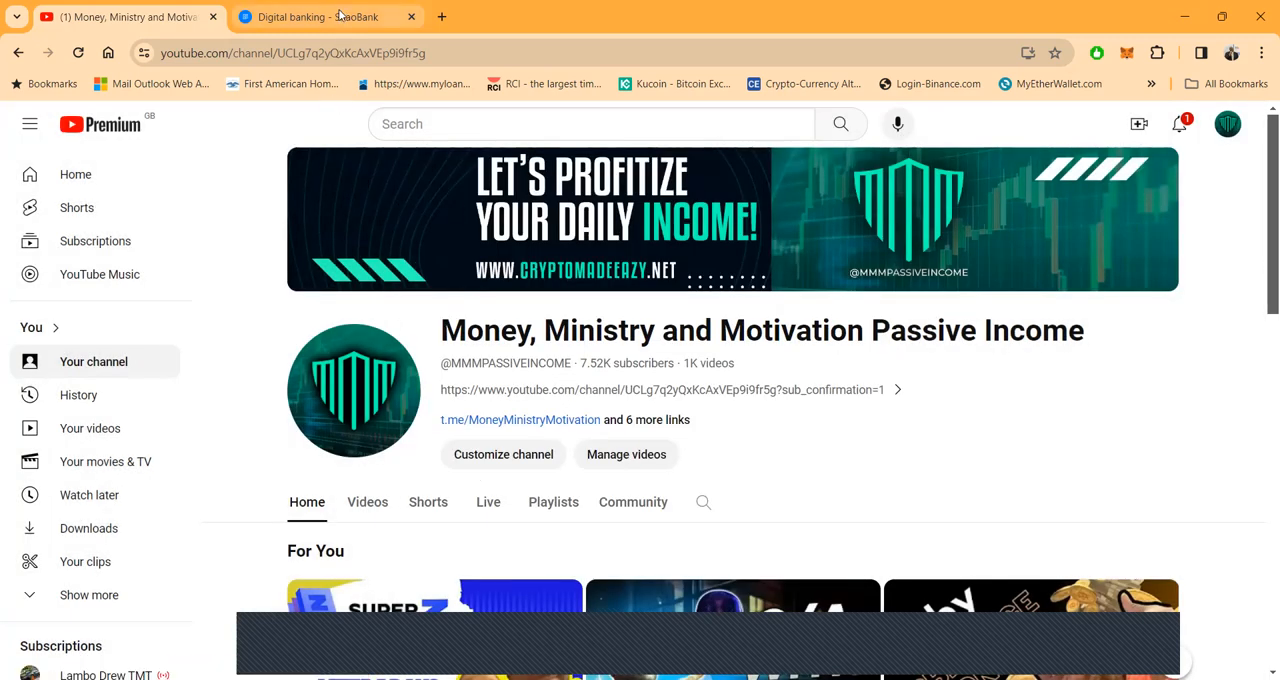
# - Return to the ShaoBank homepage and browse down to the Bank operations cards section
pyautogui.click(320, 16)
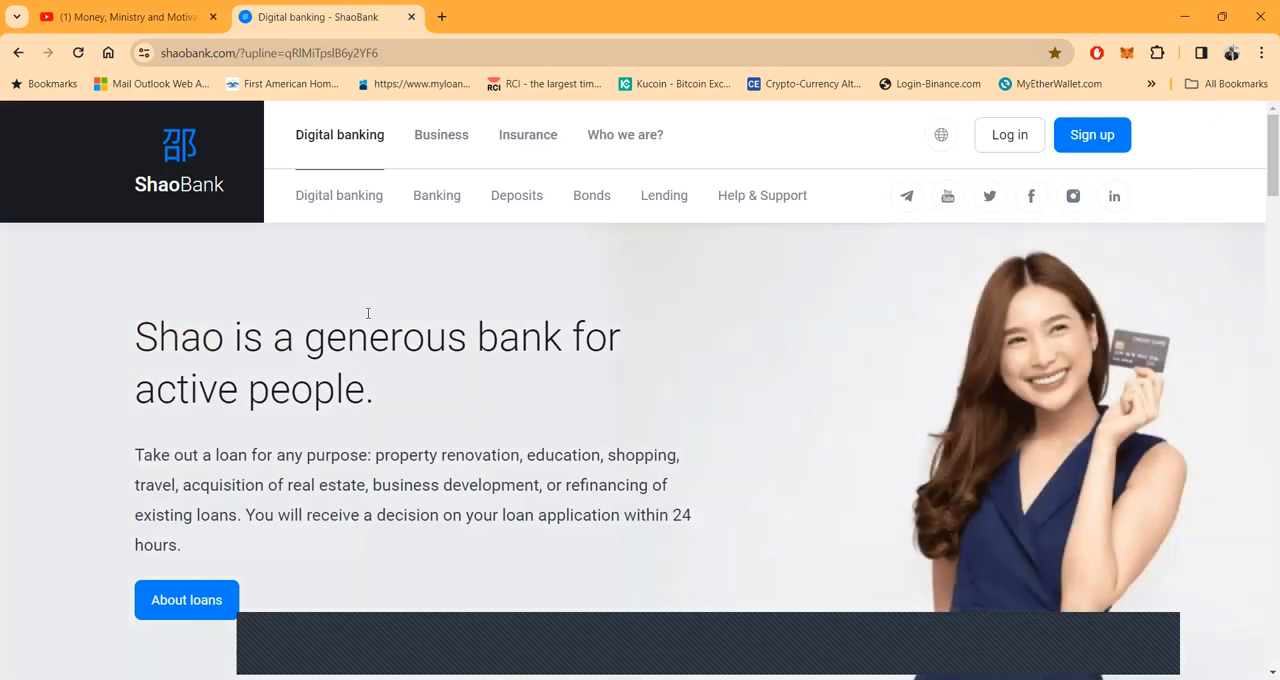
pyautogui.moveTo(570, 404)
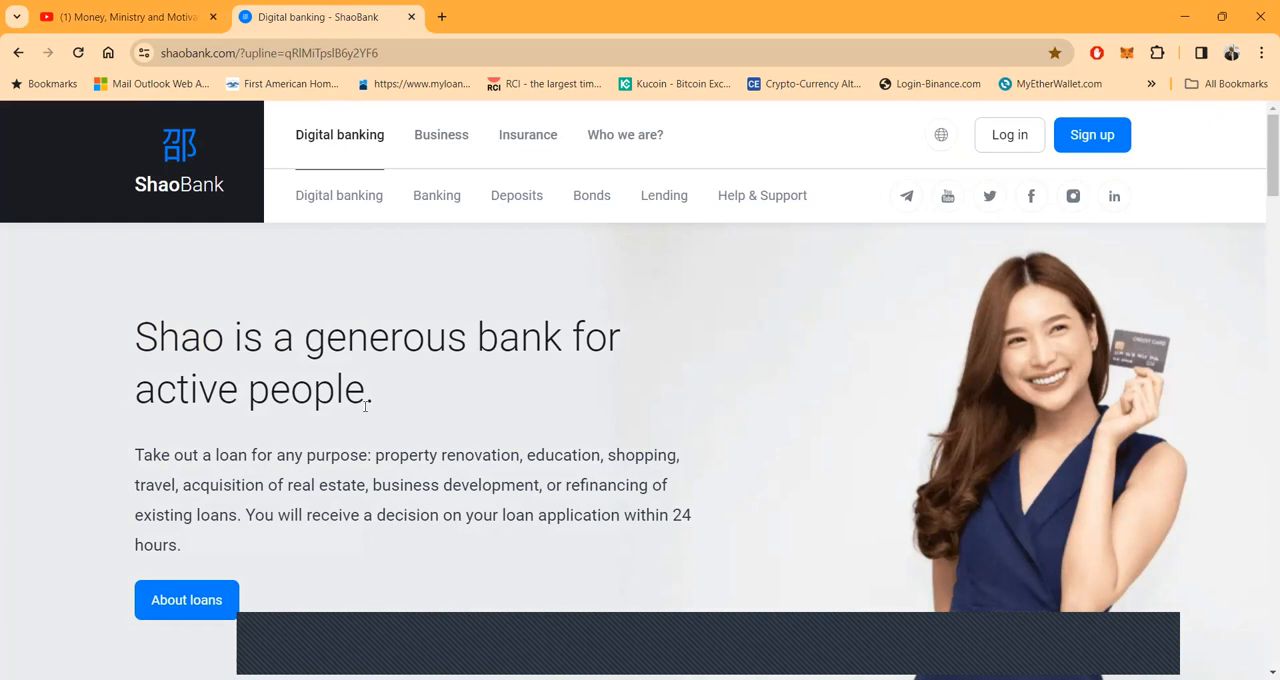
pyautogui.moveTo(464, 440)
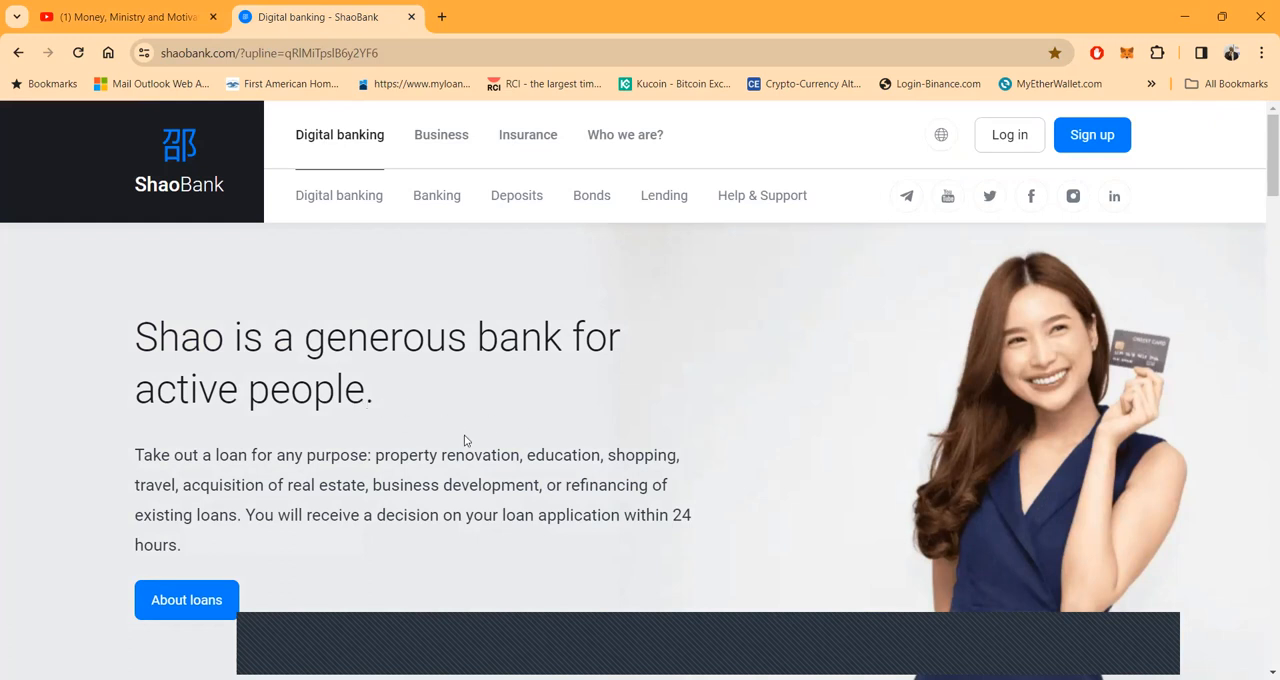
pyautogui.scroll(-3)
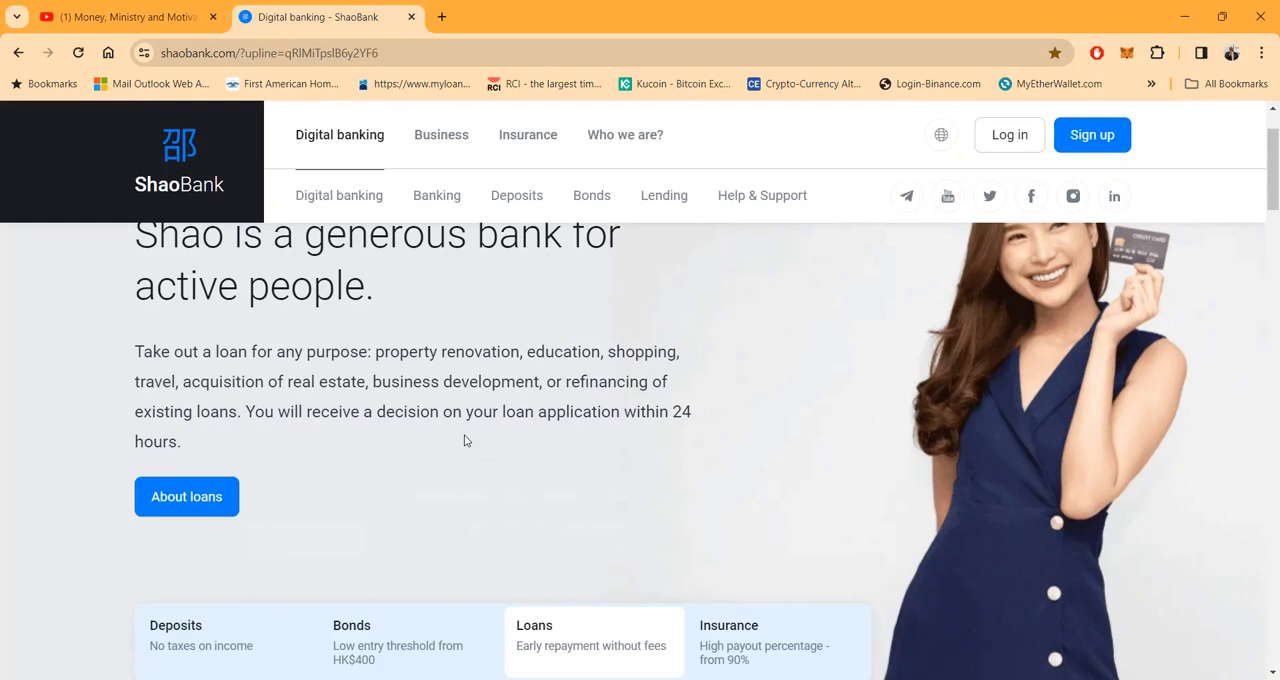
pyautogui.scroll(-3)
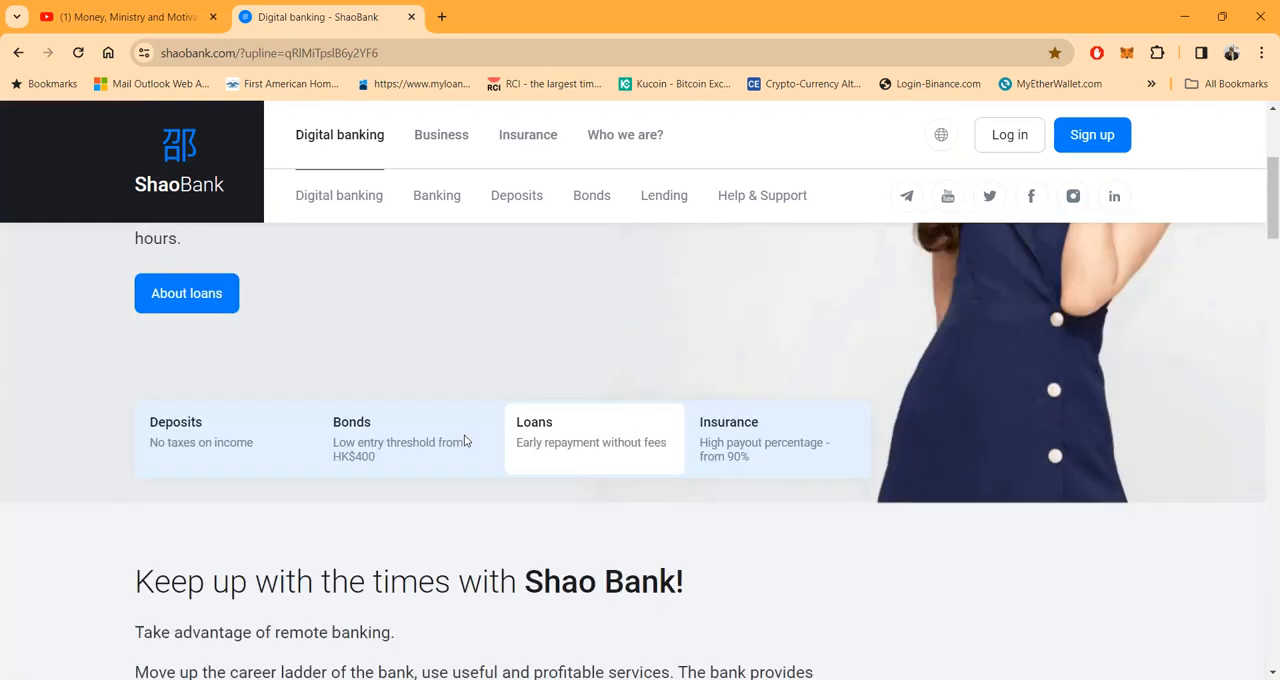
pyautogui.scroll(-3)
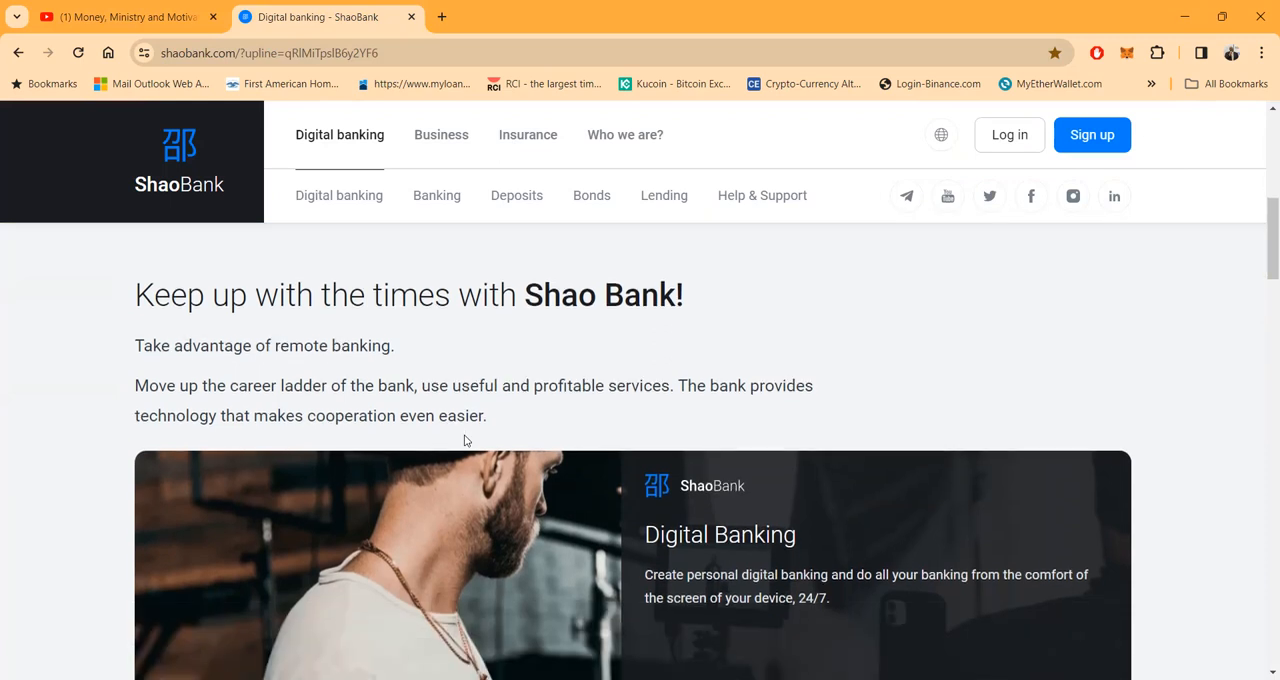
pyautogui.scroll(-3)
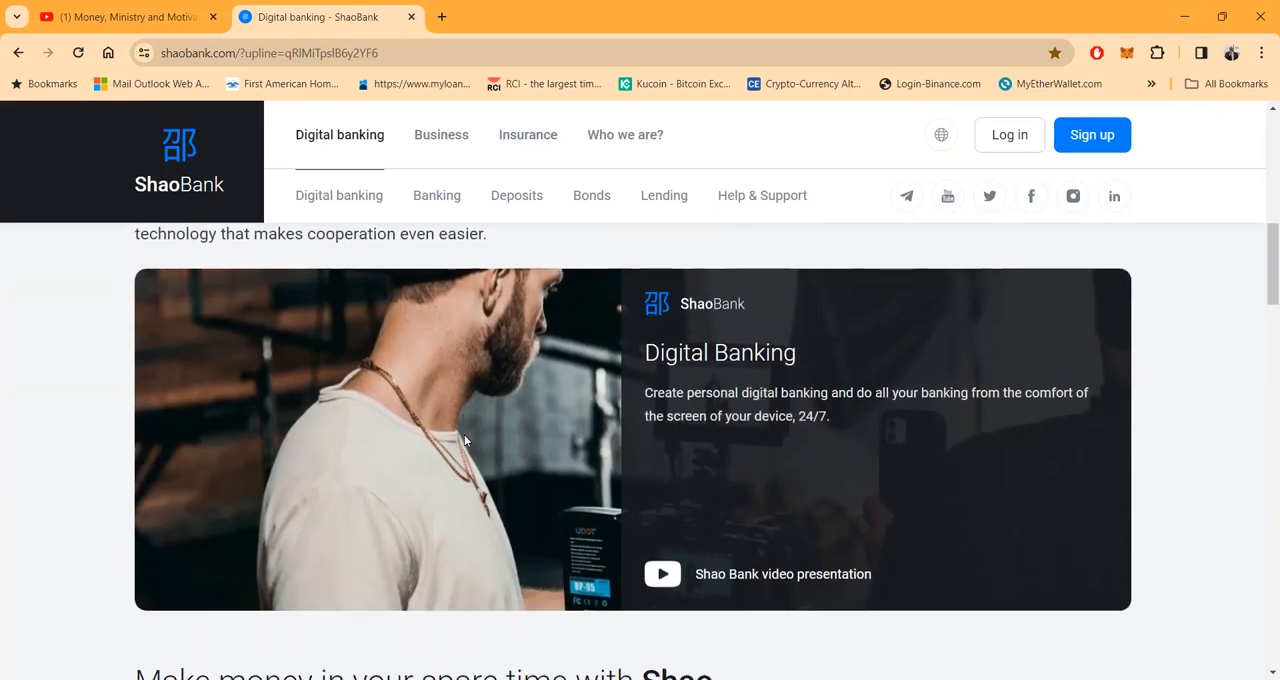
pyautogui.scroll(-3)
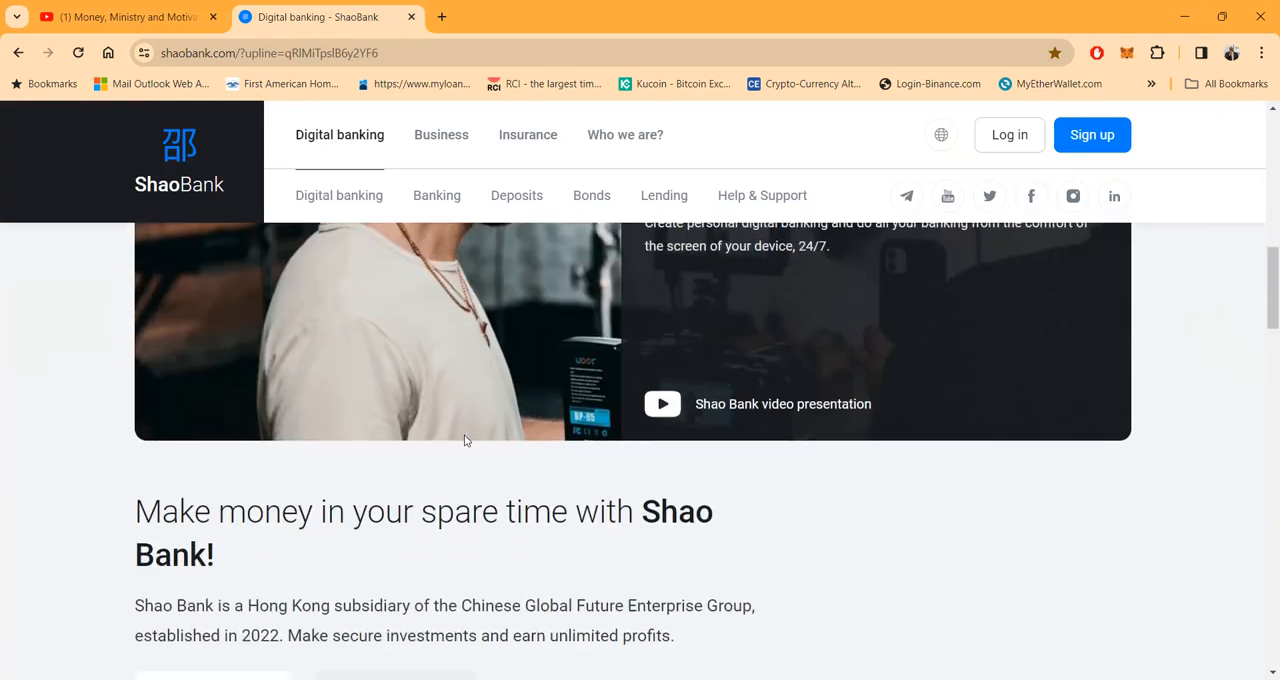
pyautogui.scroll(-3)
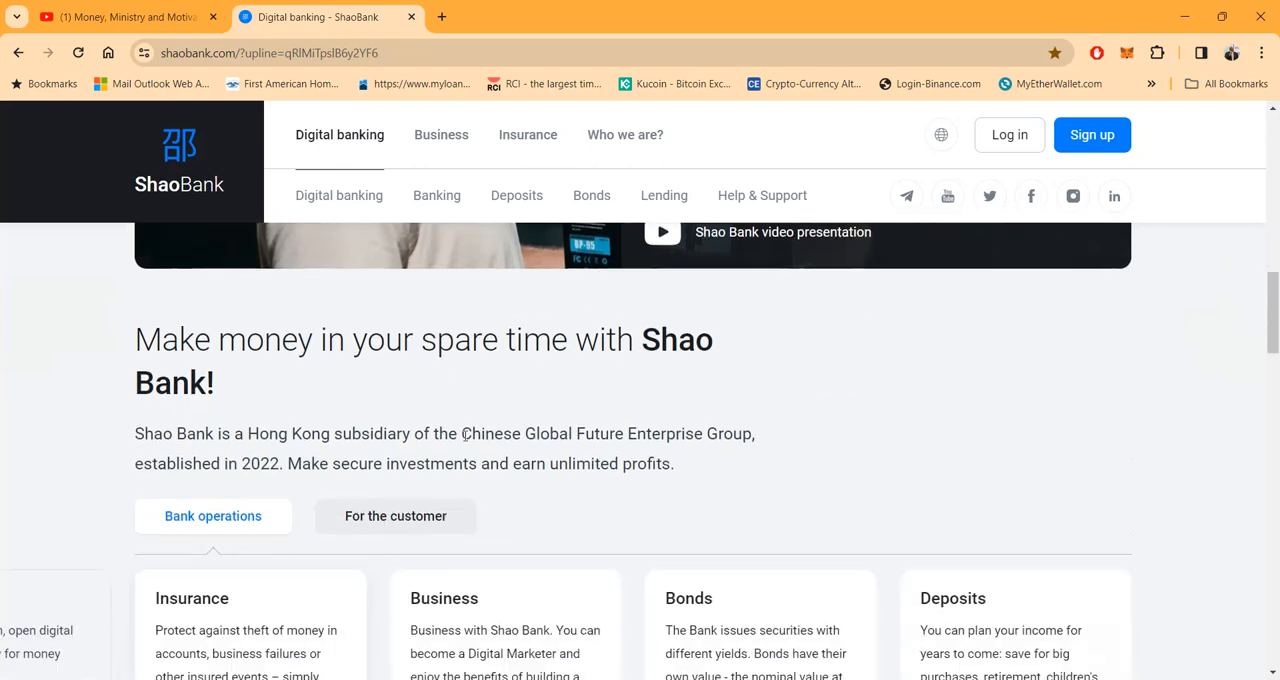
pyautogui.scroll(-3)
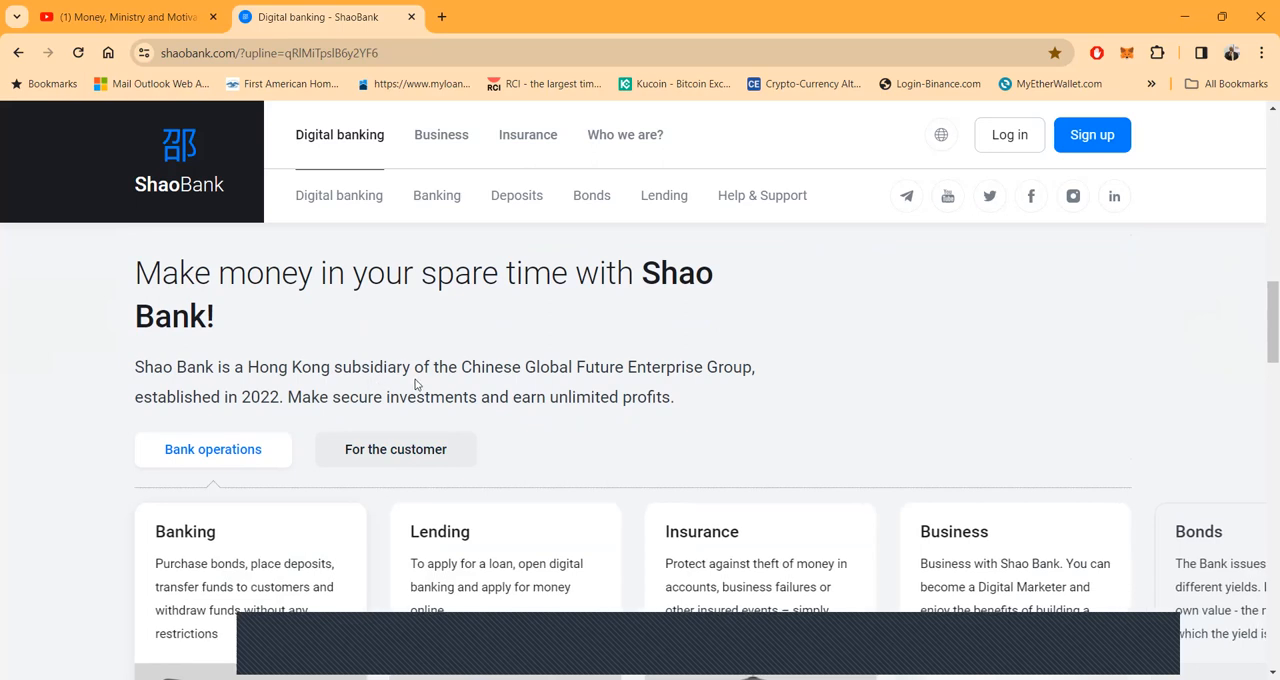
pyautogui.hscroll(-3)
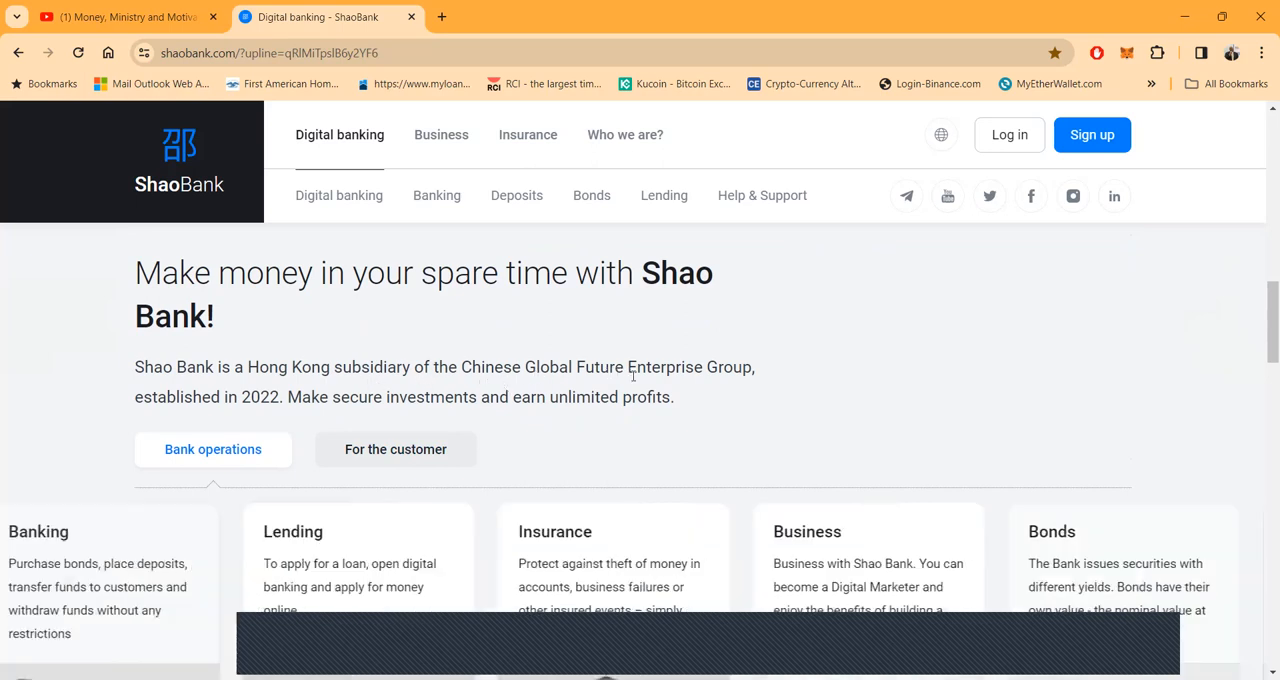
pyautogui.hscroll(3)
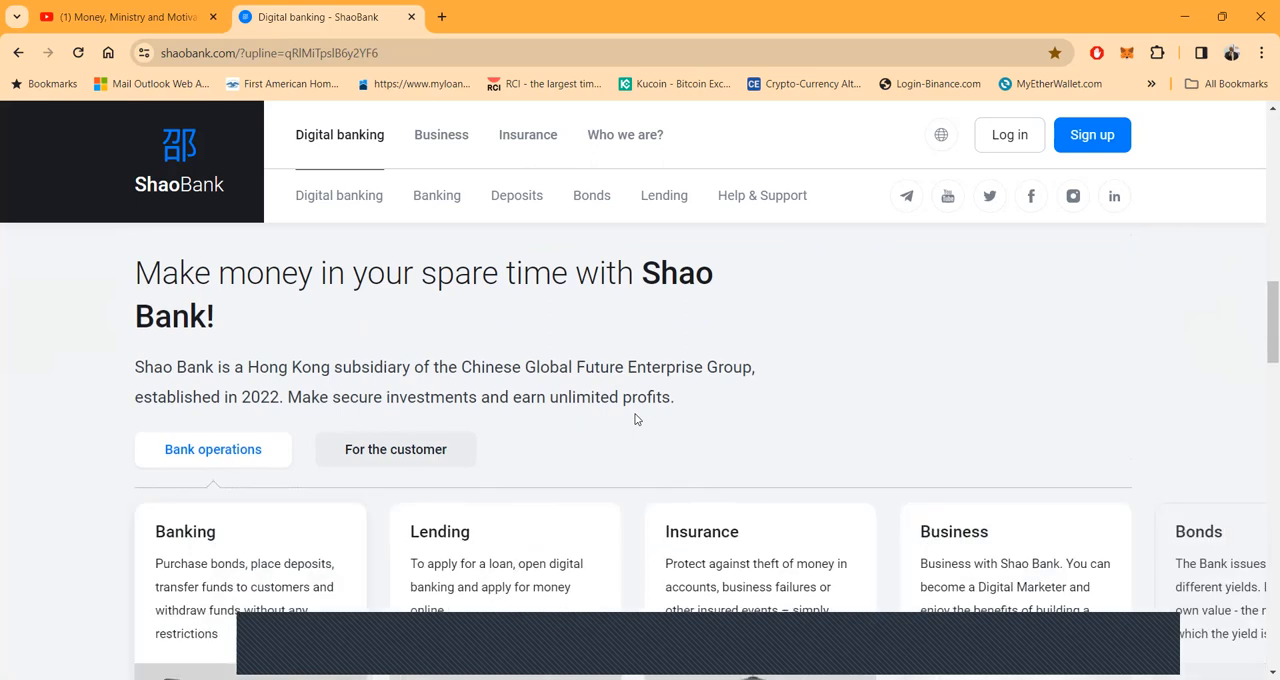
pyautogui.click(436, 196)
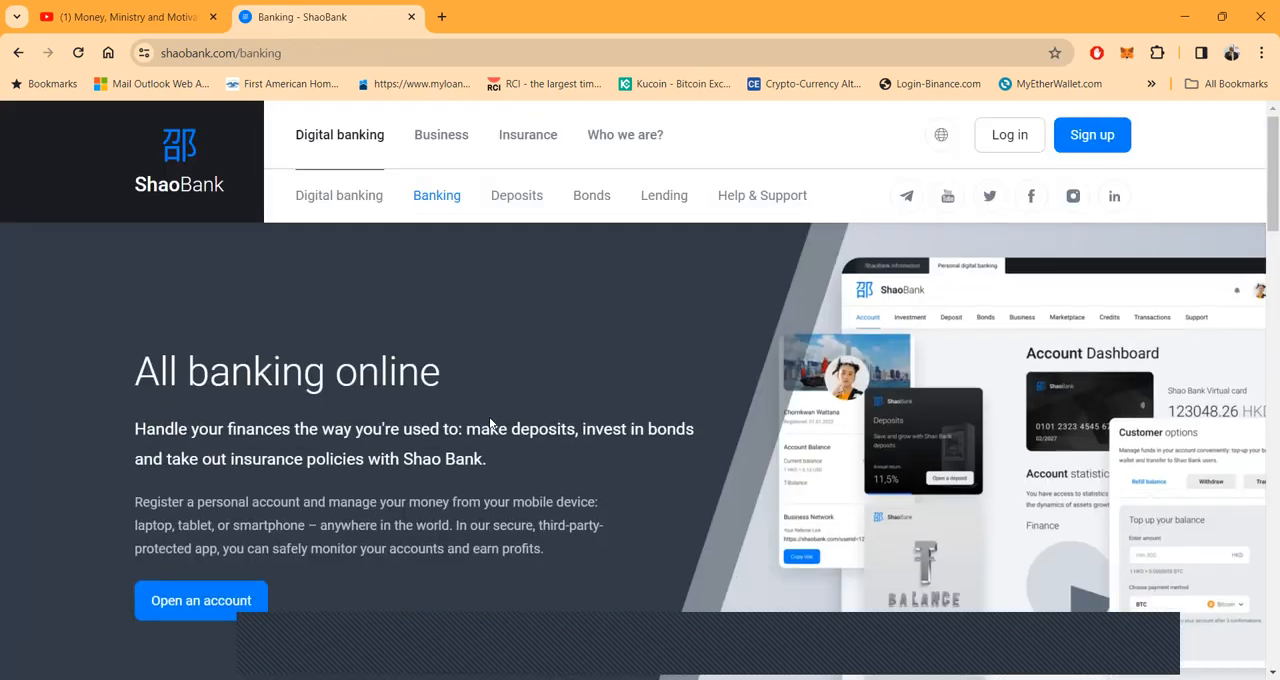
pyautogui.scroll(-3)
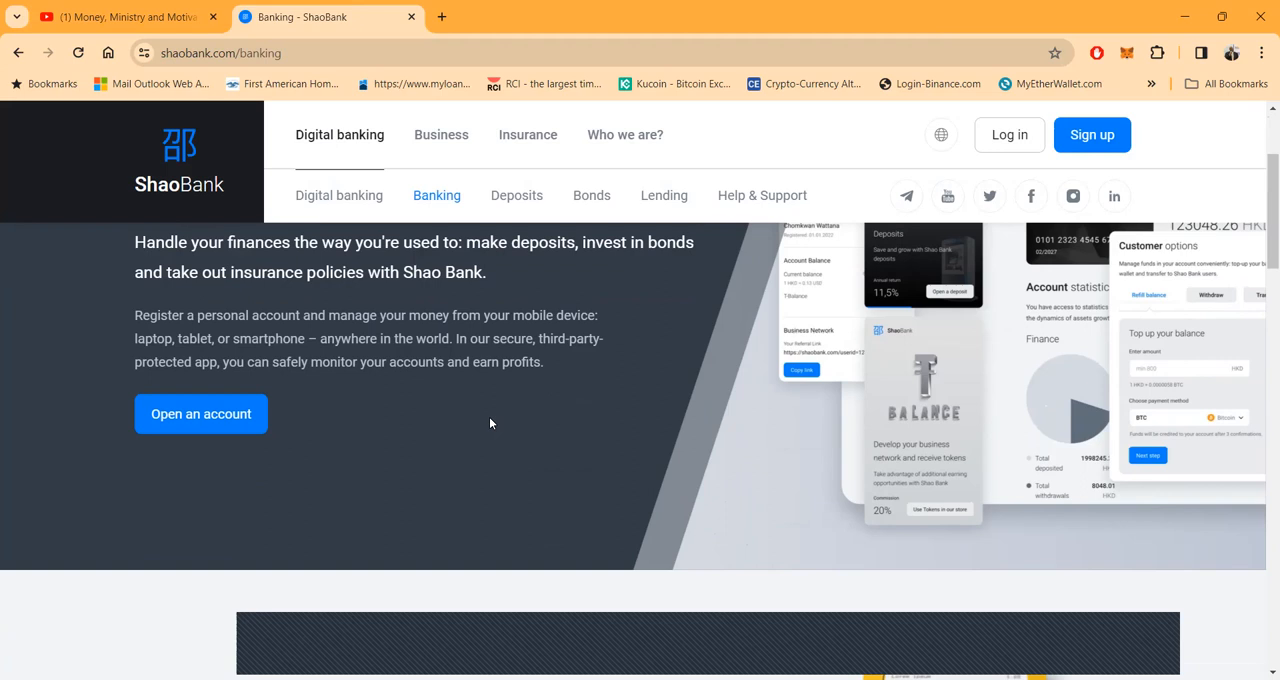
pyautogui.scroll(-3)
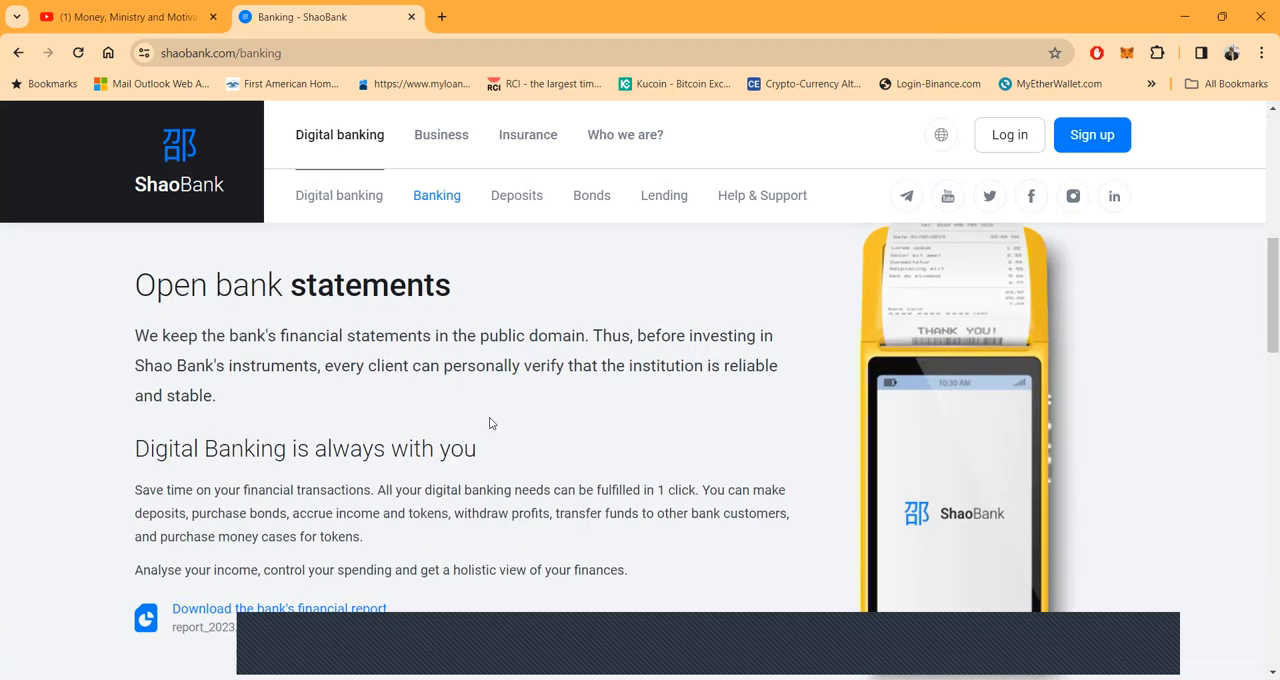
pyautogui.moveTo(264, 600)
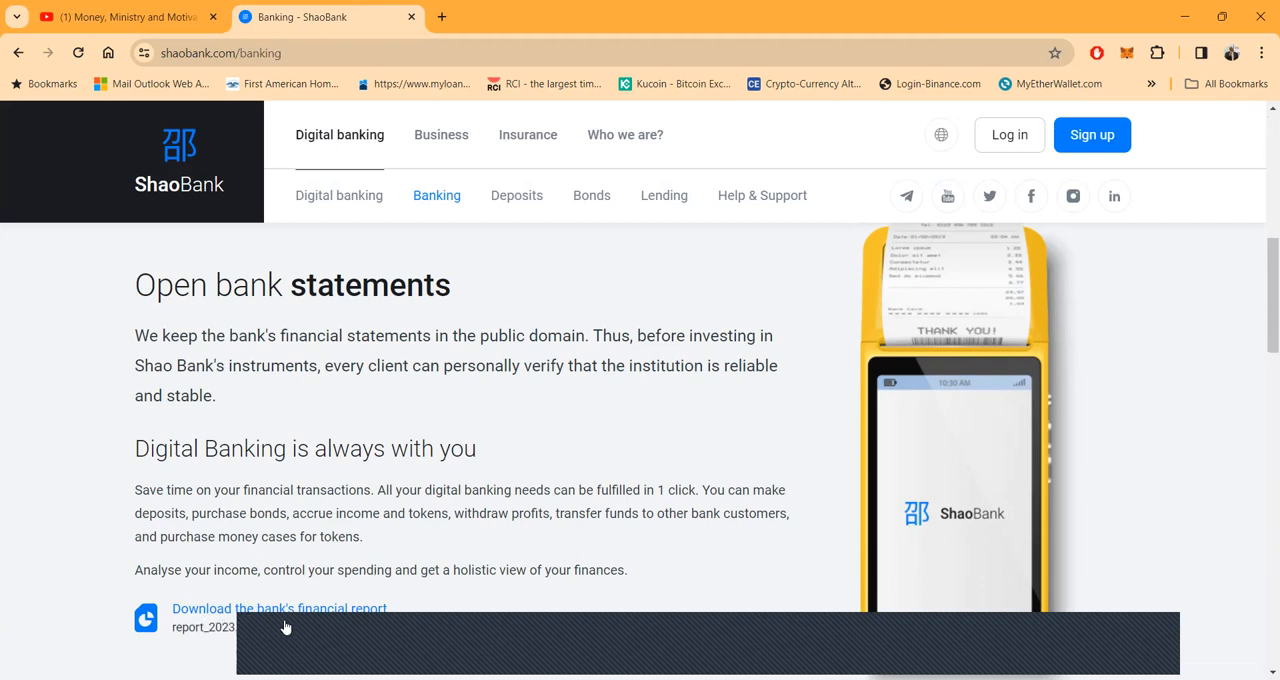
pyautogui.moveTo(592, 514)
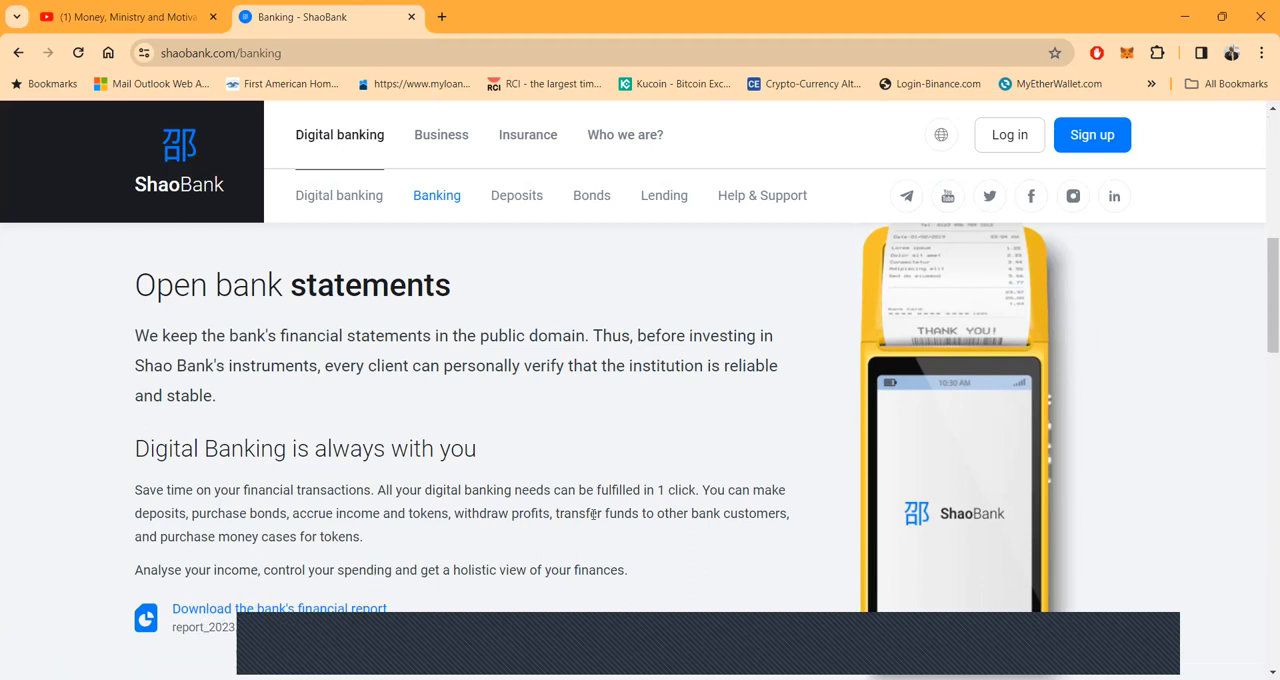
pyautogui.scroll(-3)
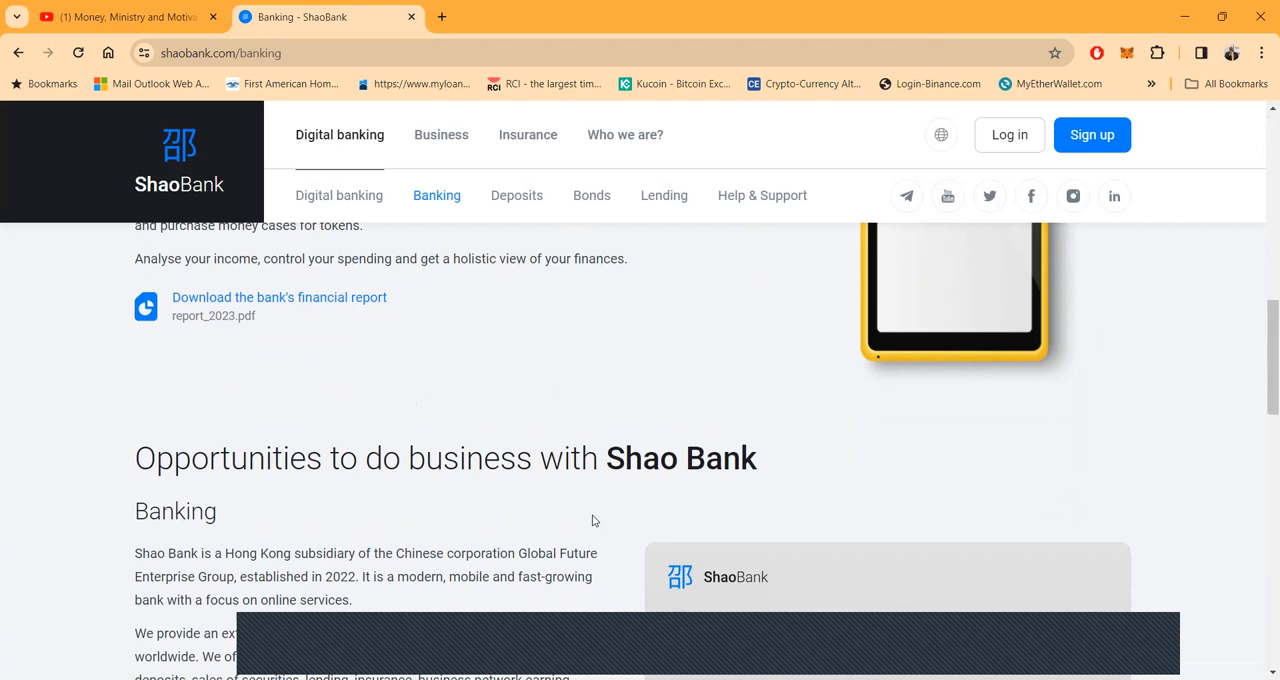
pyautogui.scroll(-3)
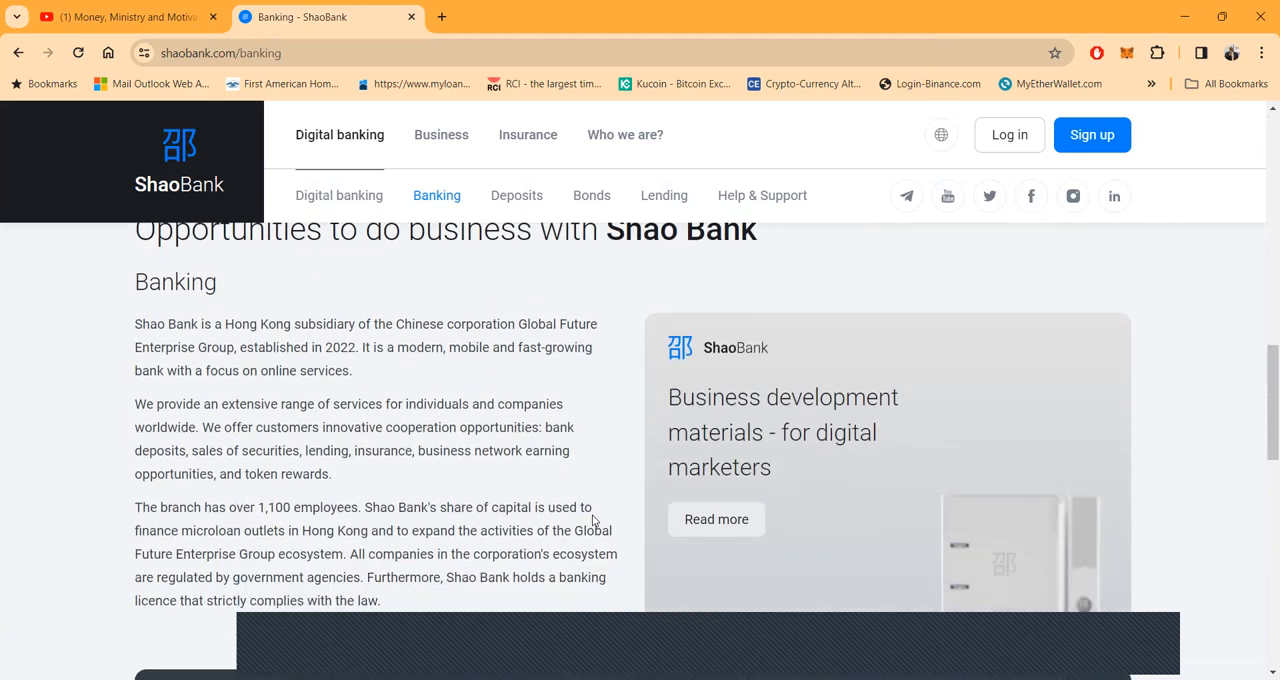
pyautogui.scroll(-3)
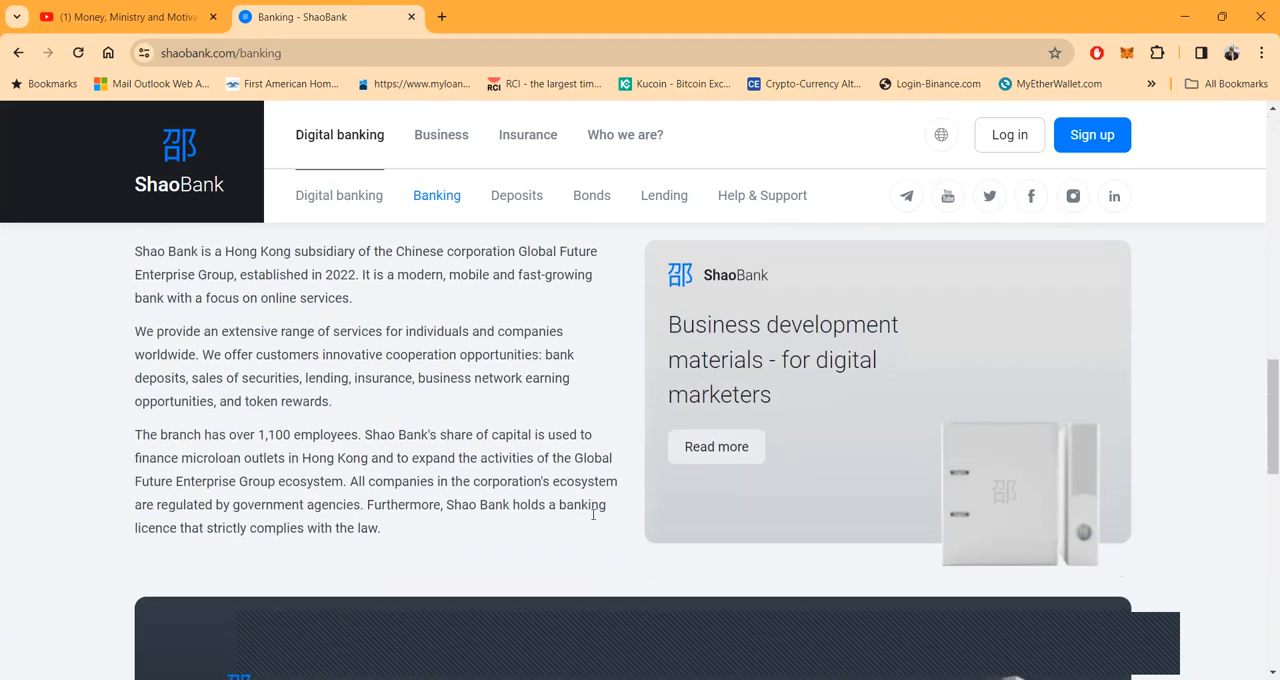
pyautogui.scroll(-3)
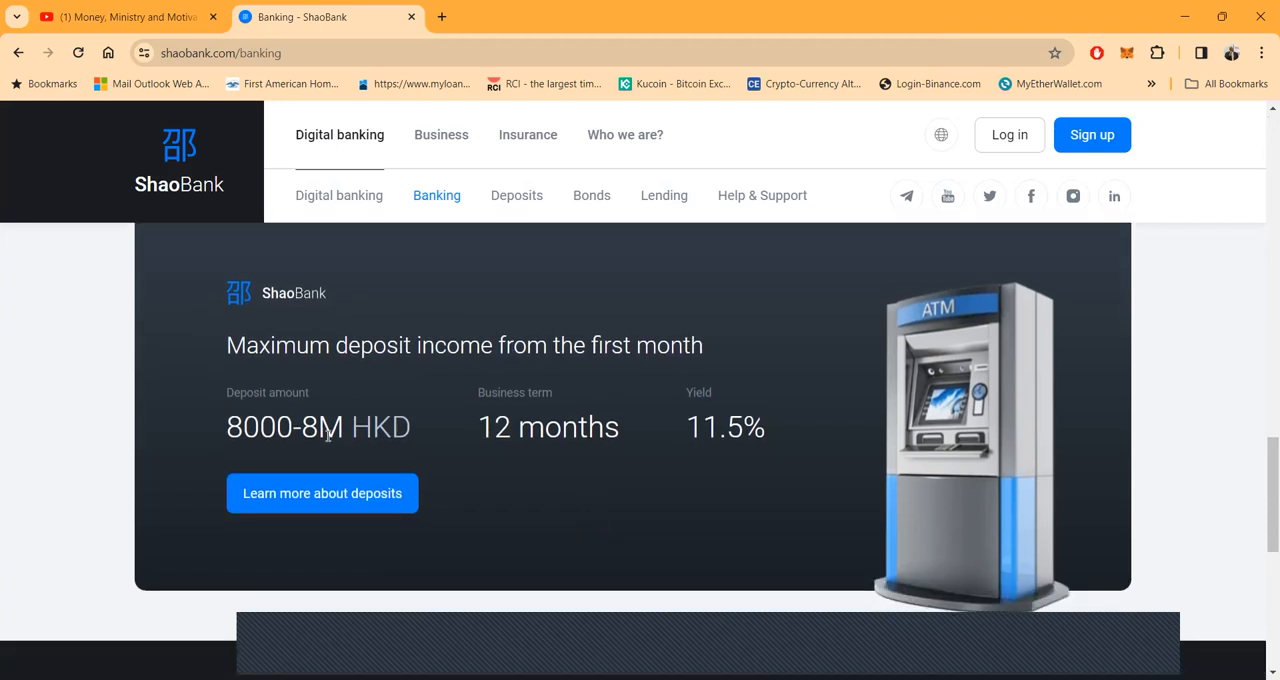
pyautogui.moveTo(796, 468)
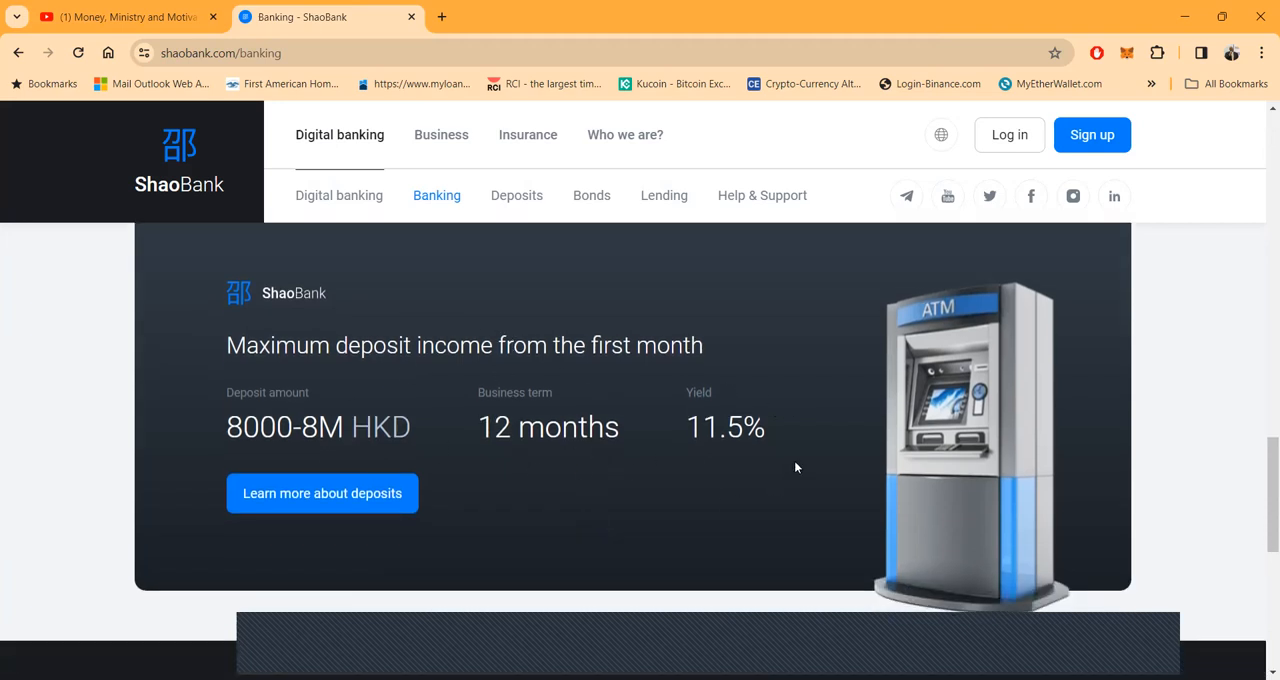
pyautogui.moveTo(716, 460)
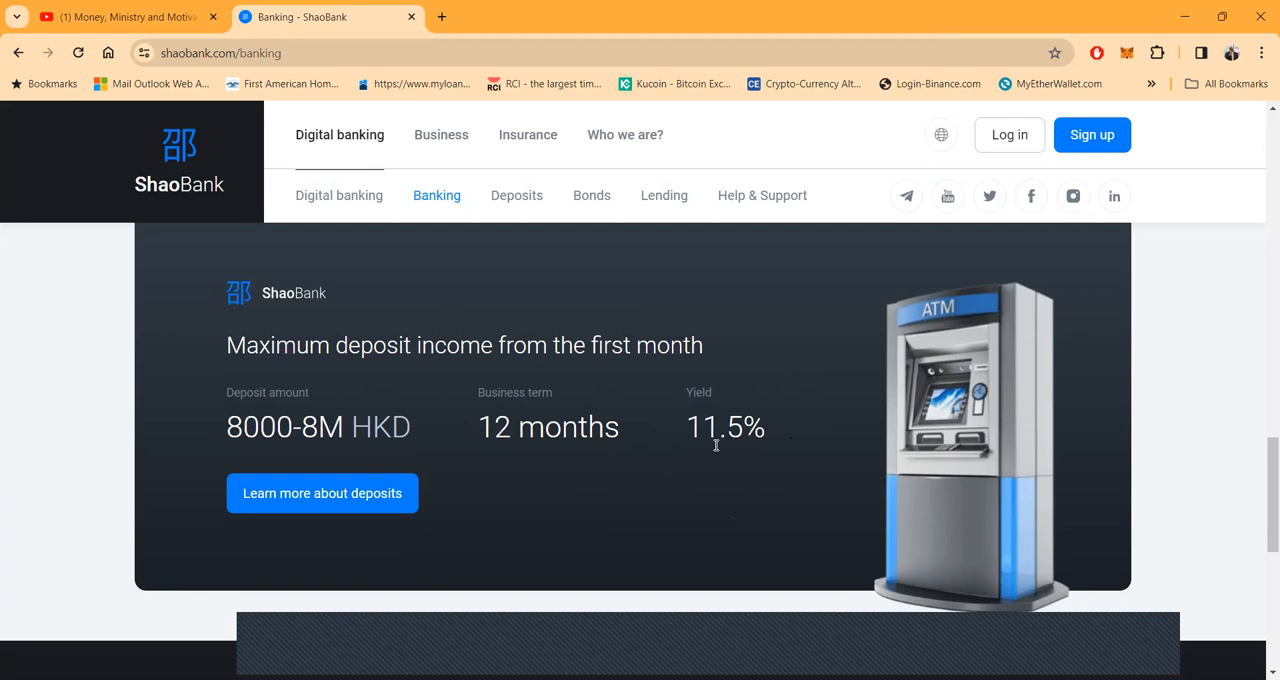
pyautogui.moveTo(410, 418)
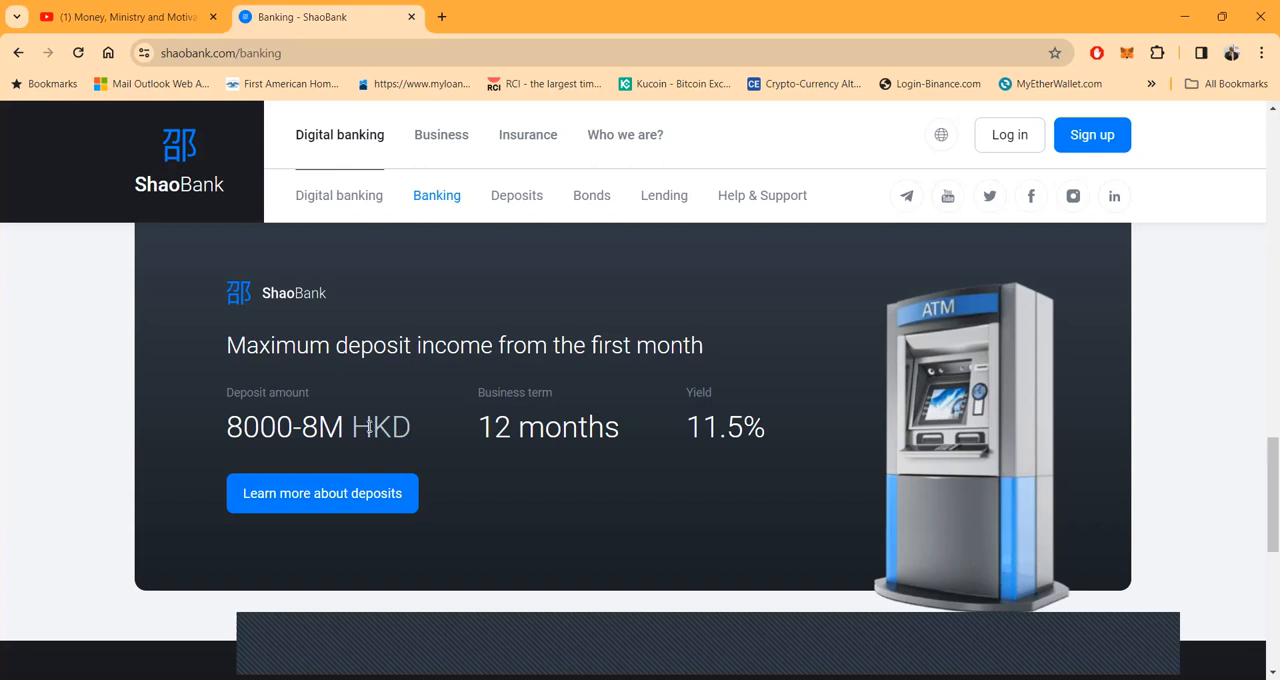
pyautogui.moveTo(484, 230)
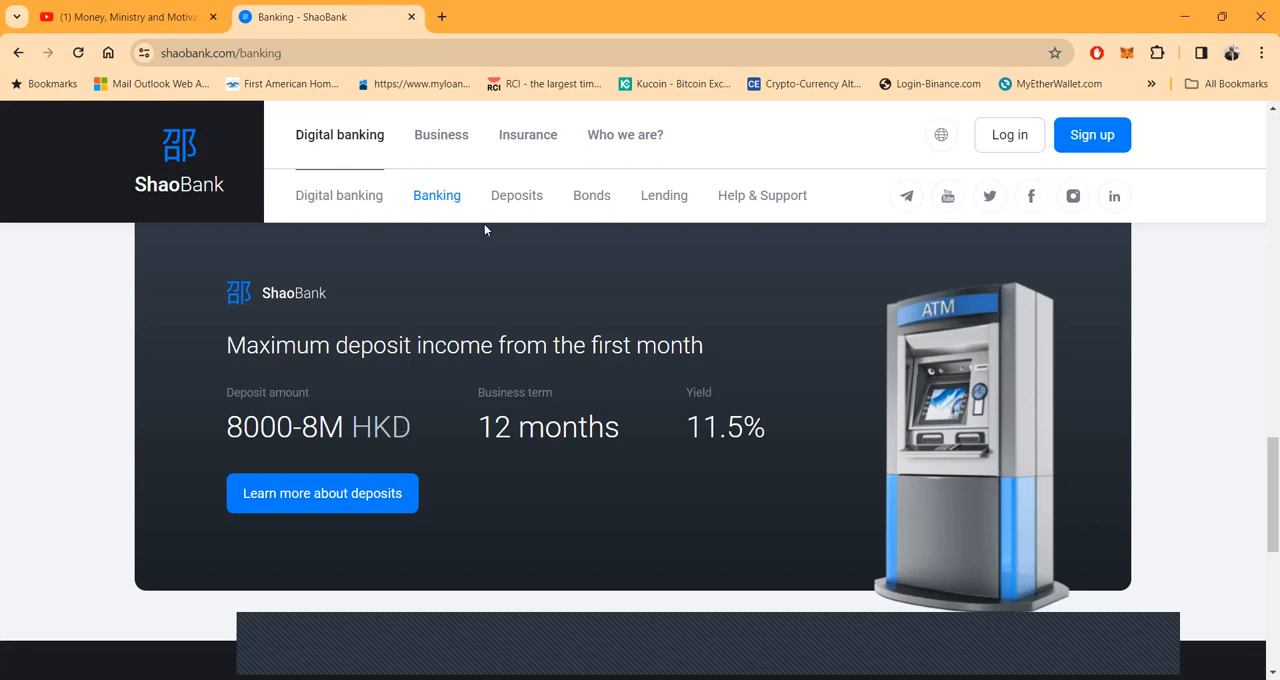
# - Go to the Deposits page showing the 11.5% p.a. deposits introduction
pyautogui.click(516, 196)
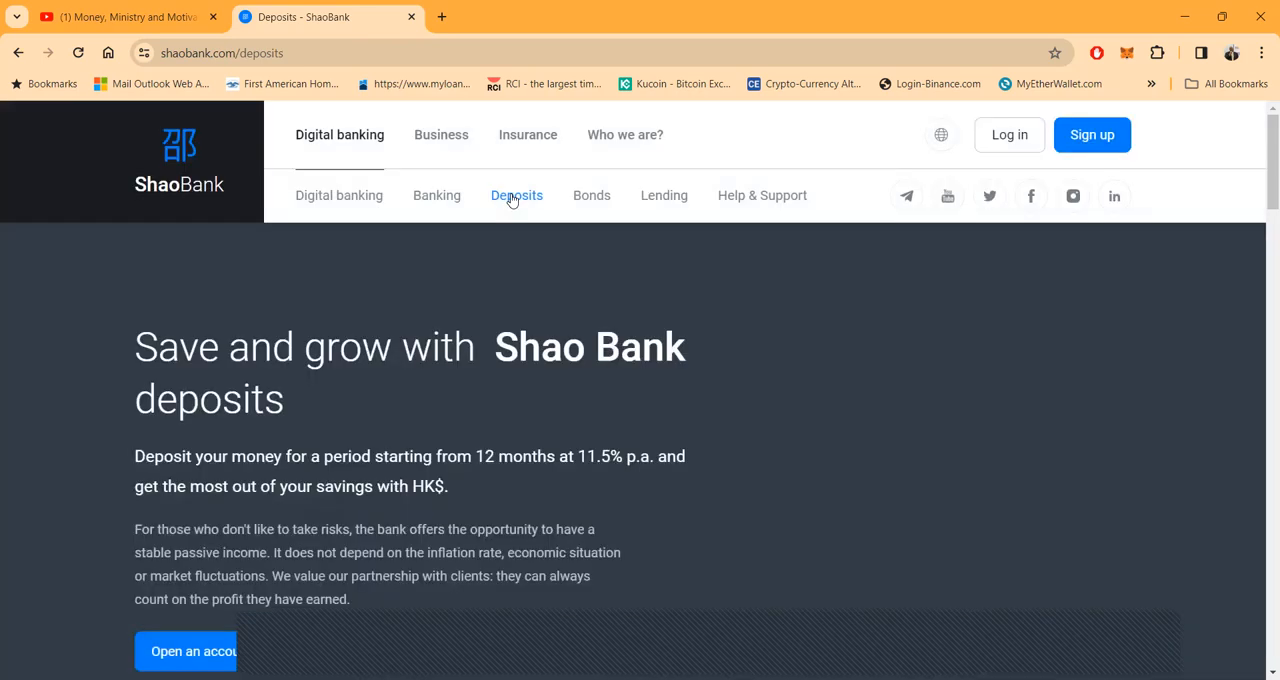
pyautogui.scroll(-3)
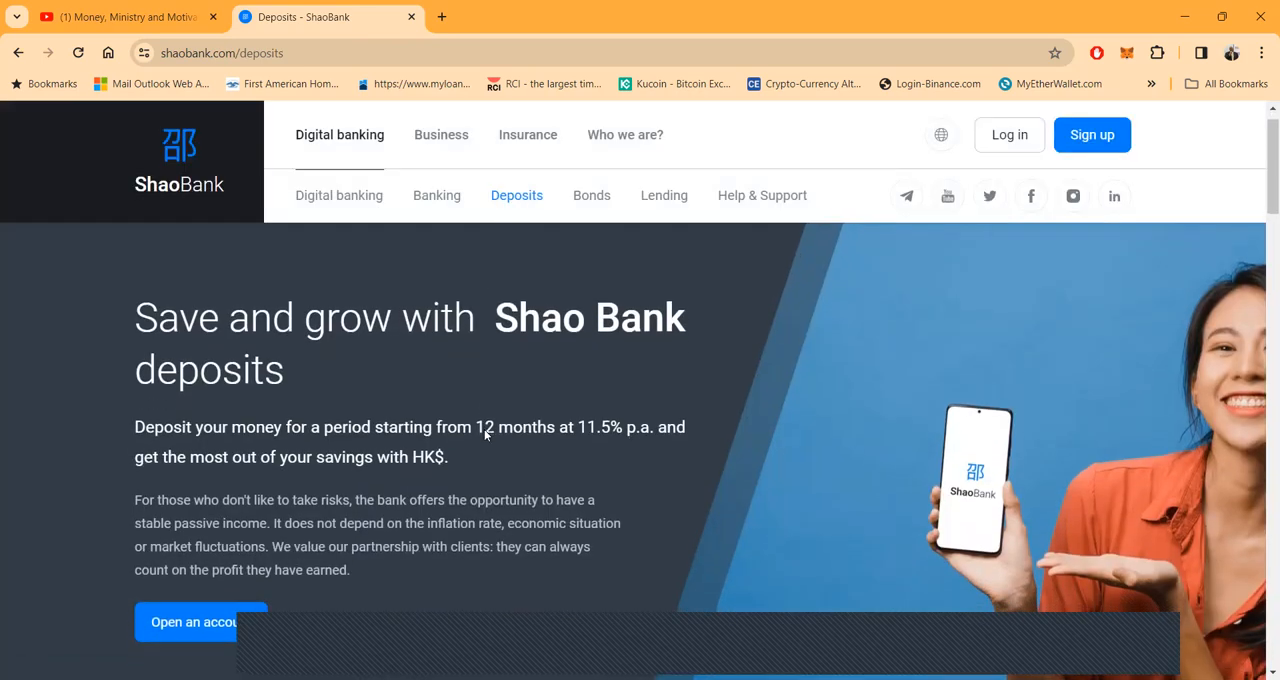
pyautogui.scroll(-3)
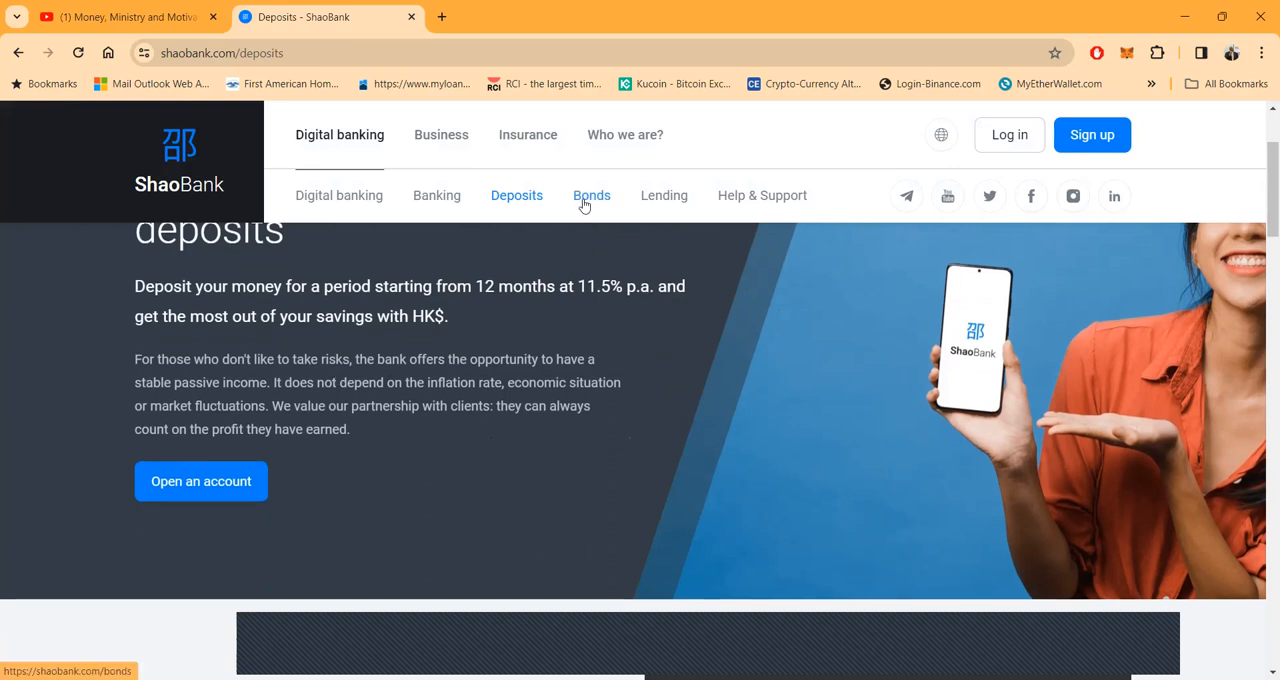
# - Go to the Bonds page and browse down to the Calculation of earnings section
pyautogui.click(592, 196)
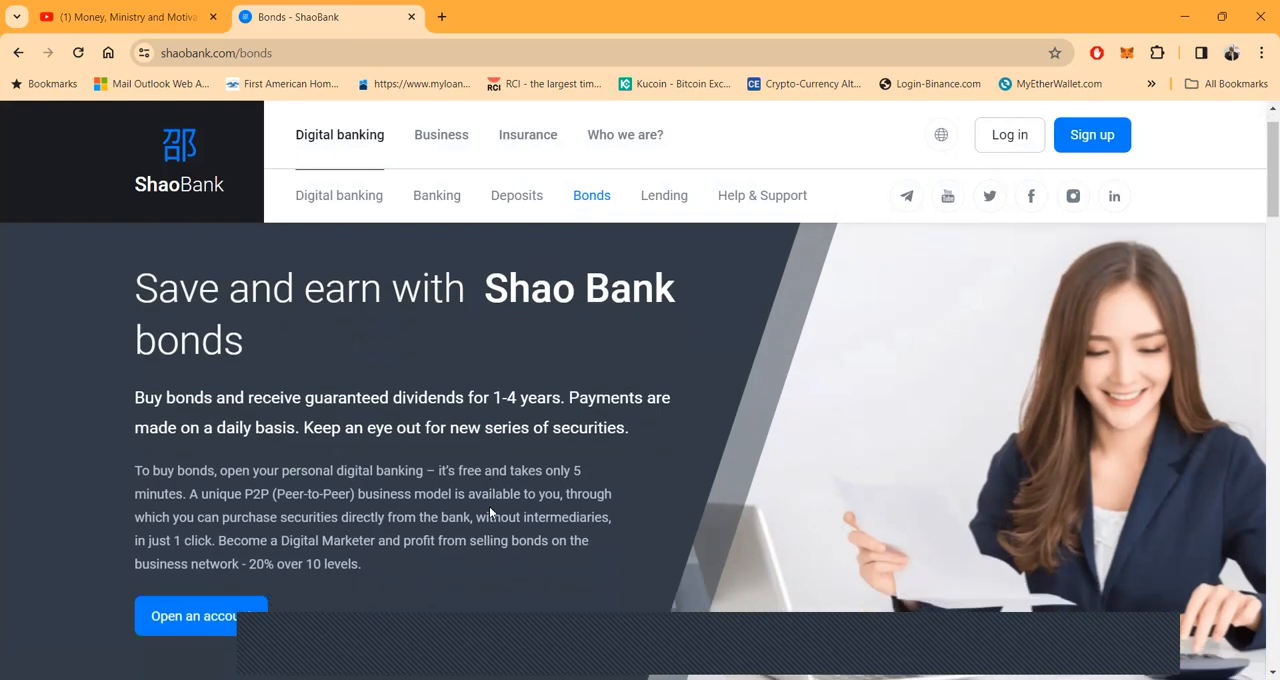
pyautogui.scroll(-3)
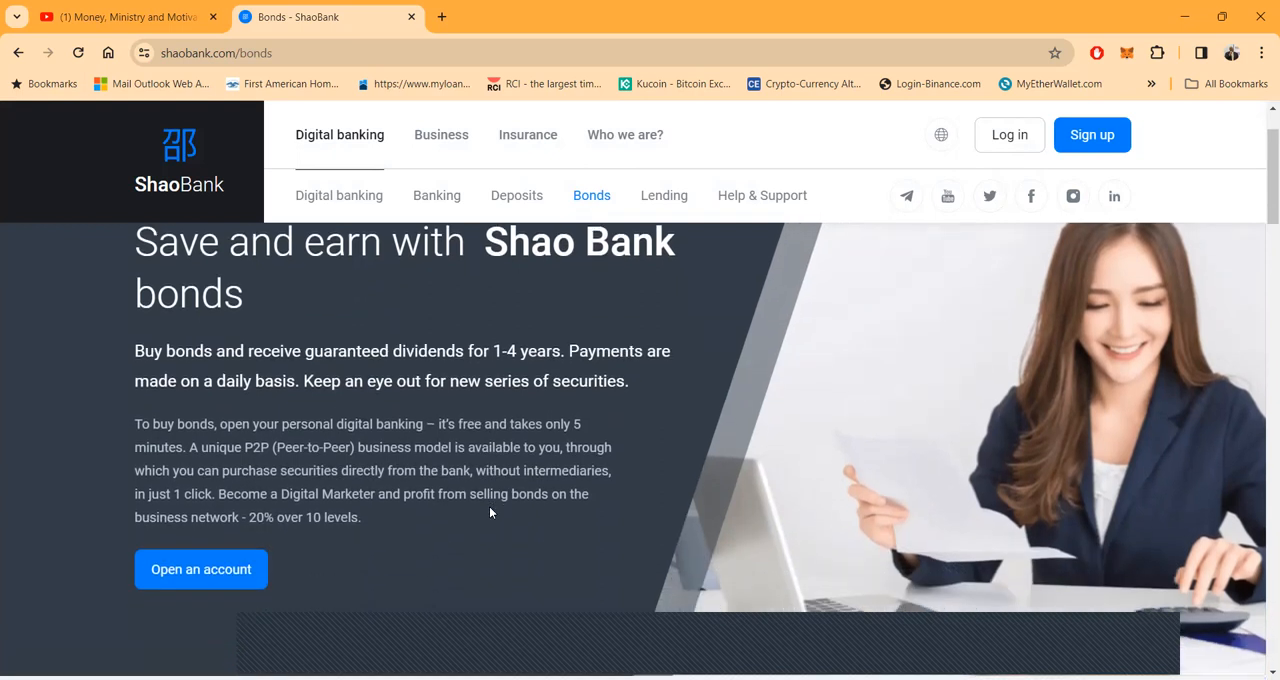
pyautogui.moveTo(484, 488)
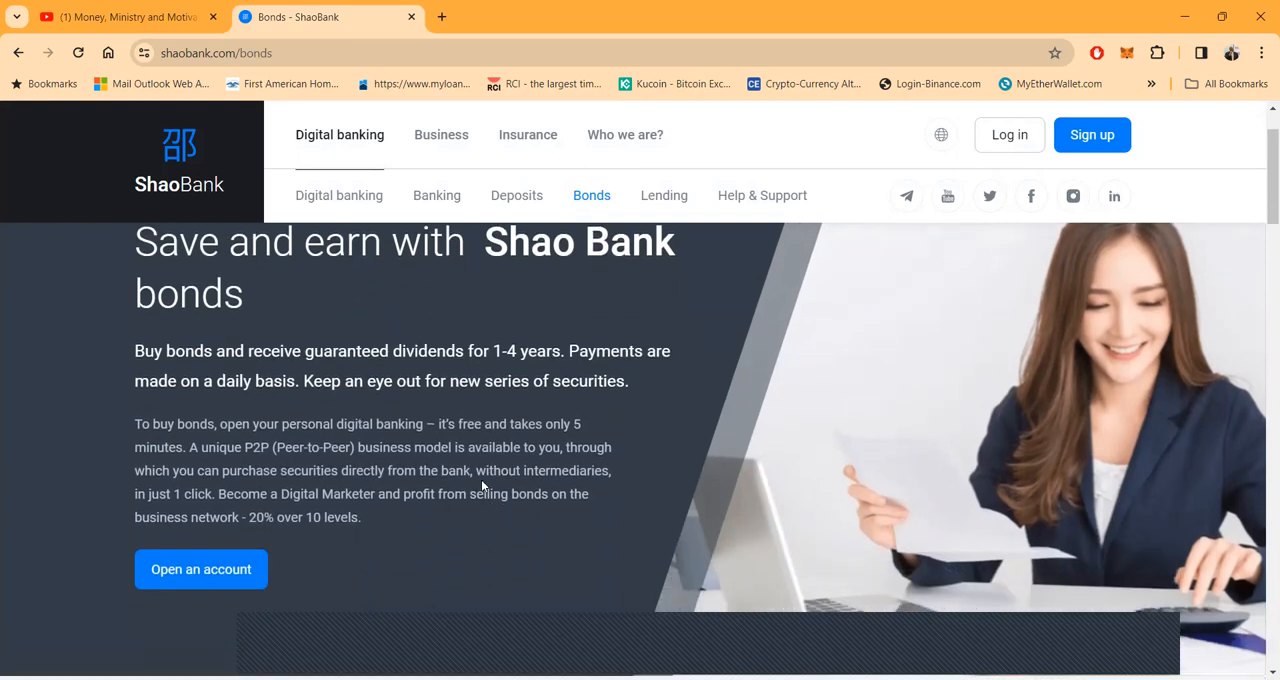
pyautogui.scroll(-3)
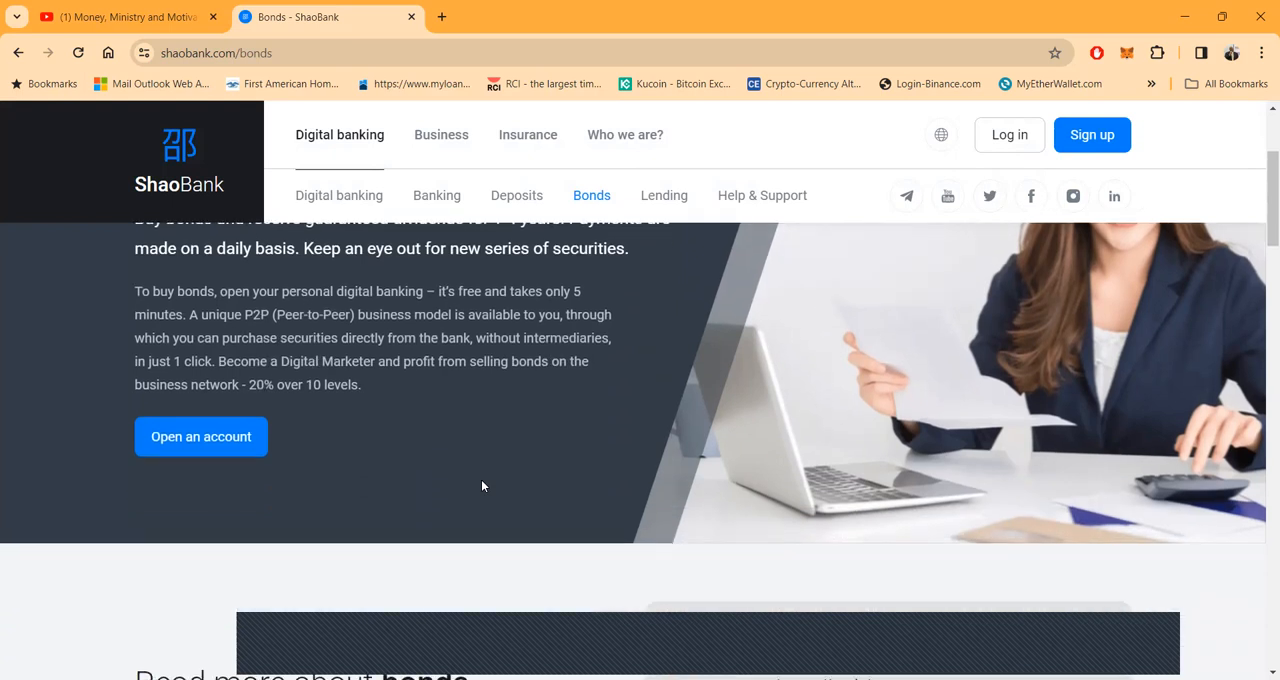
pyautogui.scroll(-3)
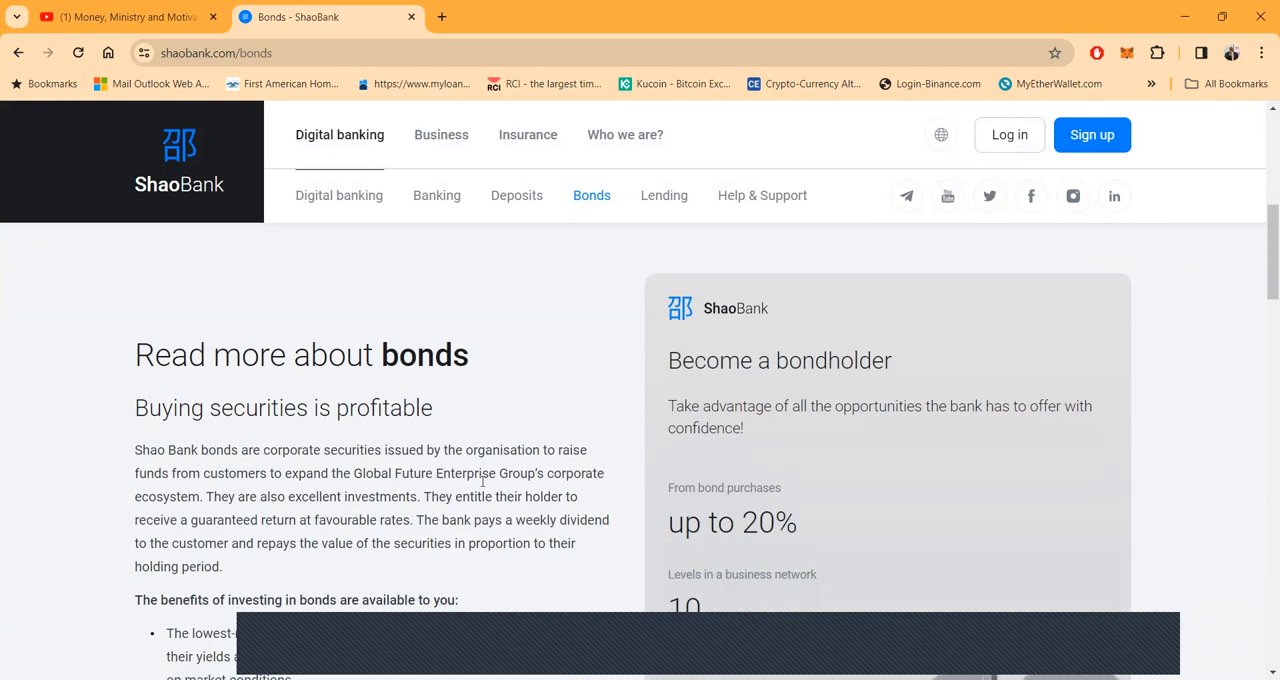
pyautogui.scroll(-3)
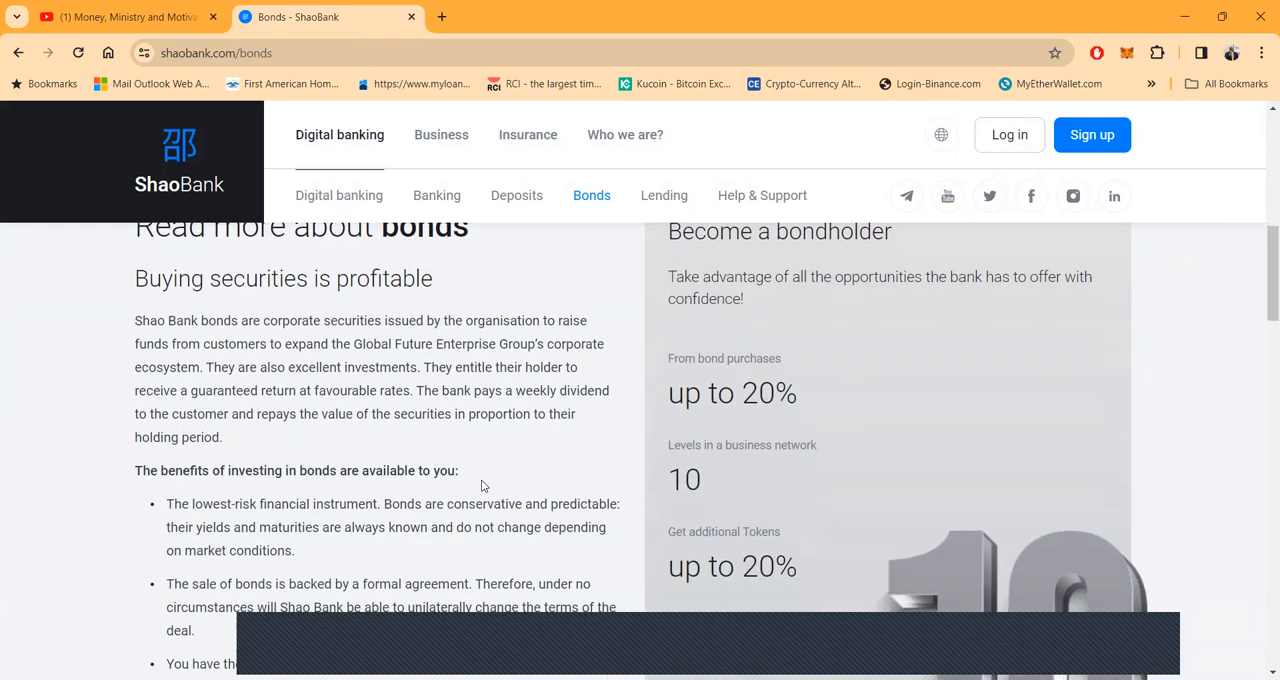
pyautogui.scroll(-3)
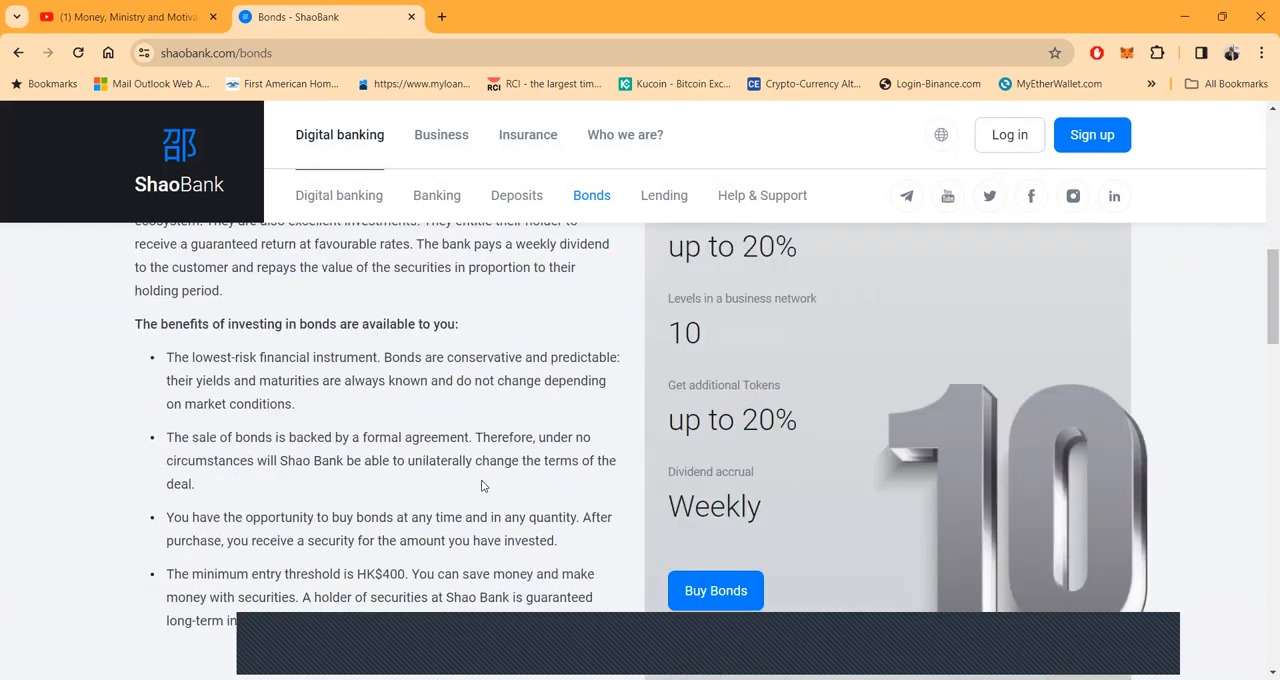
pyautogui.scroll(-3)
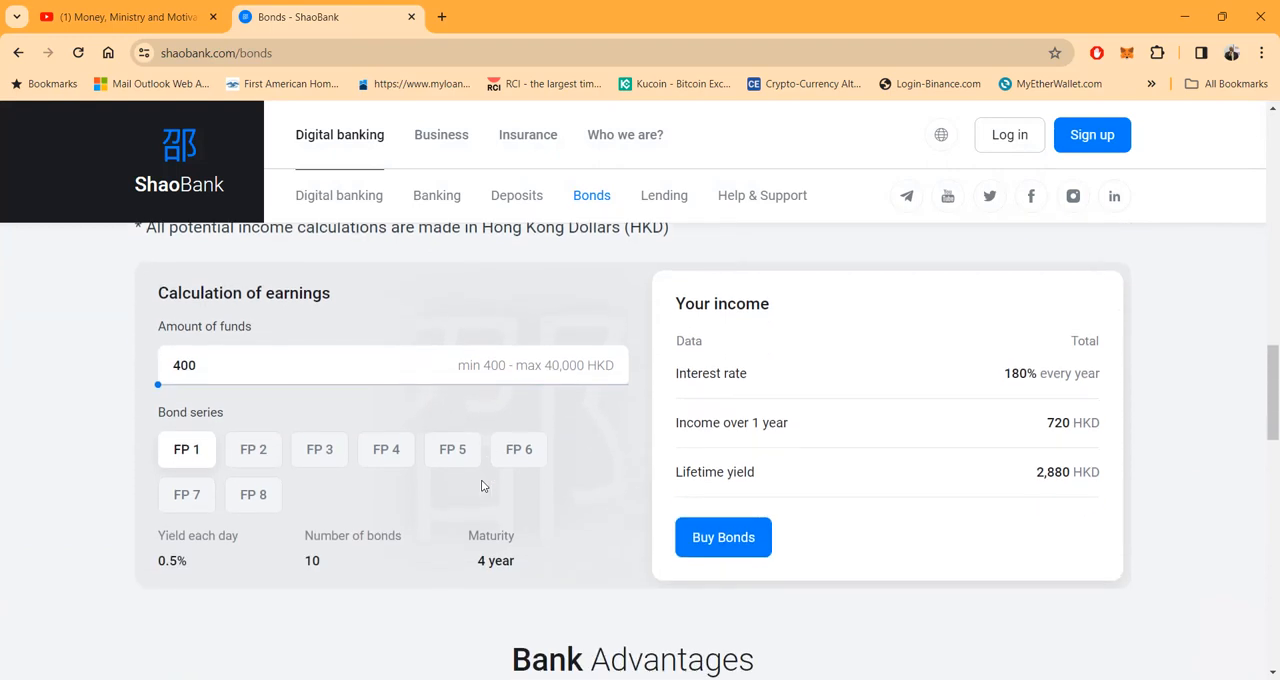
pyautogui.scroll(-3)
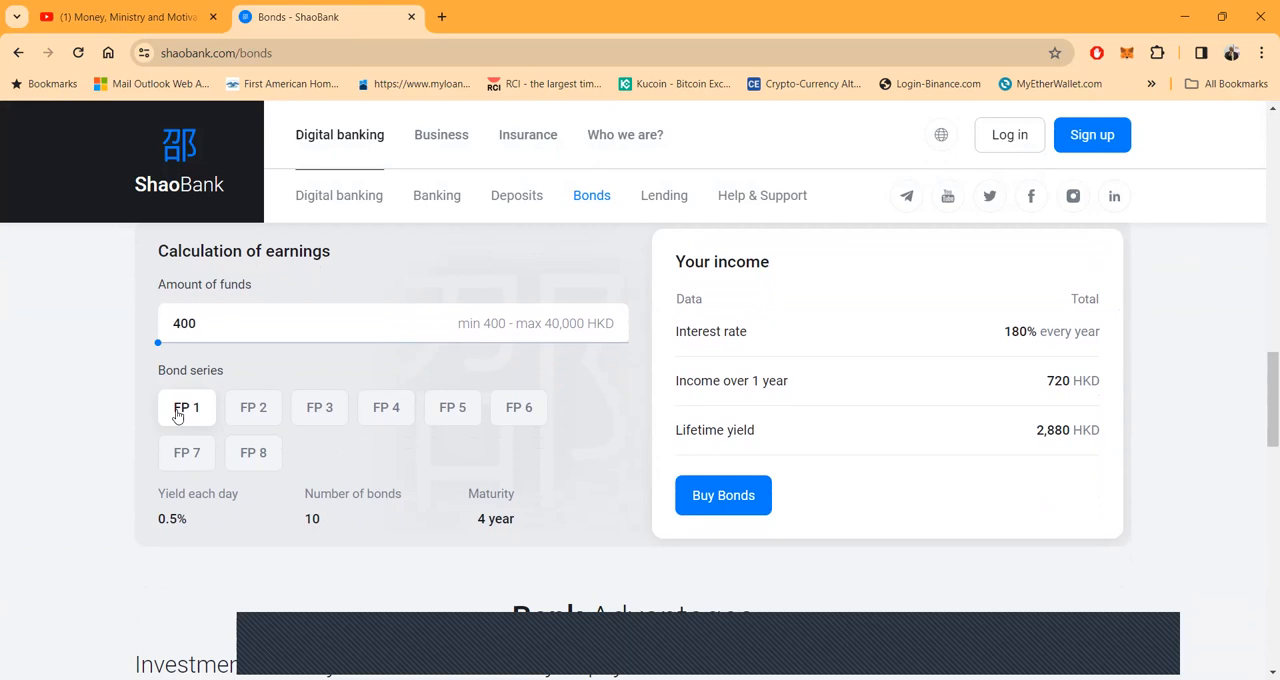
pyautogui.moveTo(260, 412)
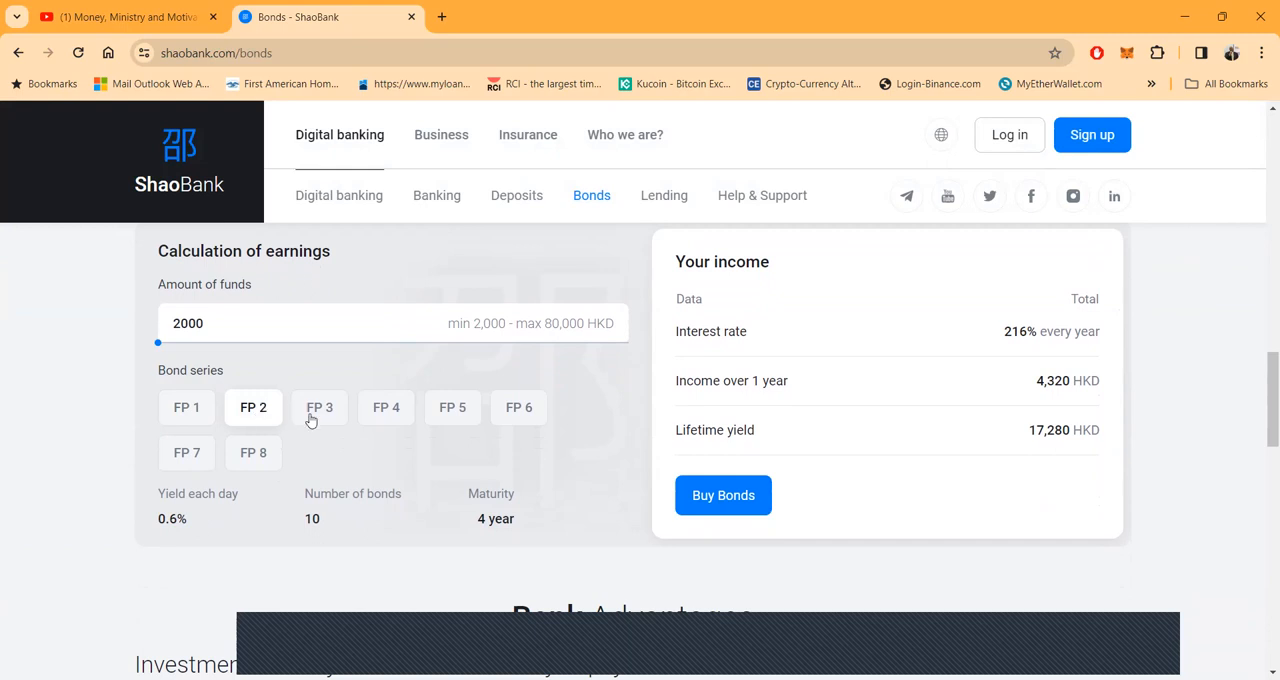
pyautogui.moveTo(320, 420)
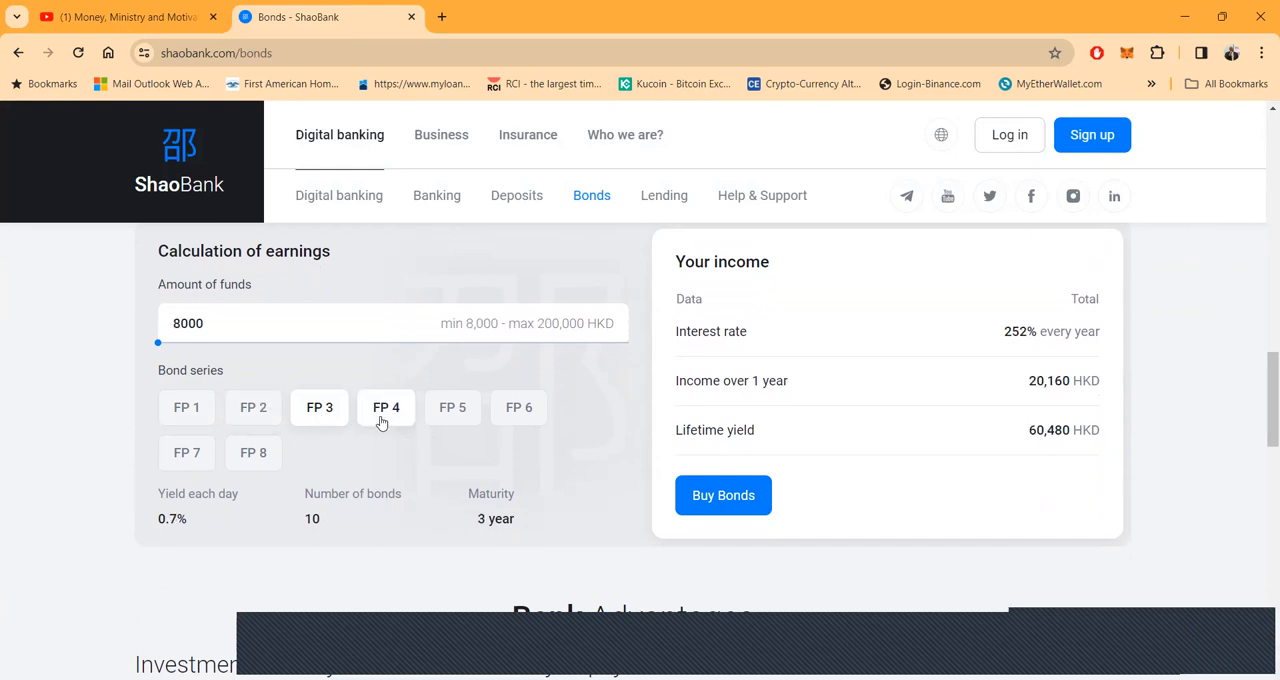
# - Compare bond series FP 5, FP 6 and FP 8 in the earnings calculator, ending on FP 8's 5,760,000 HKD yearly income
pyautogui.click(186, 408)
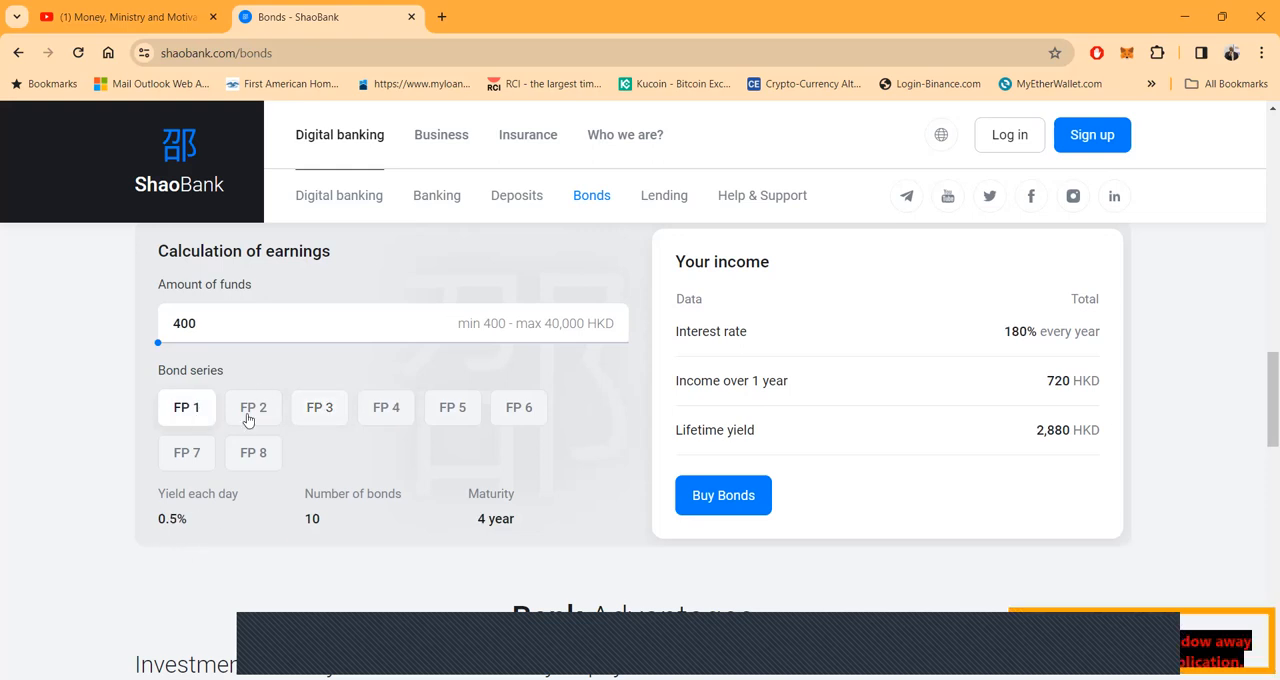
pyautogui.click(252, 408)
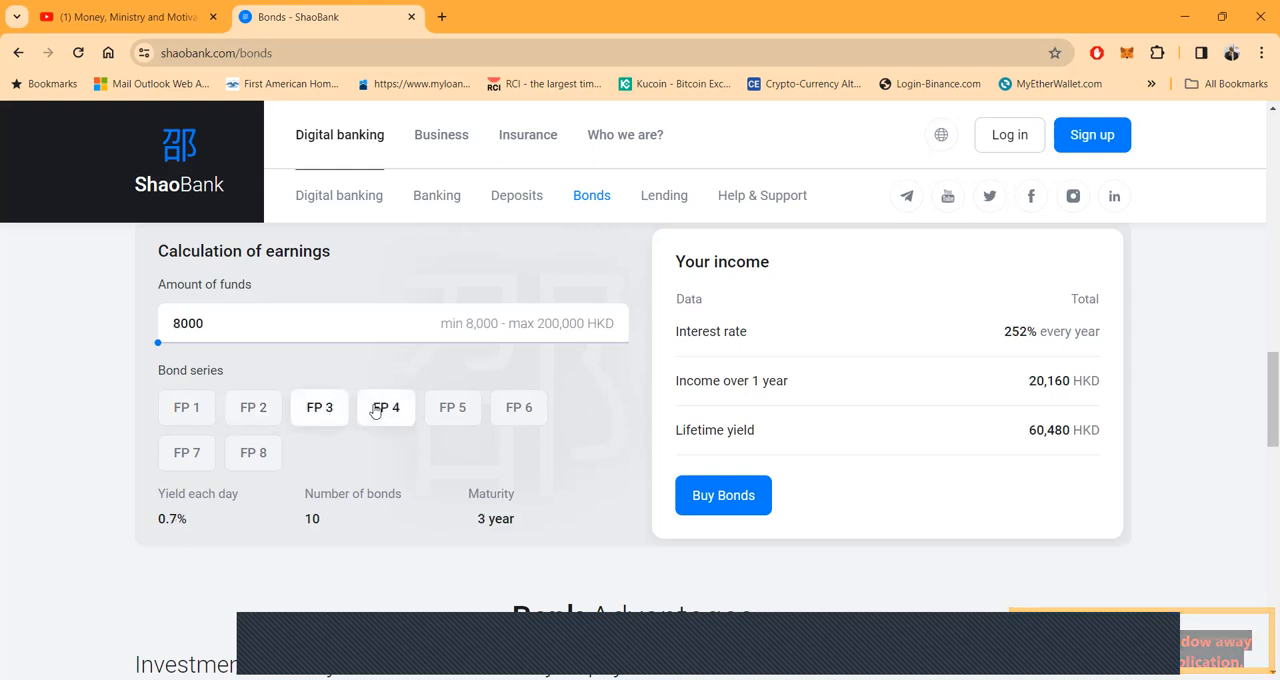
pyautogui.click(452, 408)
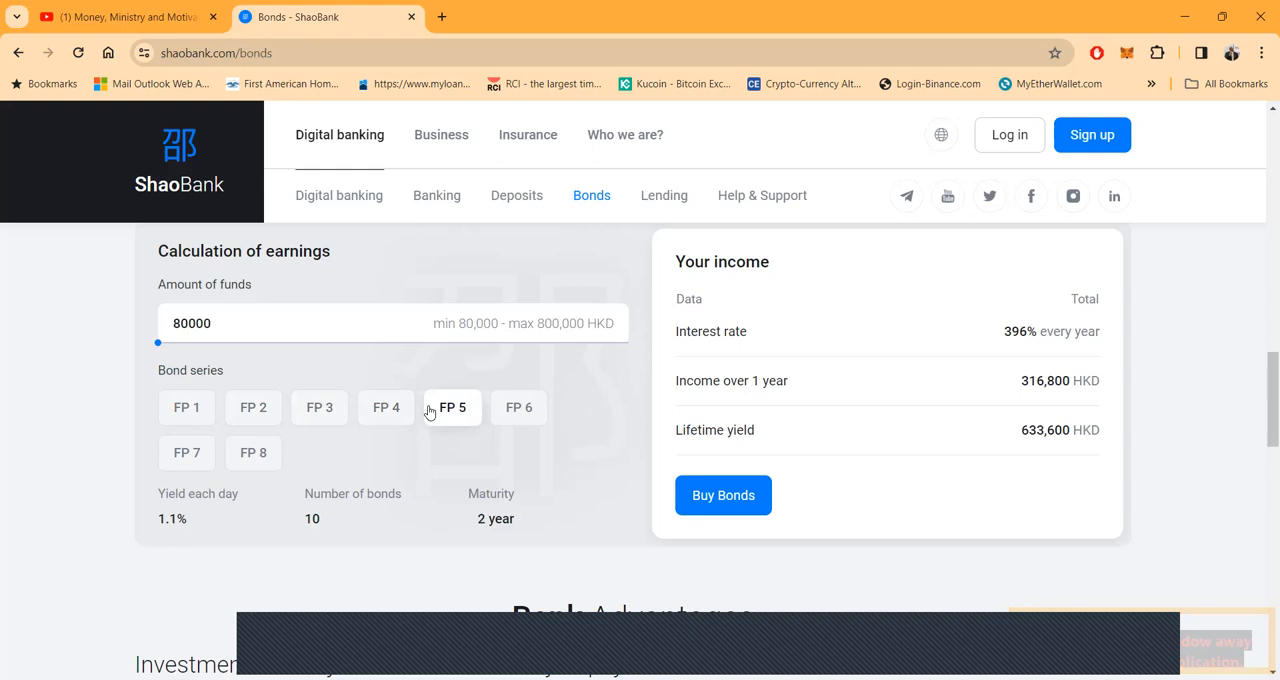
pyautogui.click(518, 408)
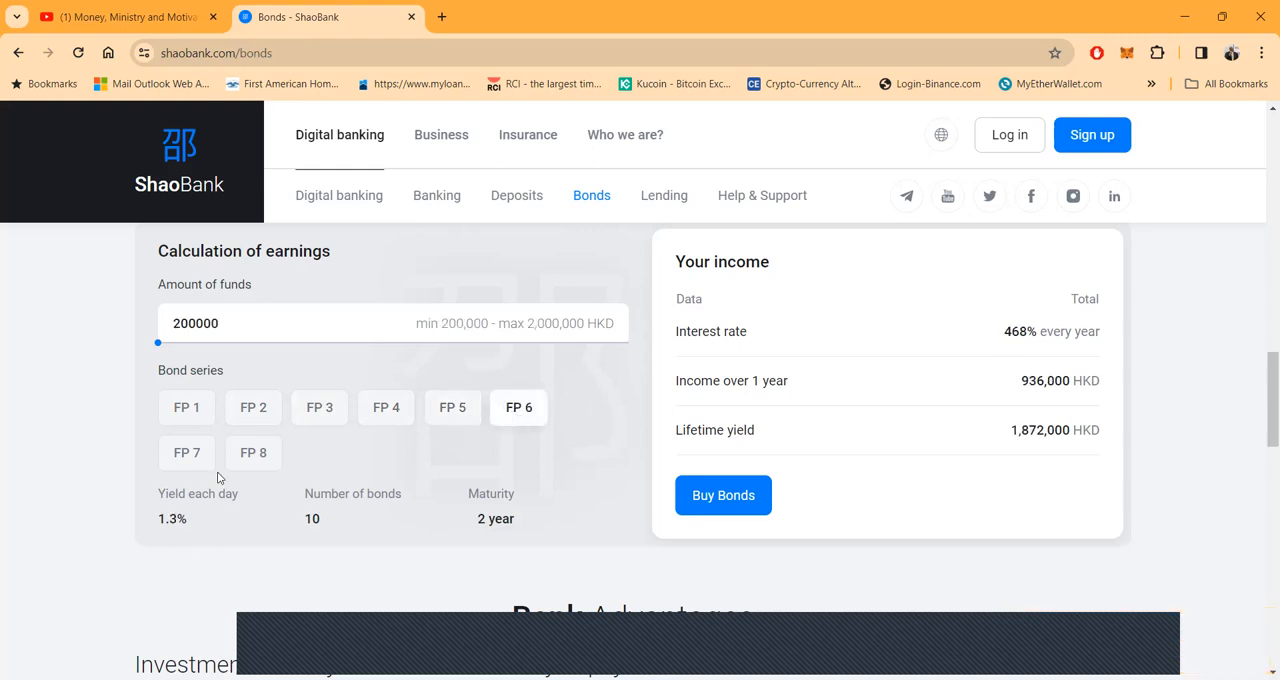
pyautogui.click(252, 452)
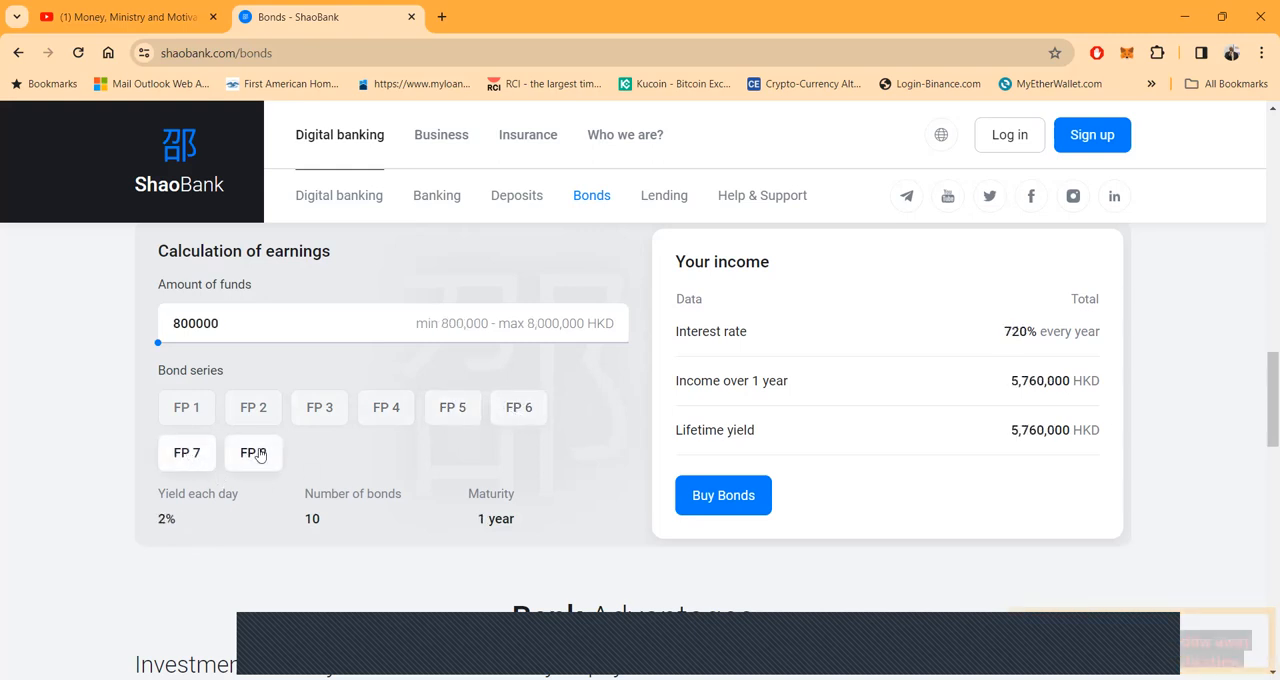
pyautogui.scroll(-3)
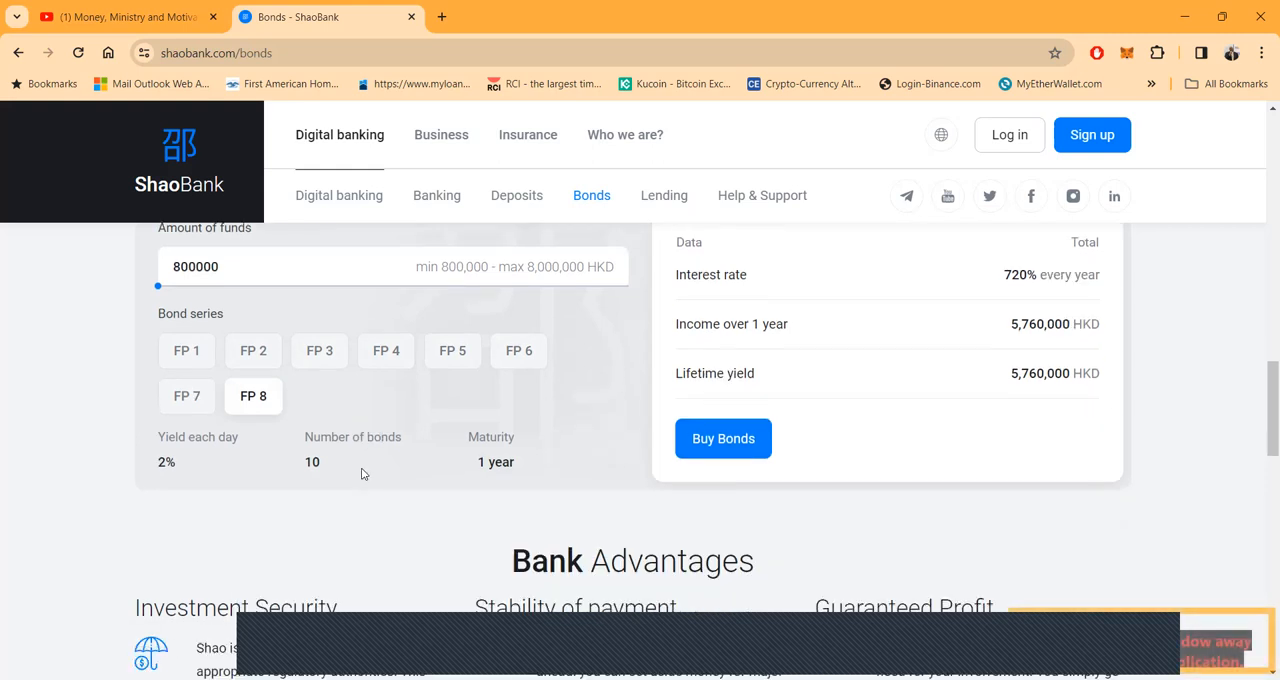
pyautogui.scroll(3)
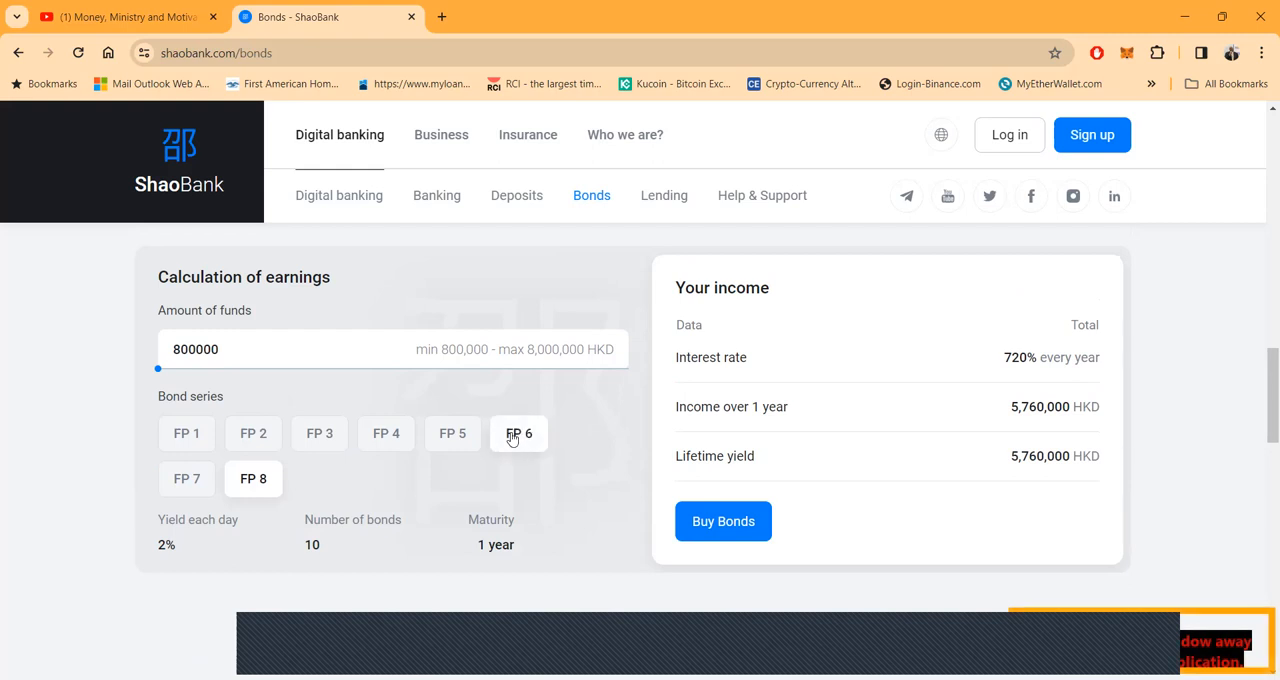
pyautogui.moveTo(212, 464)
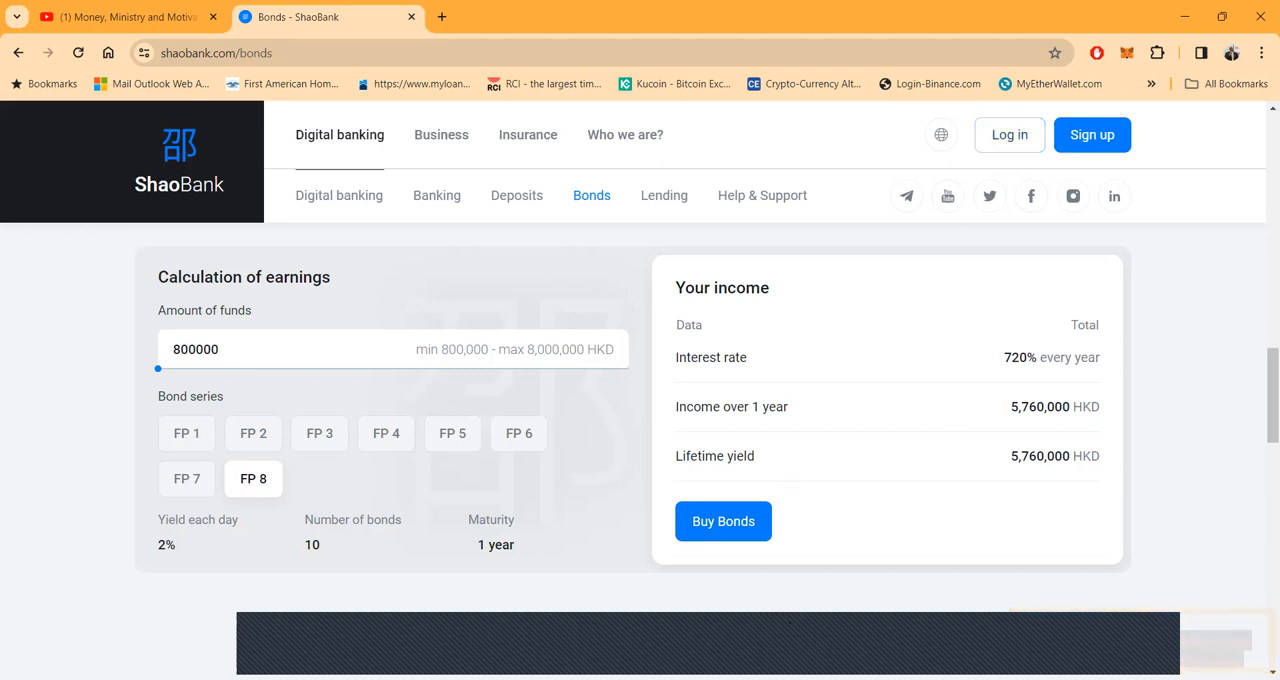
# - Log in to the bank account, reaching the dashboard with the new-bonds announcement
pyautogui.click(120, 16)
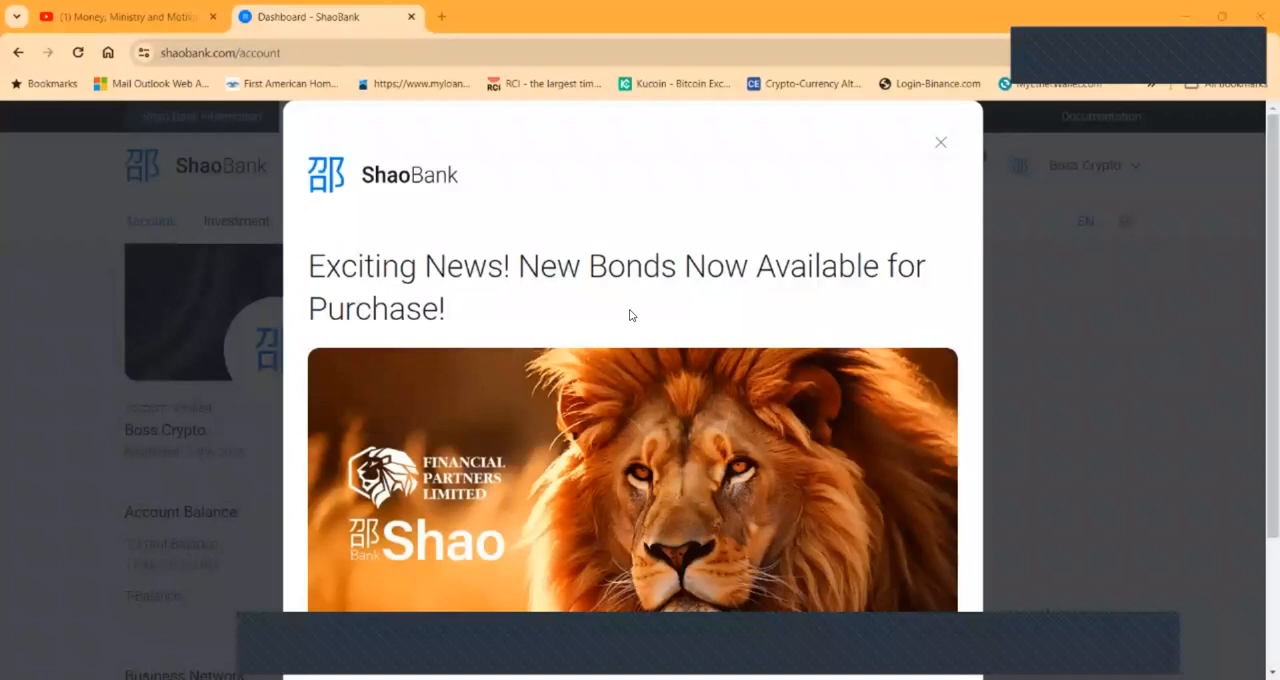
pyautogui.moveTo(688, 316)
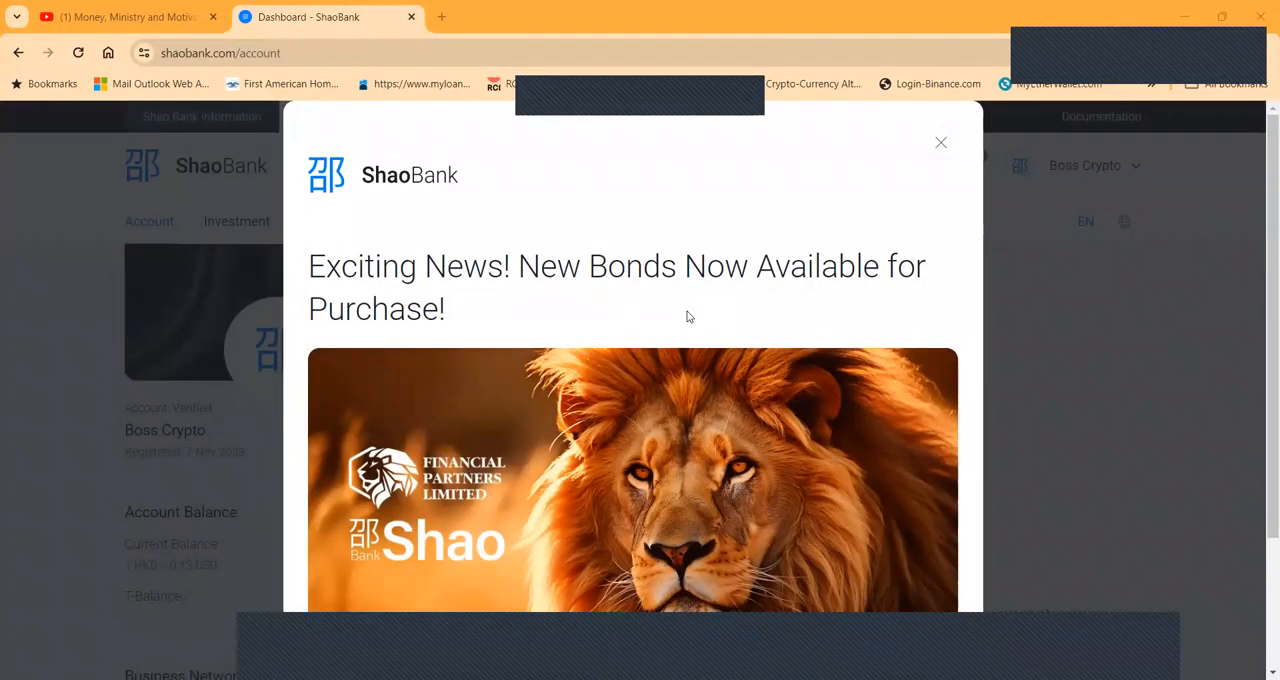
pyautogui.scroll(-3)
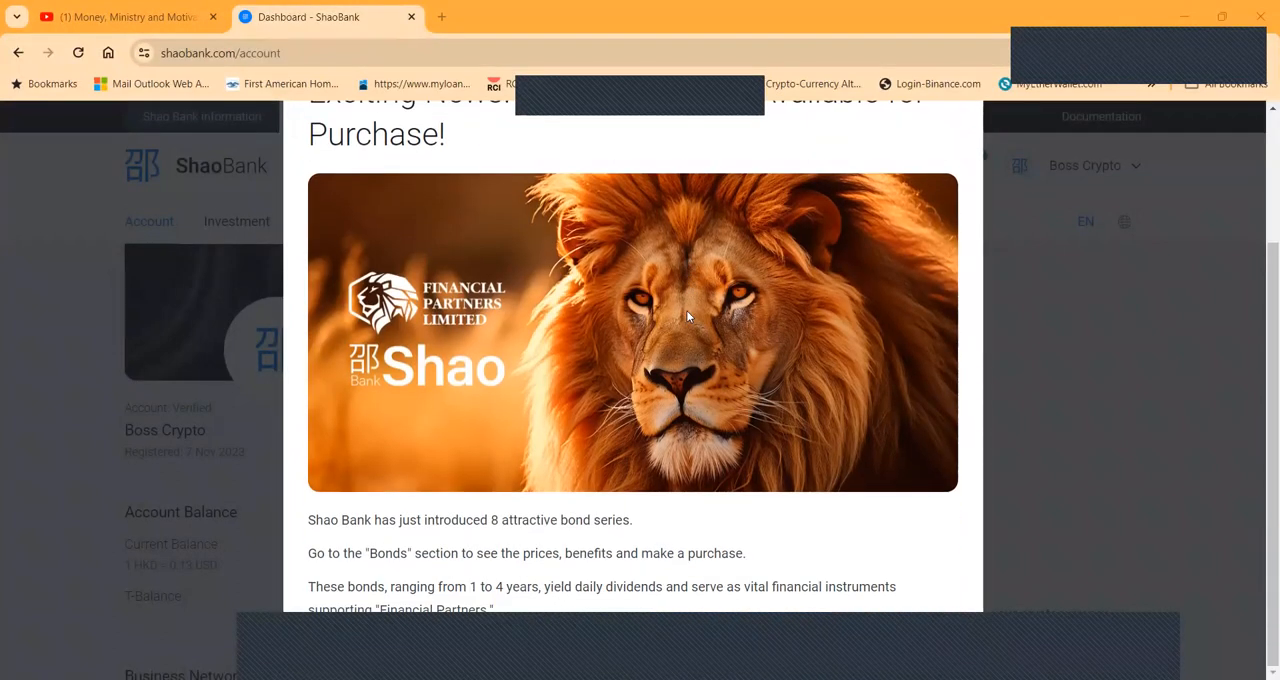
pyautogui.moveTo(452, 544)
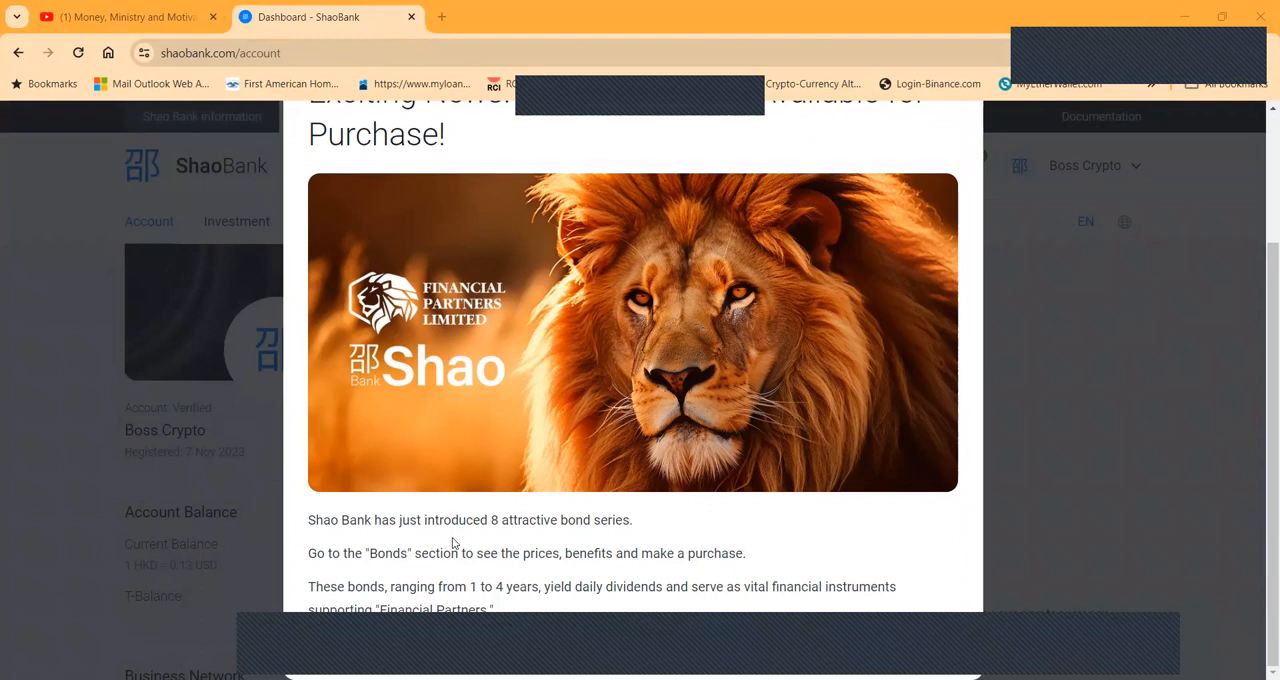
pyautogui.moveTo(334, 572)
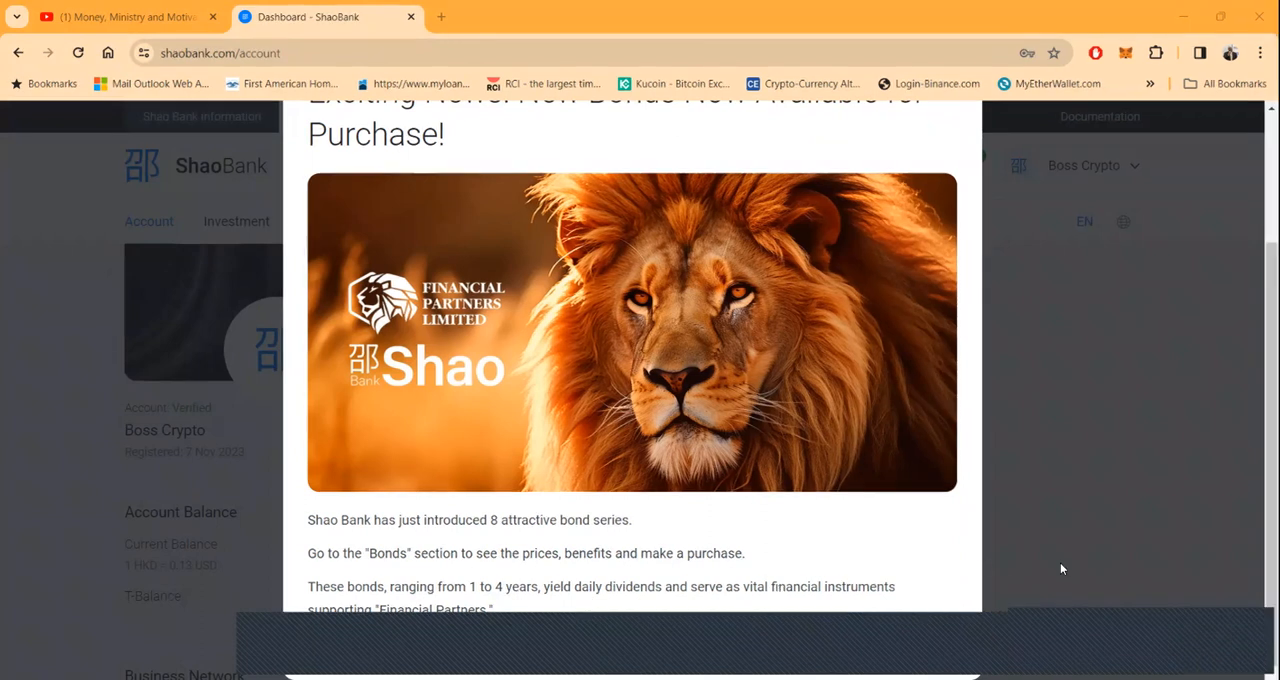
pyautogui.moveTo(796, 592)
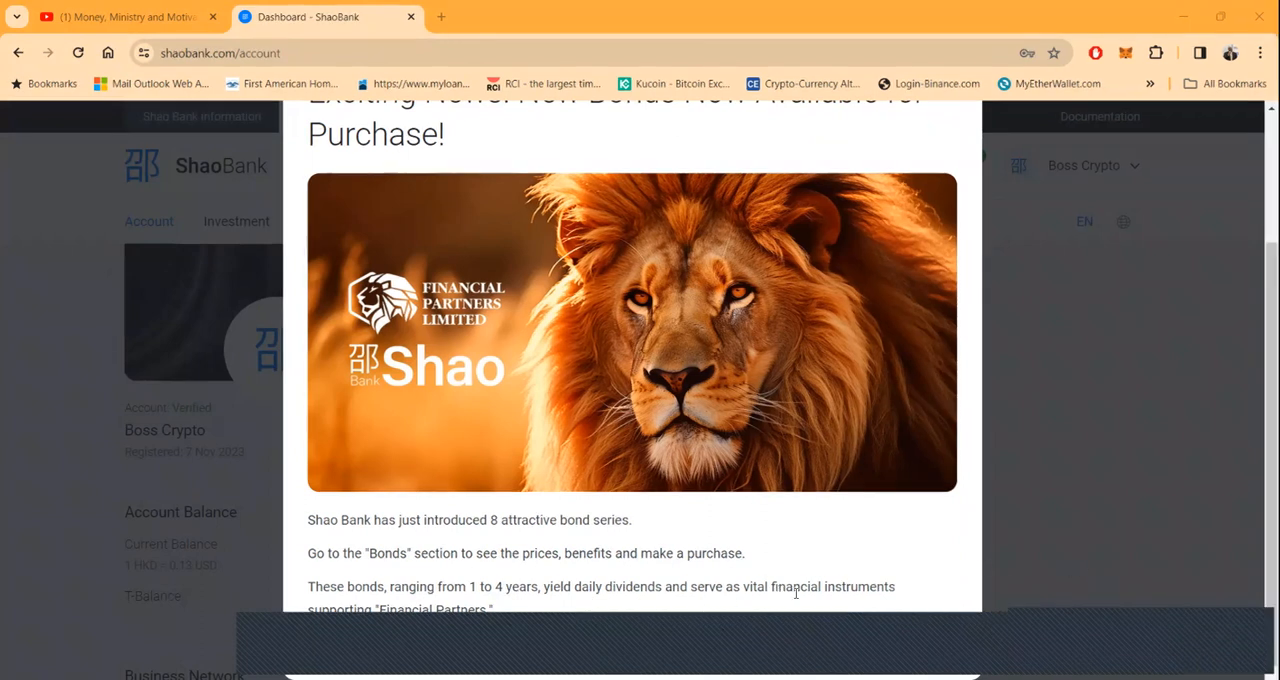
pyautogui.moveTo(750, 630)
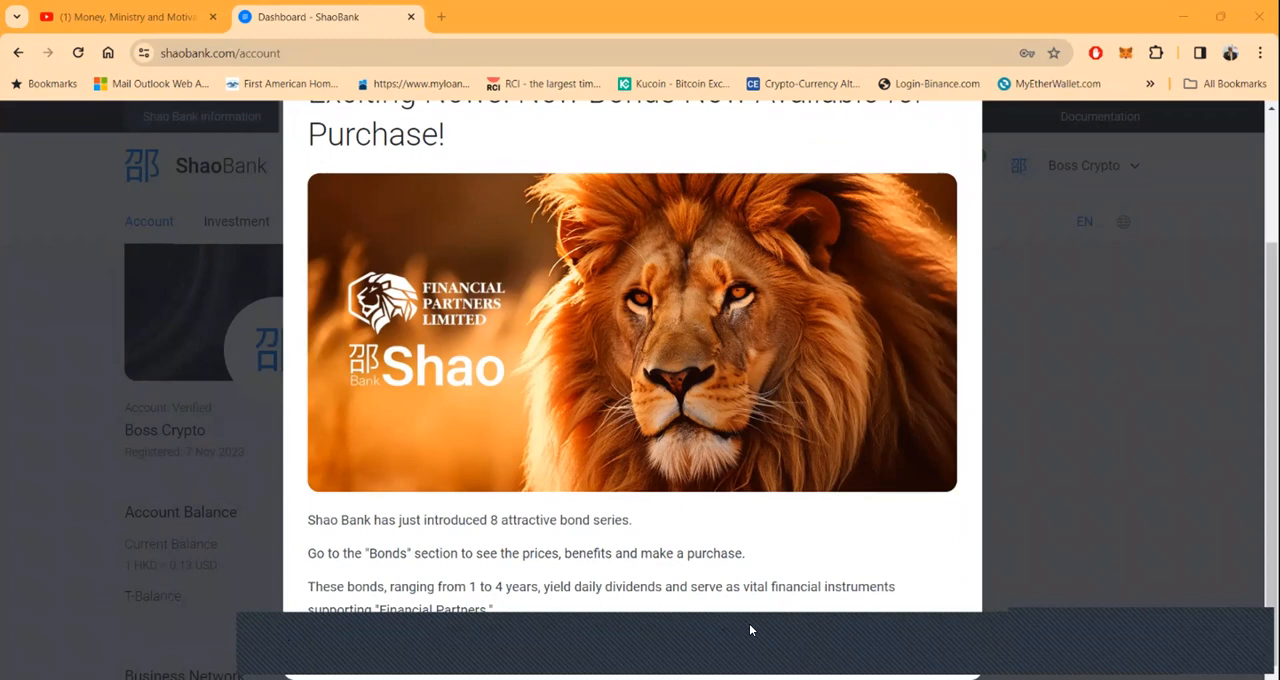
pyautogui.moveTo(1008, 352)
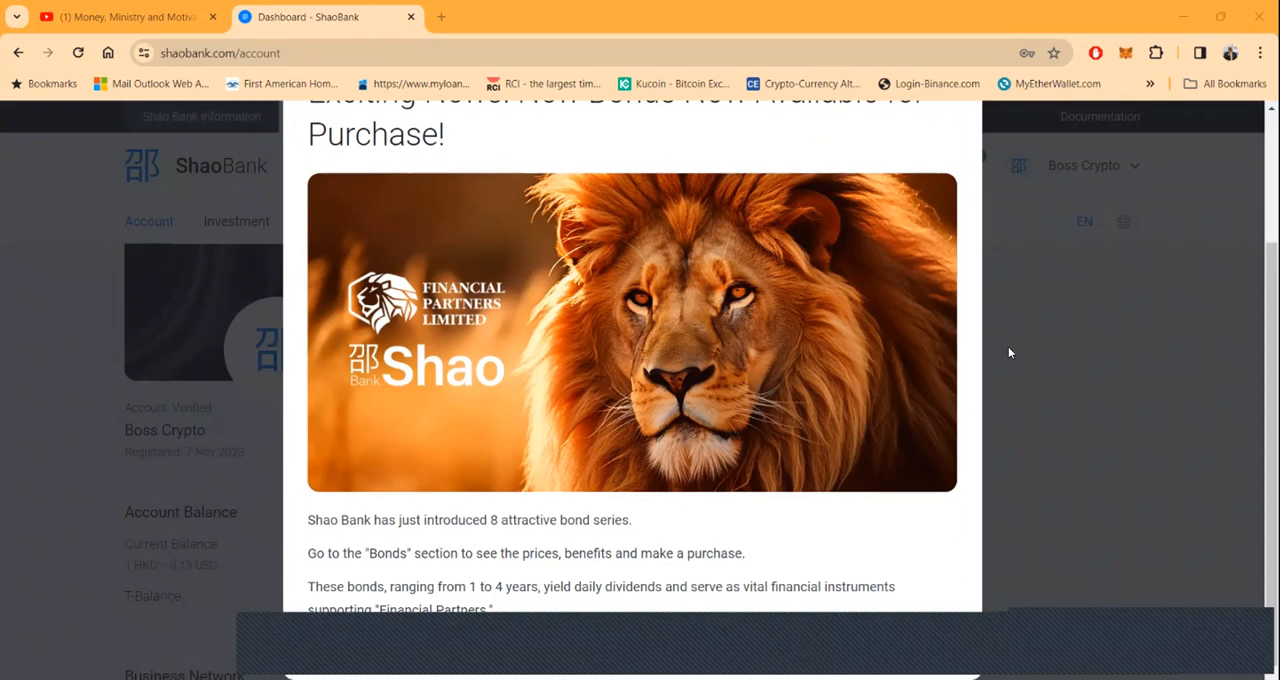
pyautogui.moveTo(926, 152)
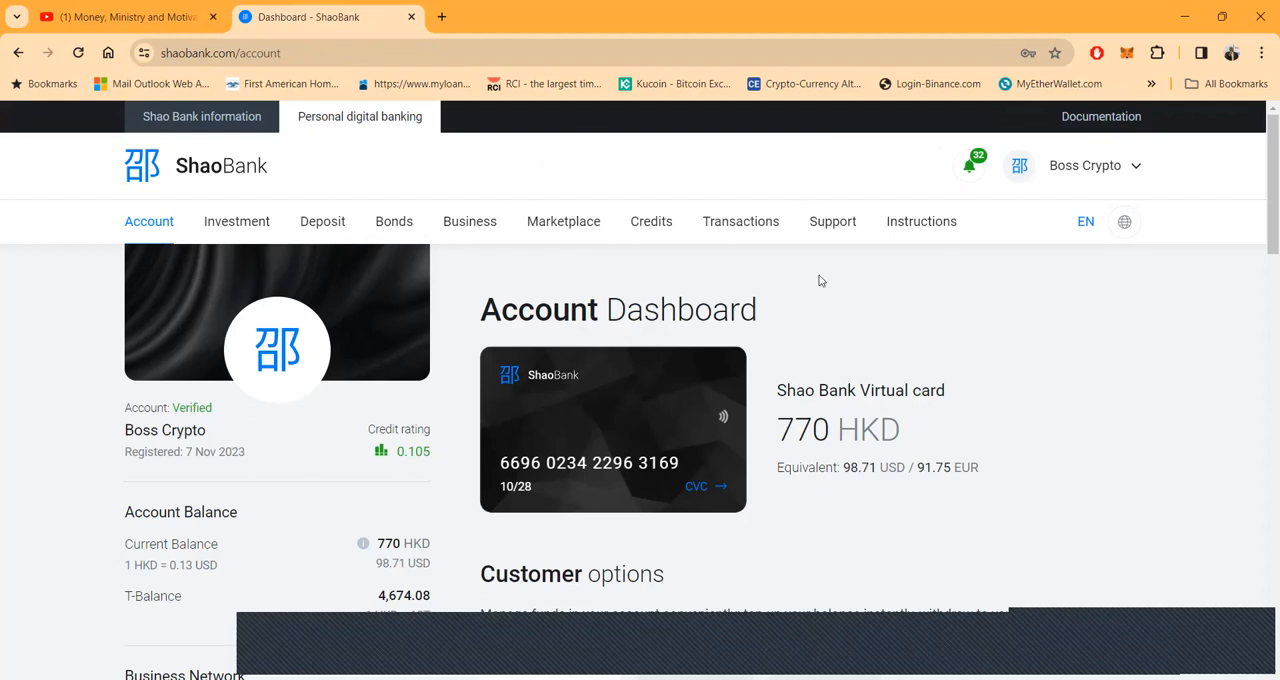
# - Browse the dashboard down to Business Network and copy the referral link
pyautogui.scroll(-3)
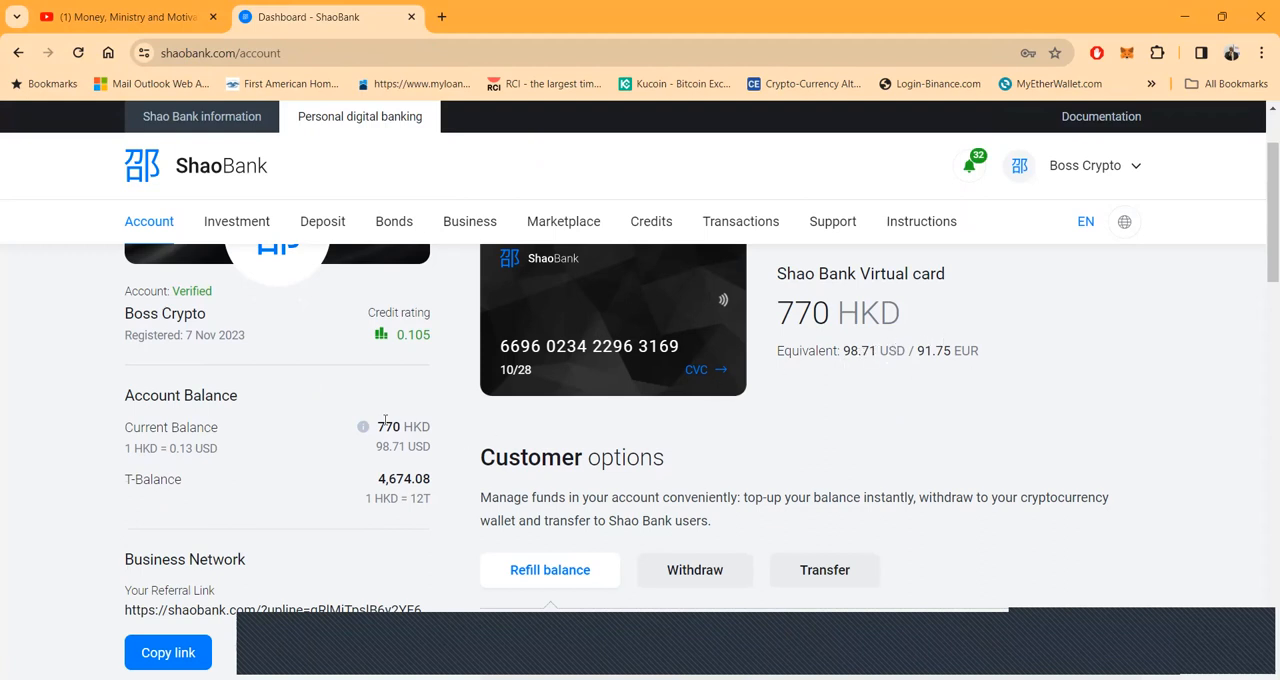
pyautogui.moveTo(368, 406)
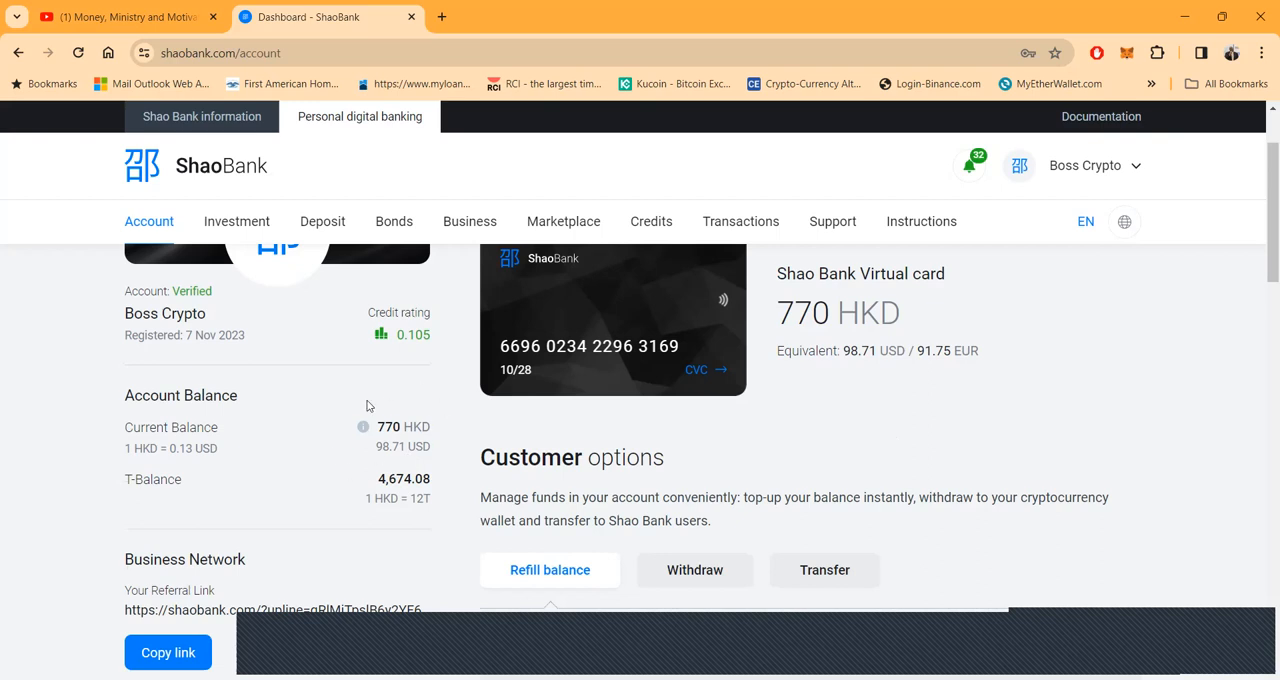
pyautogui.moveTo(396, 420)
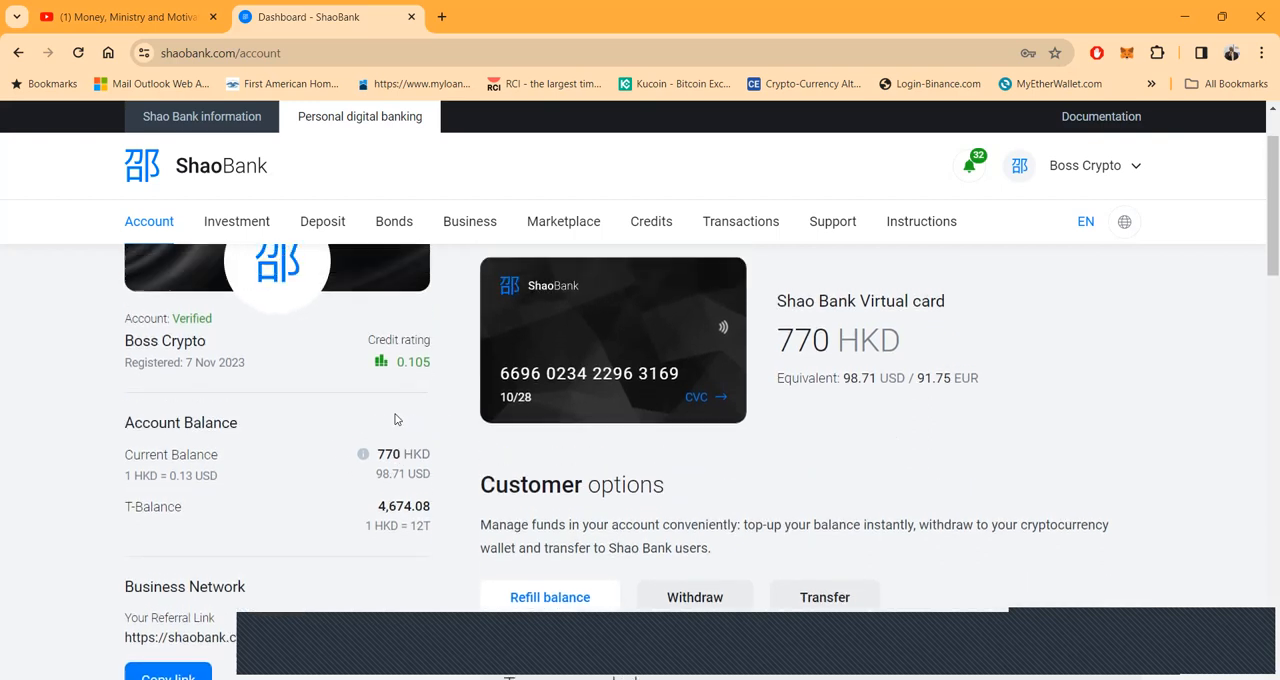
pyautogui.moveTo(336, 428)
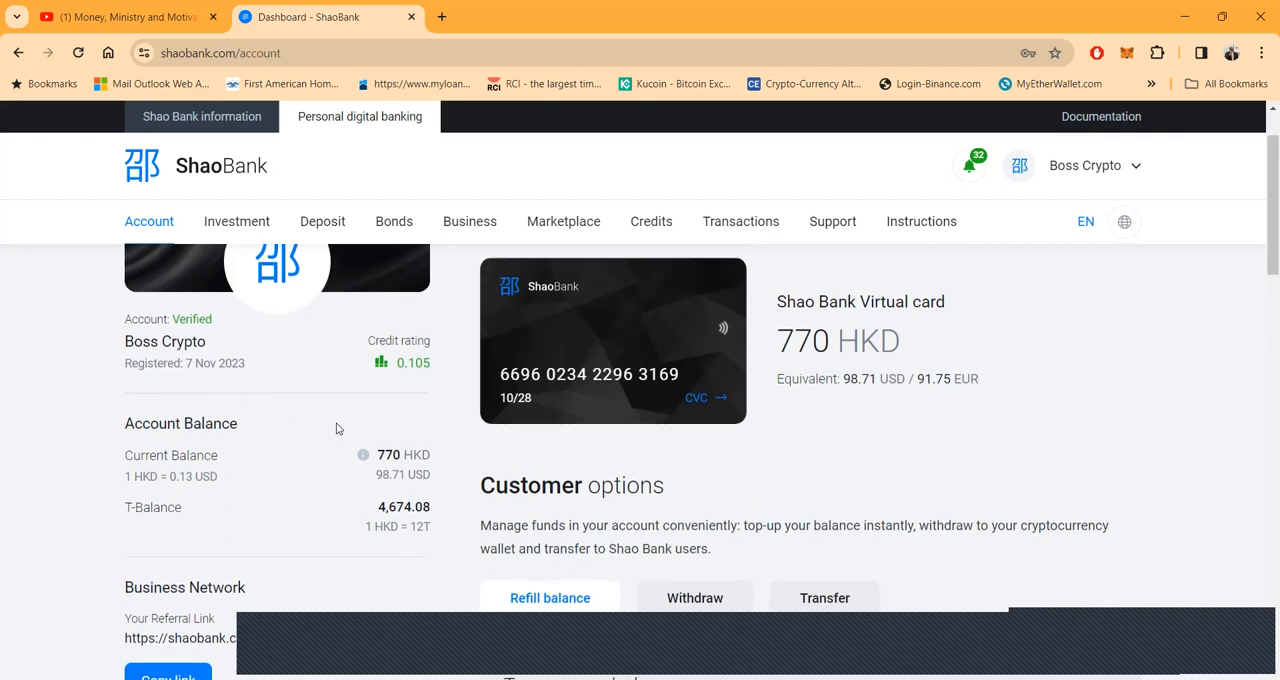
pyautogui.scroll(-3)
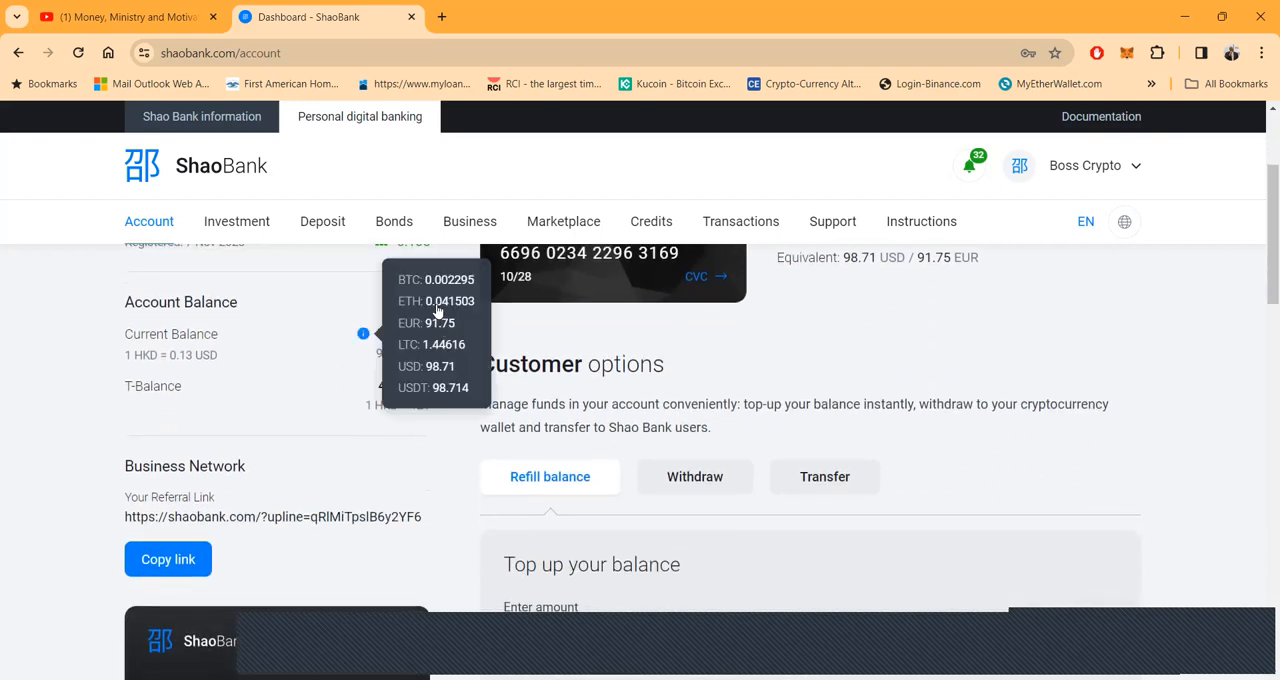
pyautogui.scroll(-3)
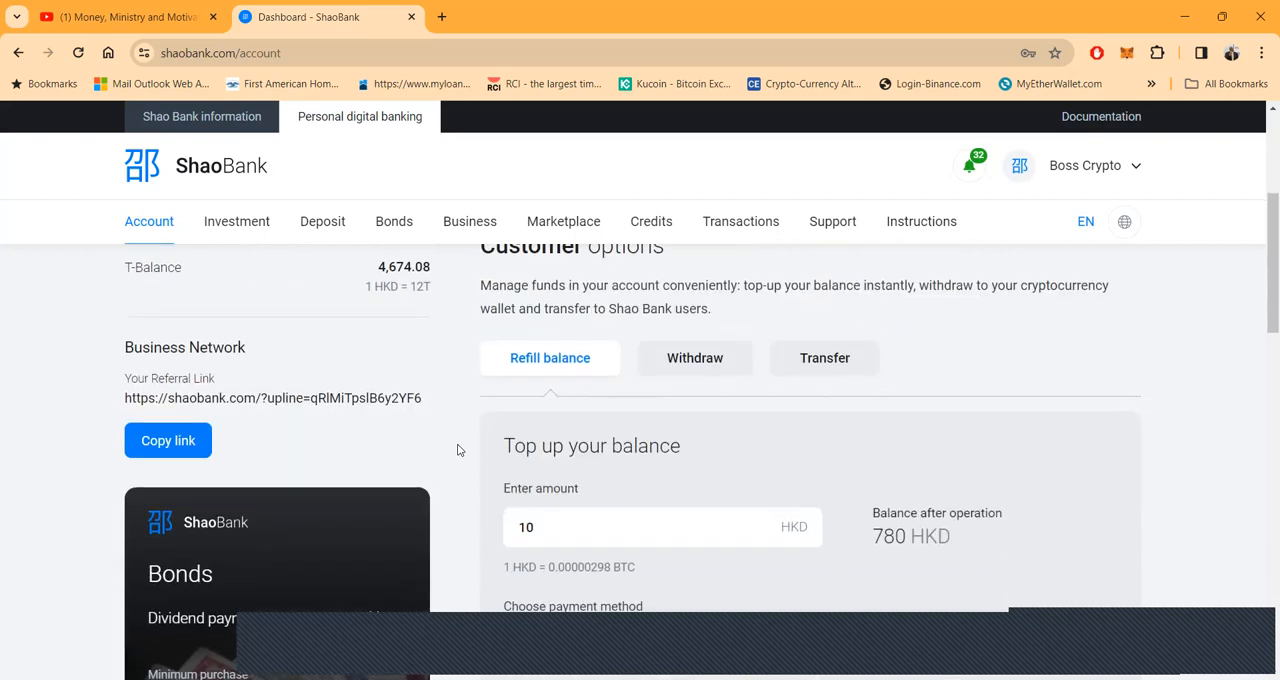
pyautogui.click(168, 440)
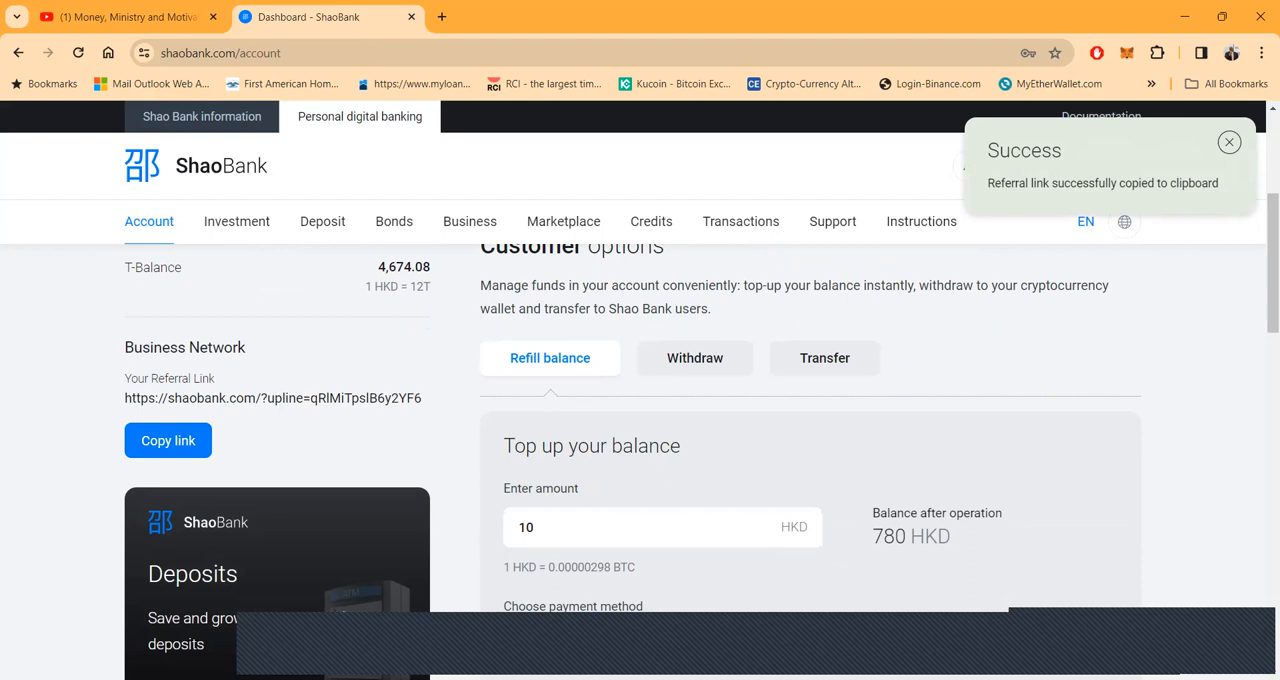
pyautogui.moveTo(616, 656)
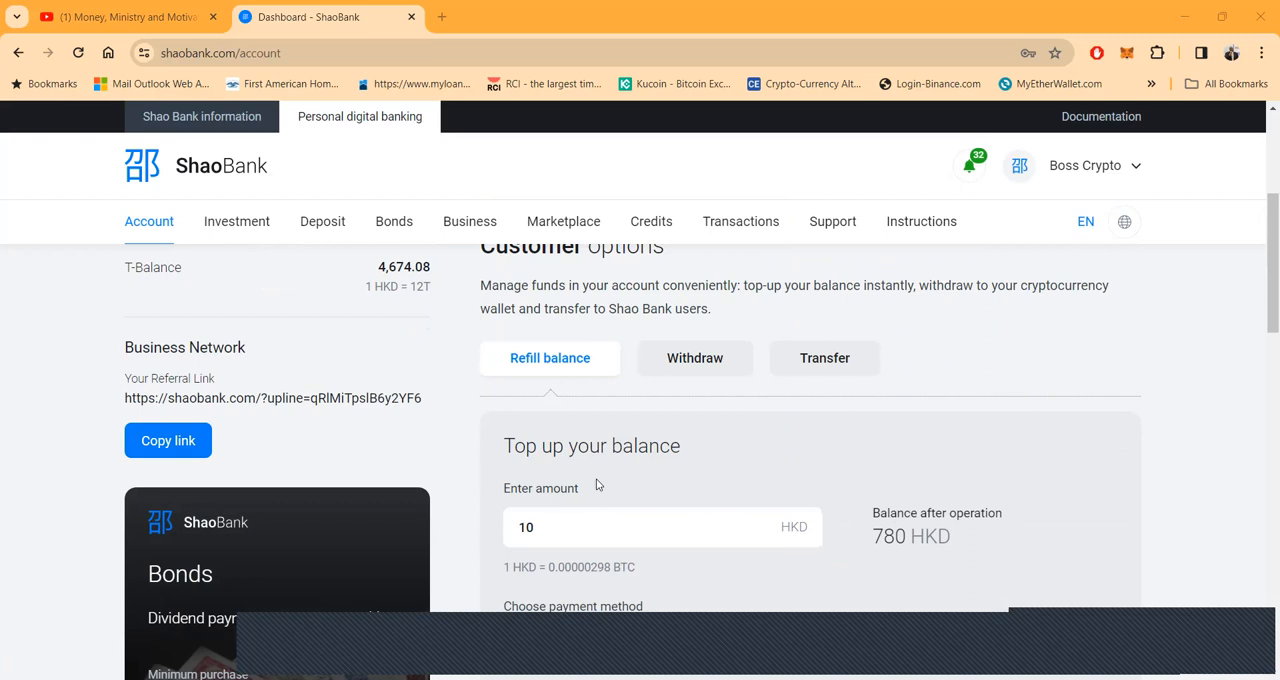
# - Review the rest of the dashboard and go to the account's Bonds page
pyautogui.scroll(-3)
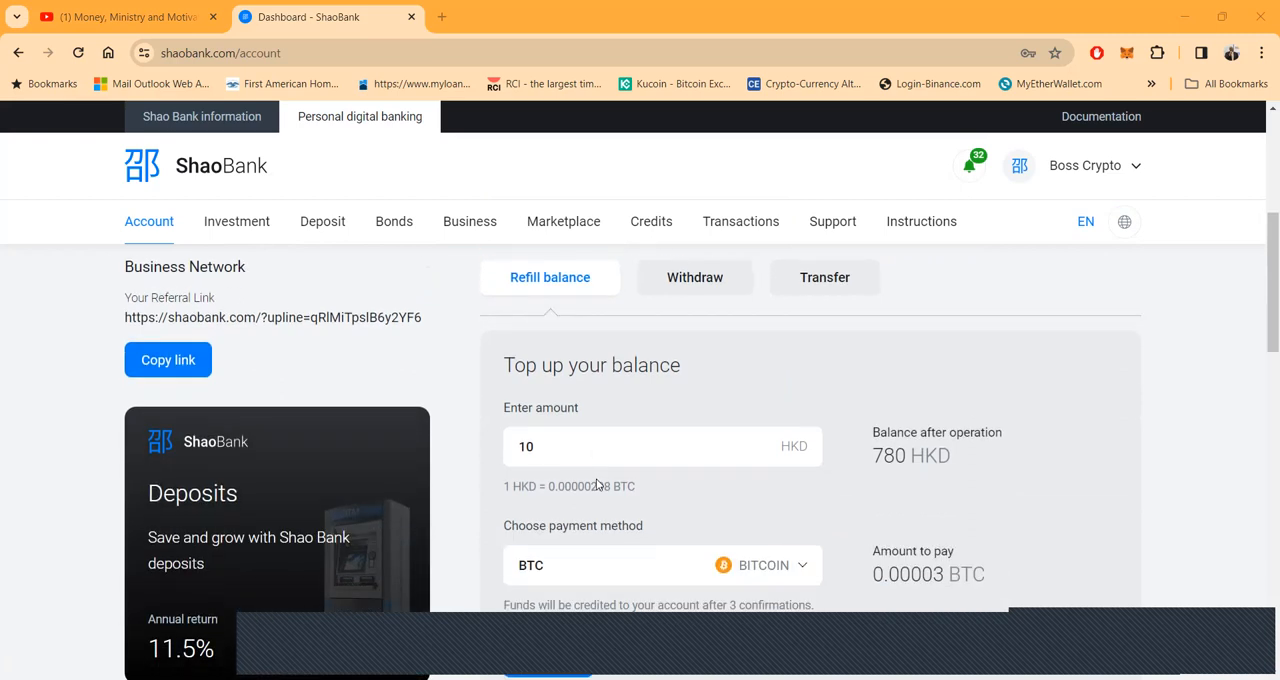
pyautogui.scroll(-3)
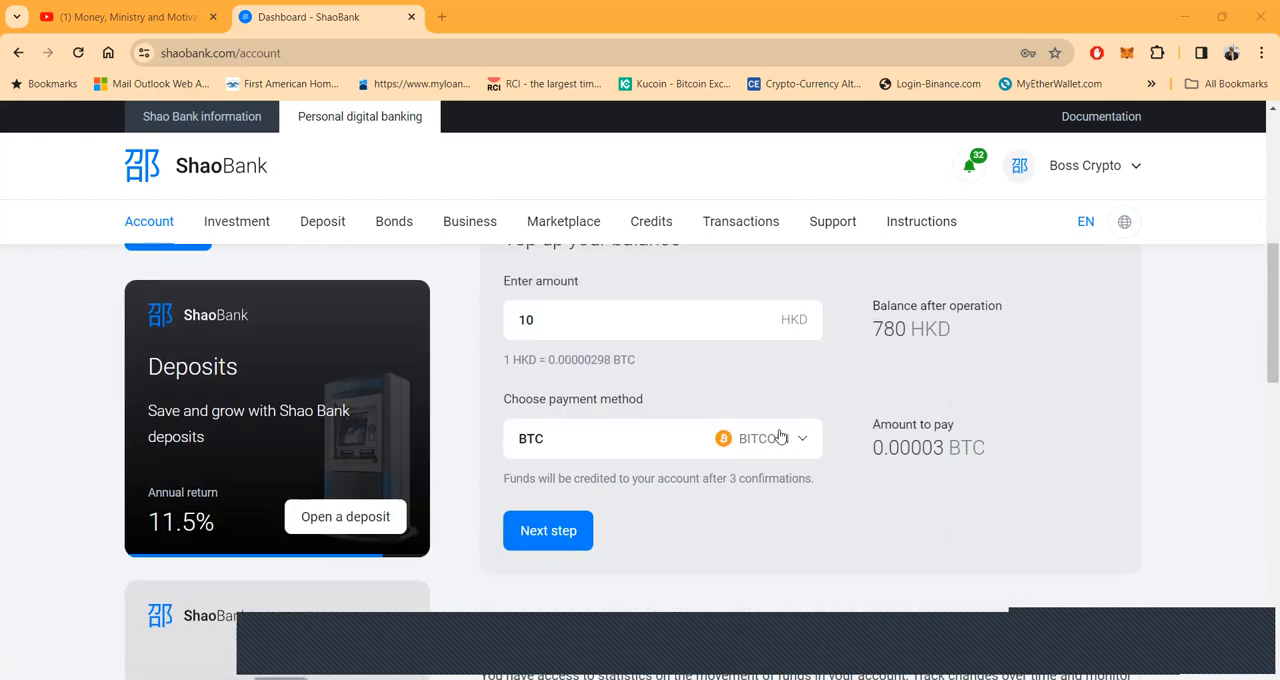
pyautogui.scroll(3)
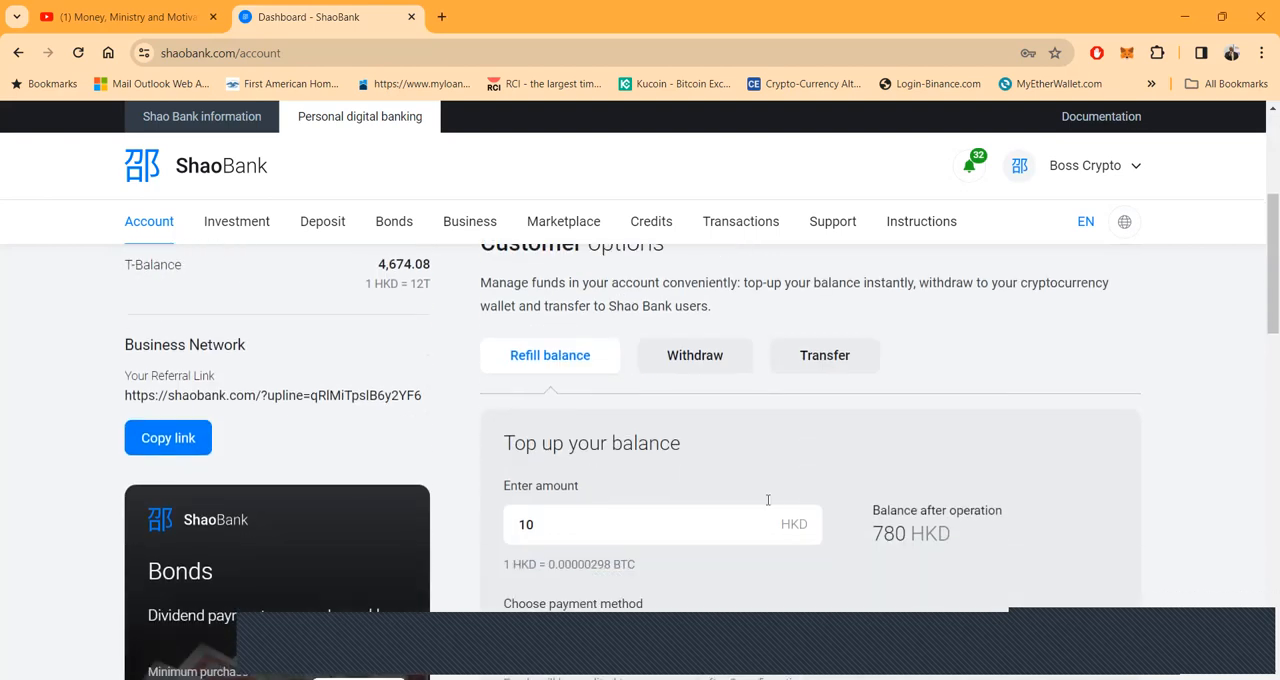
pyautogui.scroll(3)
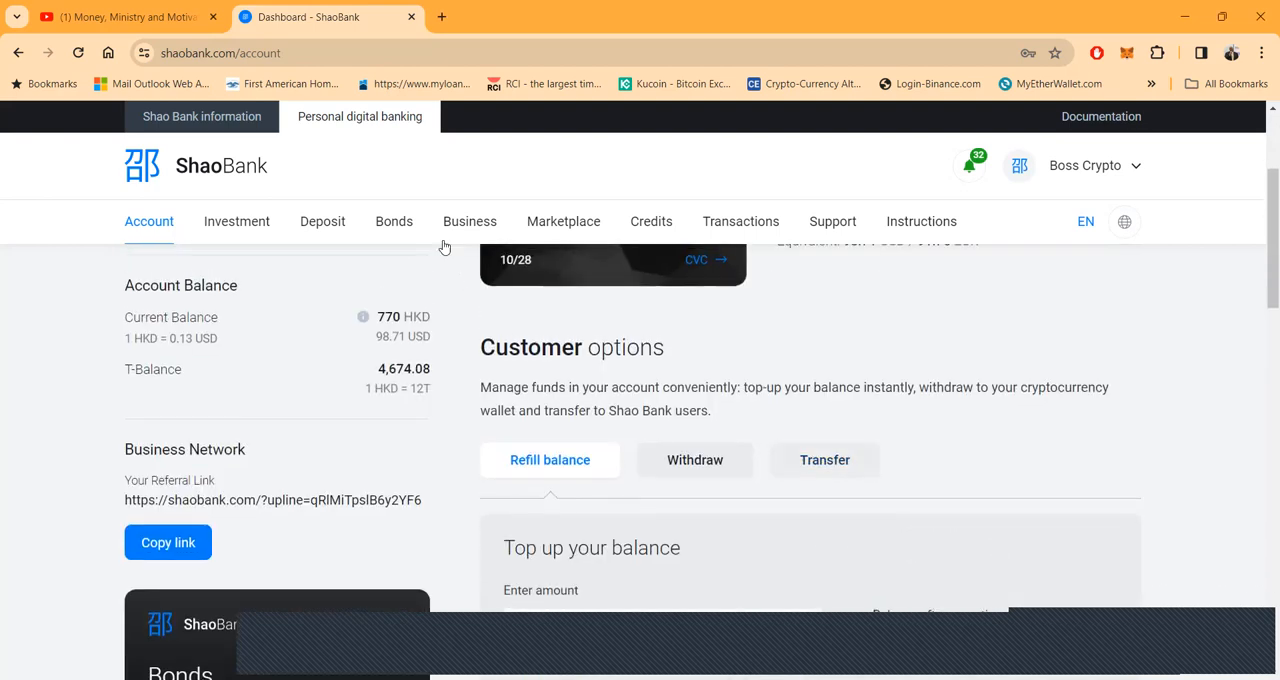
pyautogui.click(392, 220)
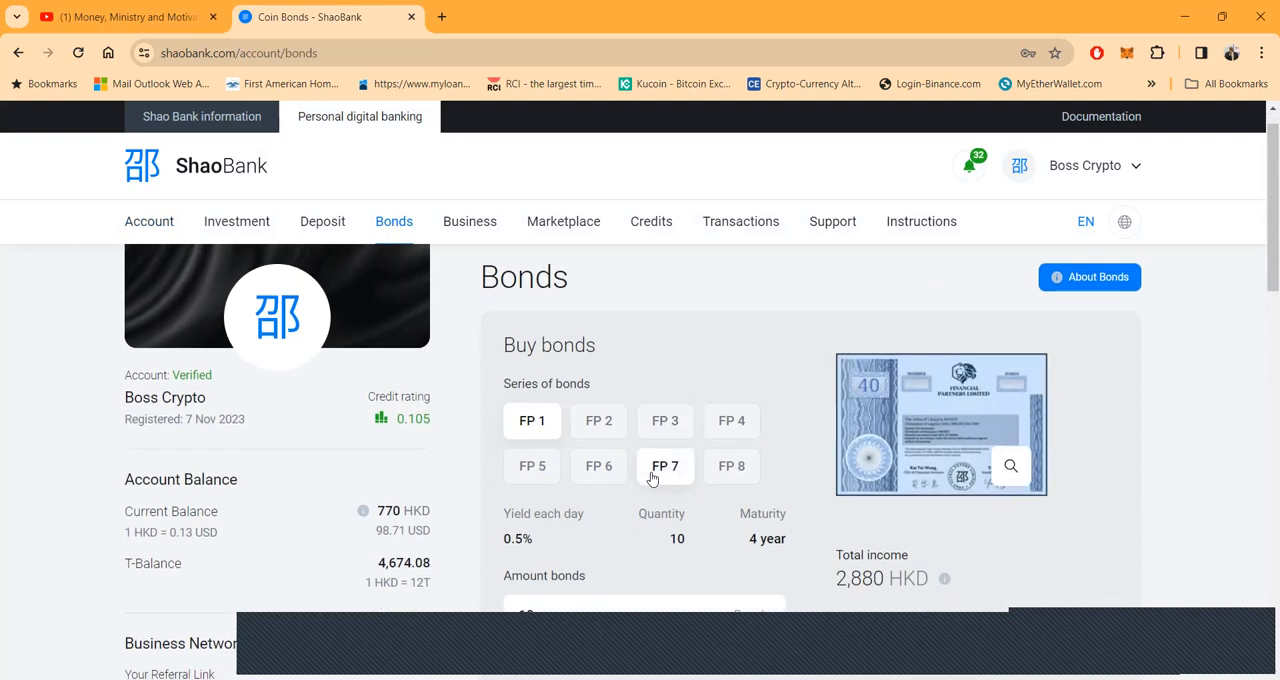
# - View the FP 1 bond details: 10 bonds, 400 HKD payable, 2,880 HKD total income
pyautogui.scroll(-3)
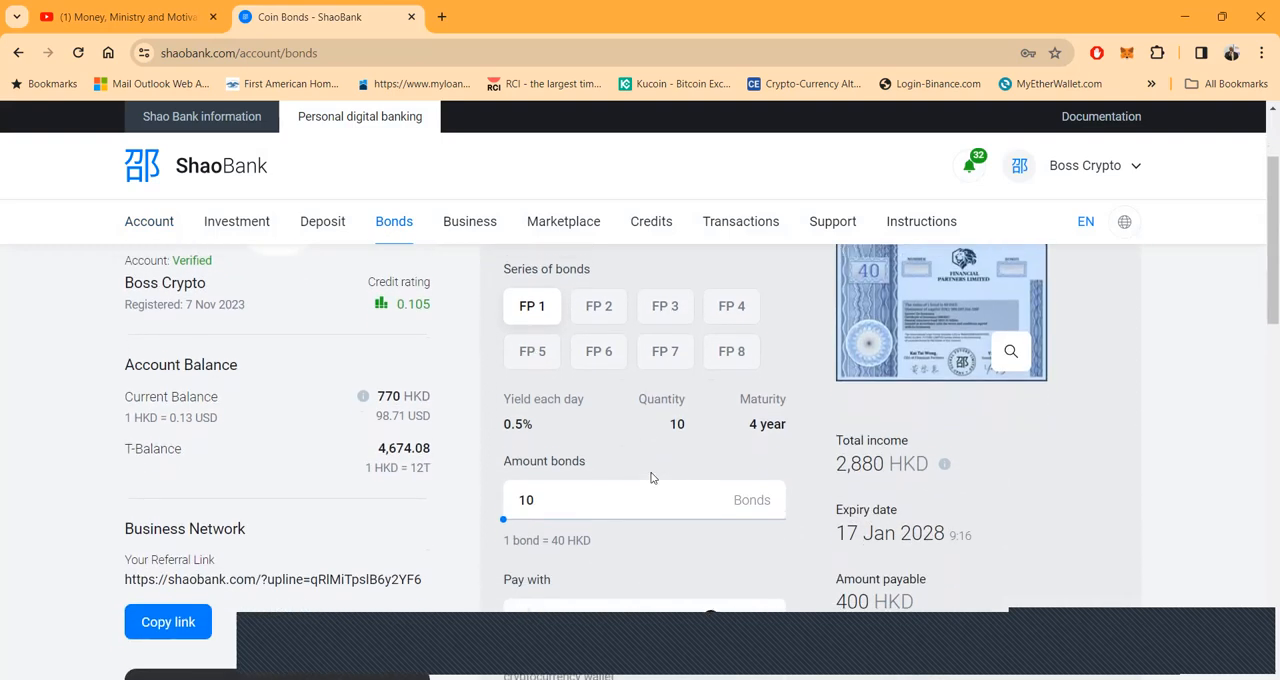
pyautogui.scroll(3)
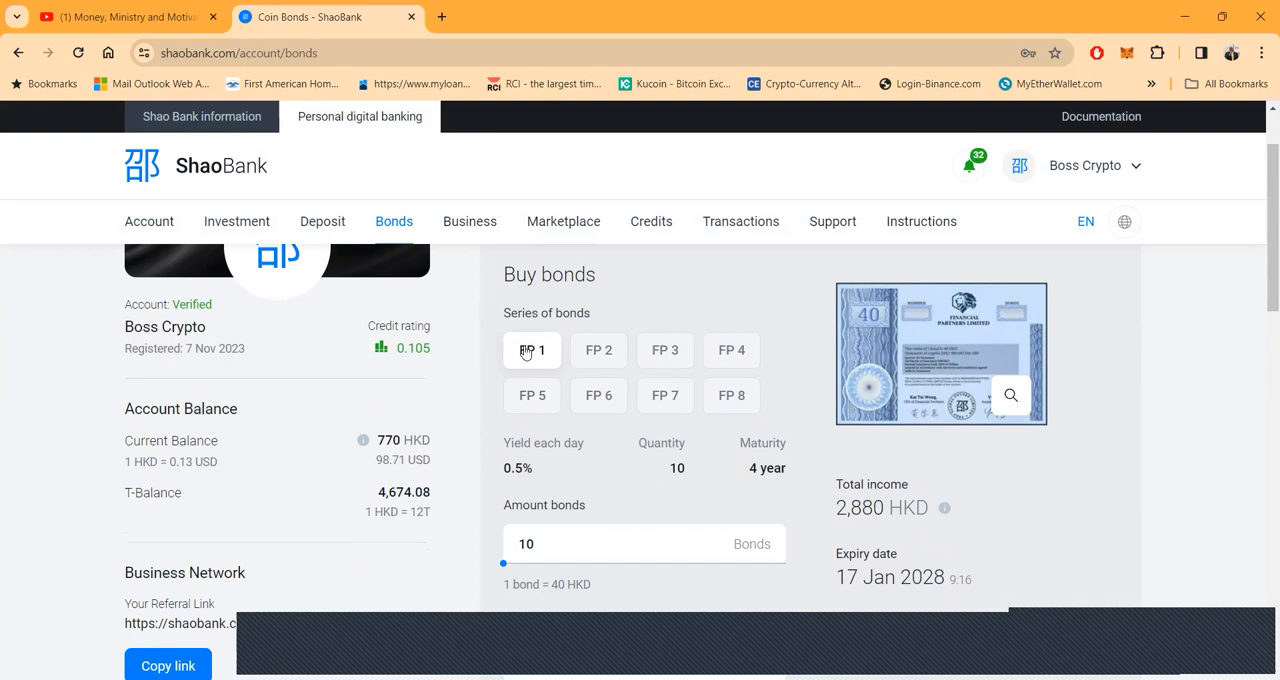
pyautogui.scroll(-3)
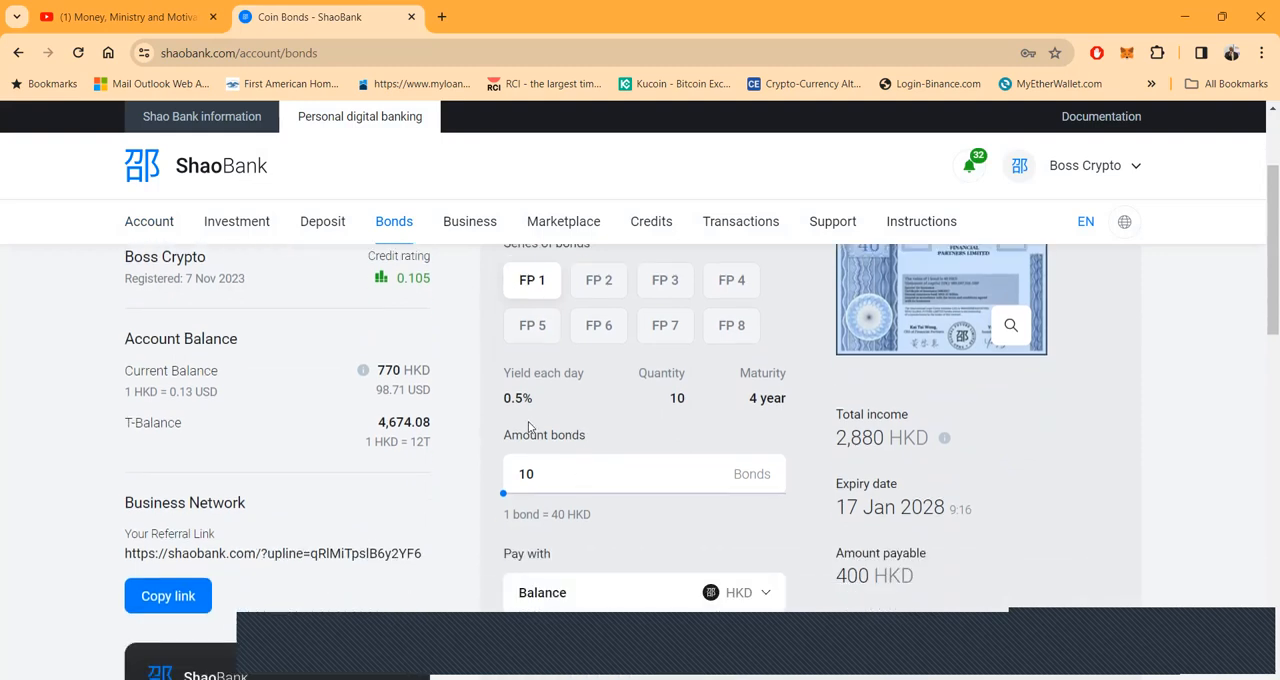
pyautogui.moveTo(596, 520)
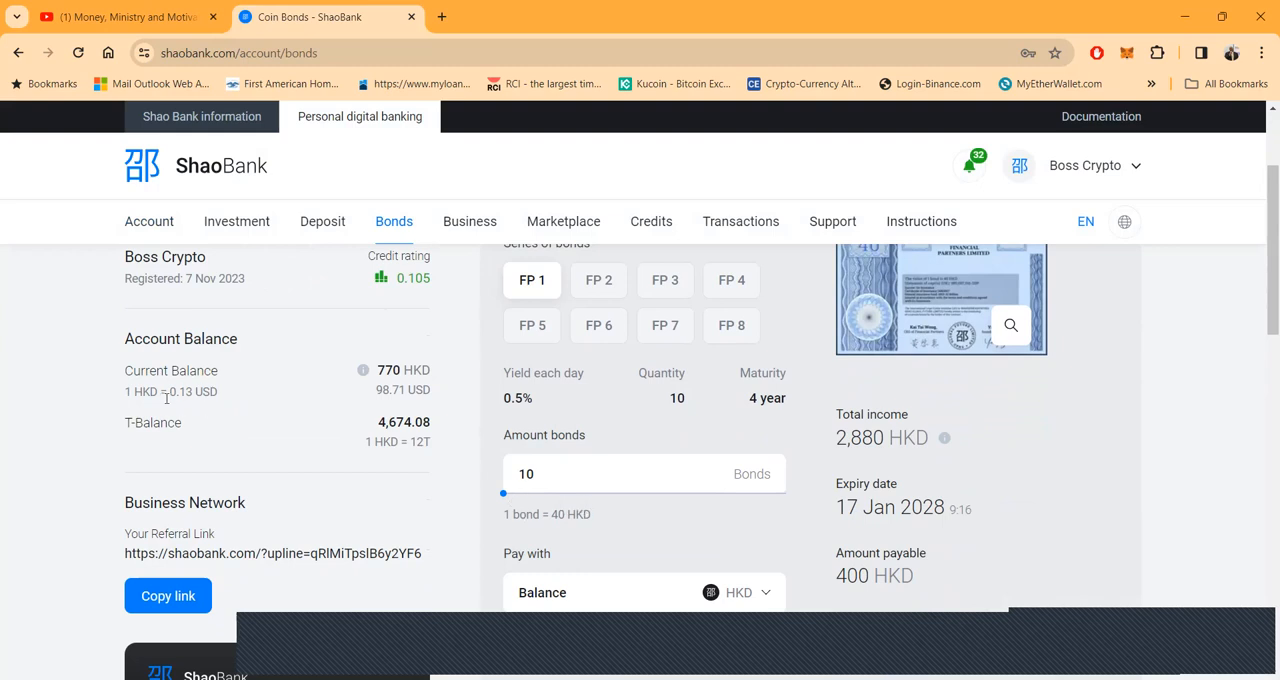
pyautogui.moveTo(216, 412)
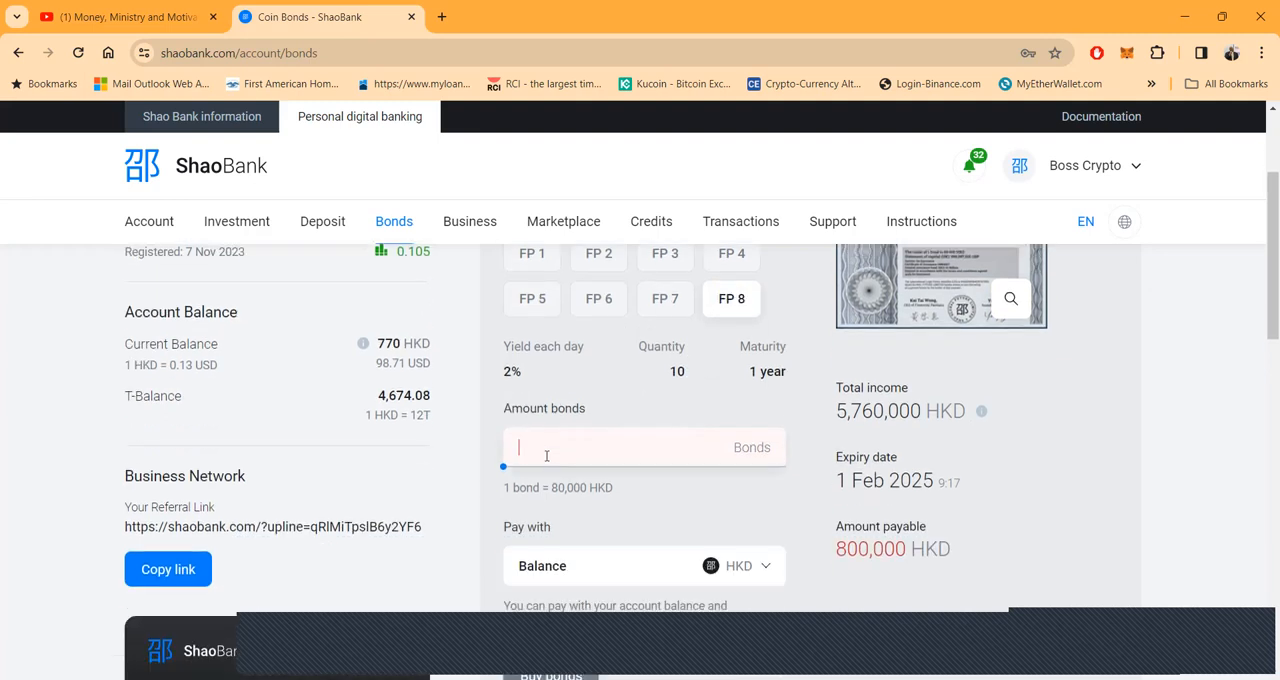
# - Check the FP 5 series amounts: 80,000 HKD payable and 633,600 HKD total income
pyautogui.scroll(3)
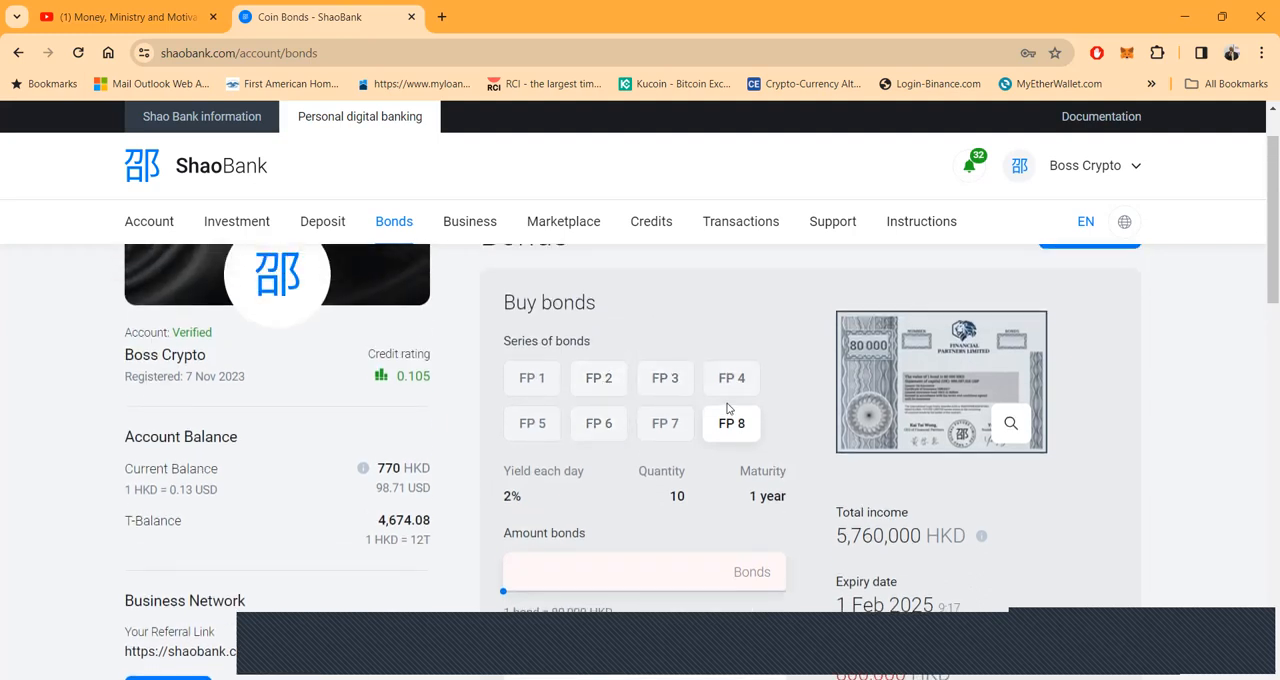
pyautogui.scroll(-3)
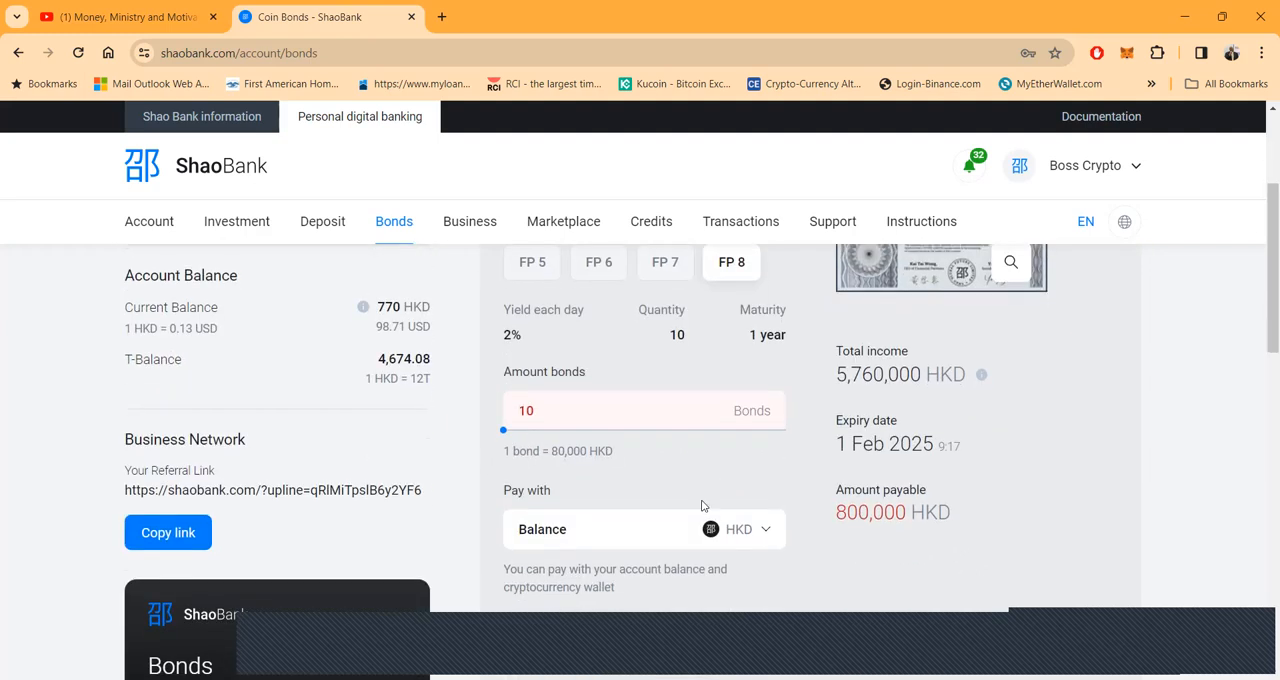
pyautogui.moveTo(596, 454)
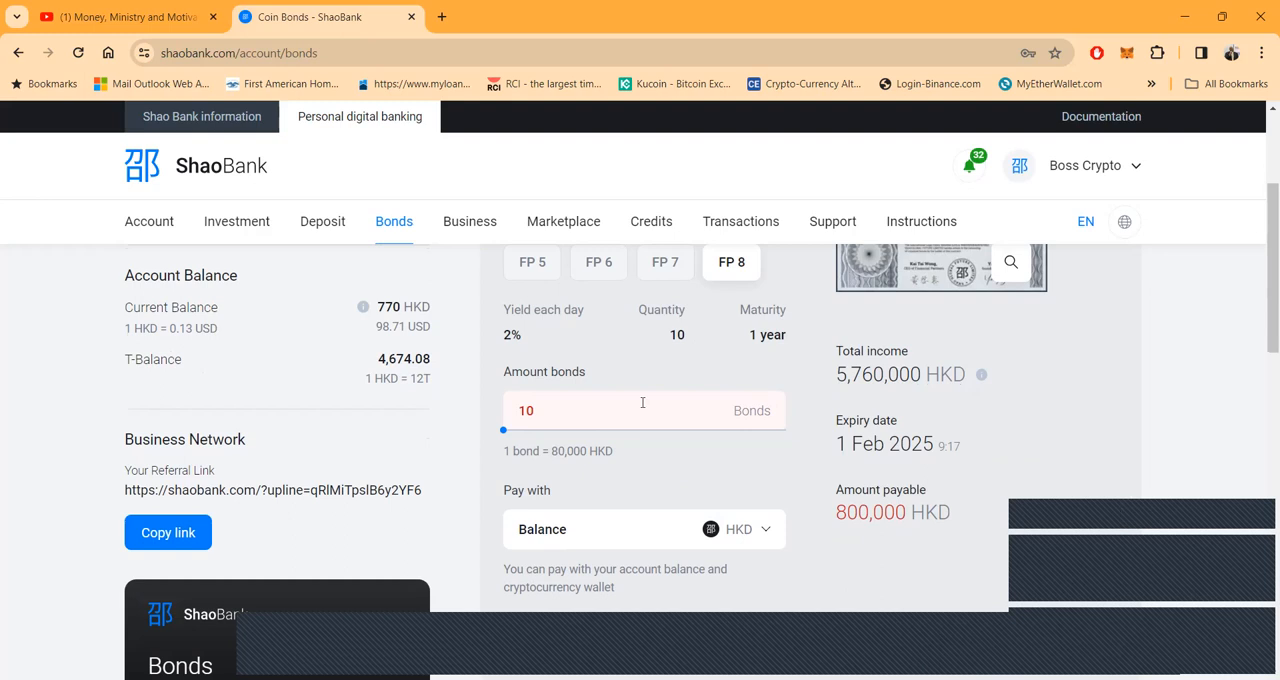
pyautogui.scroll(3)
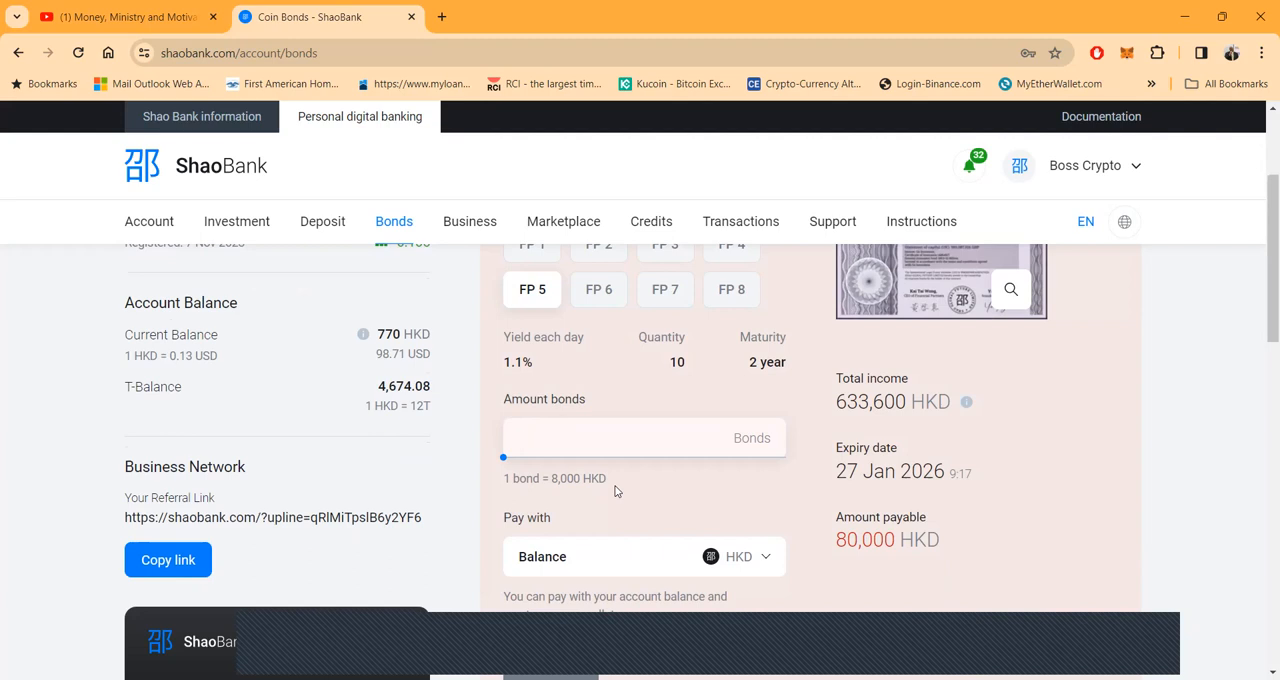
pyautogui.moveTo(540, 374)
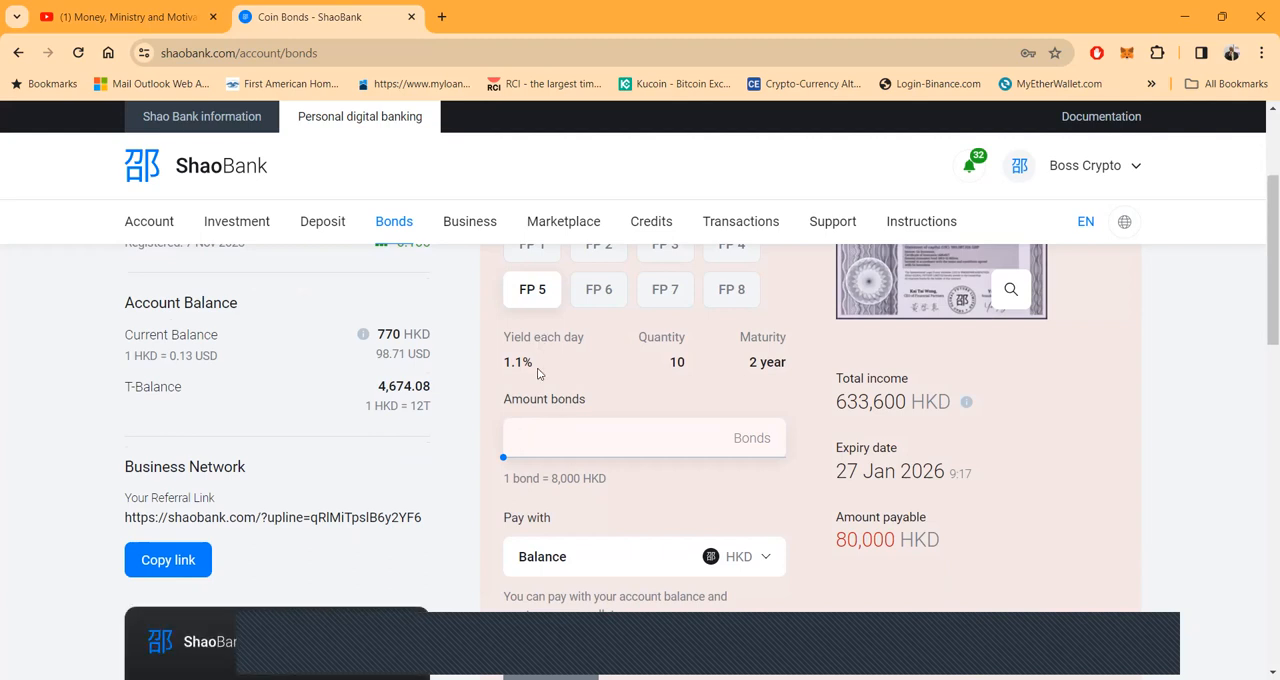
pyautogui.scroll(3)
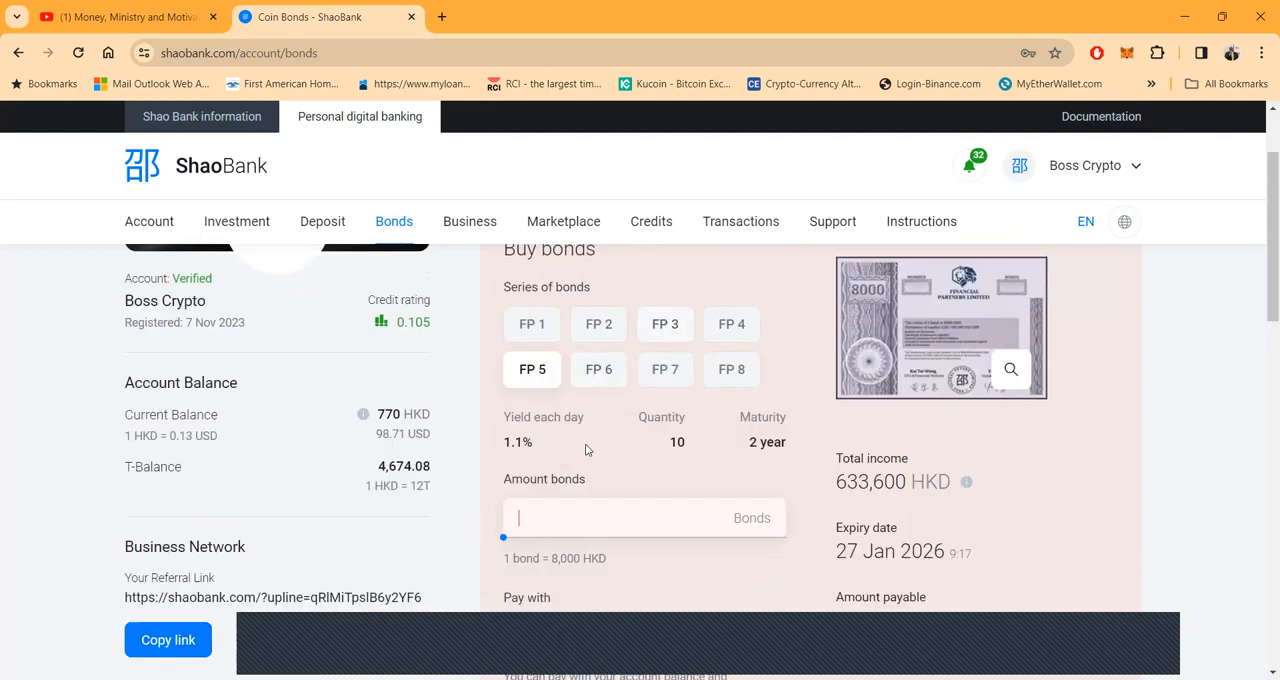
pyautogui.scroll(-3)
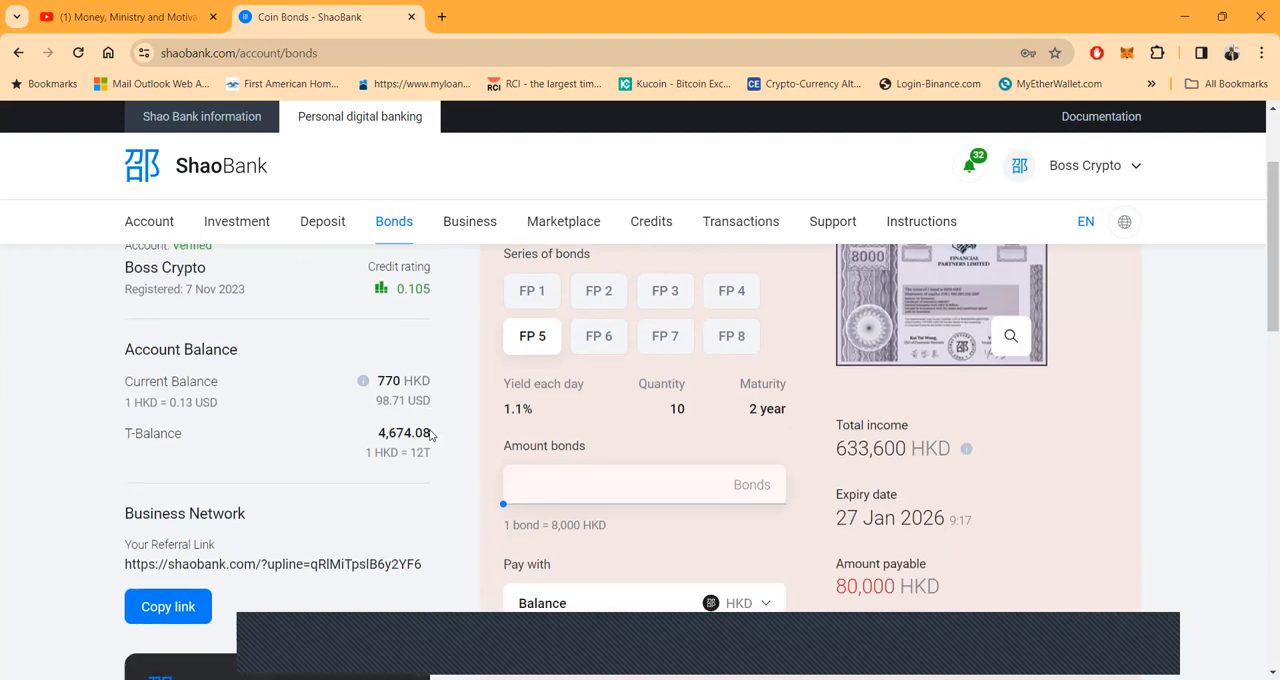
pyautogui.scroll(3)
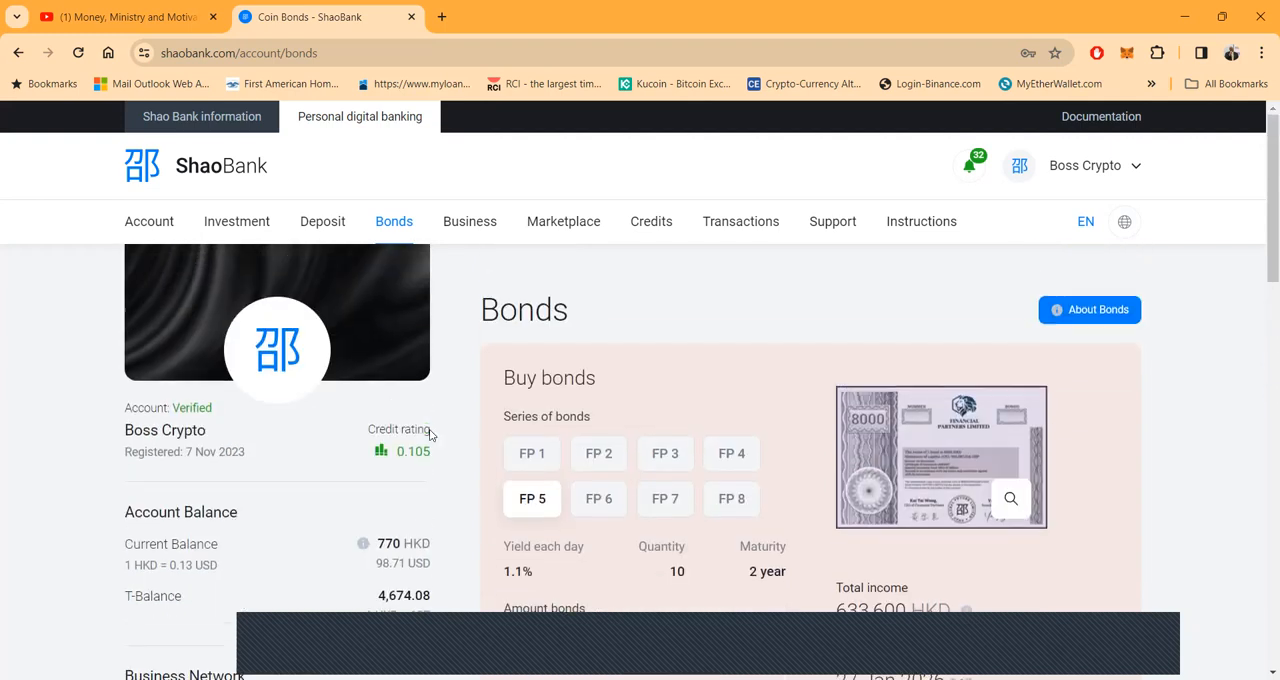
pyautogui.scroll(-3)
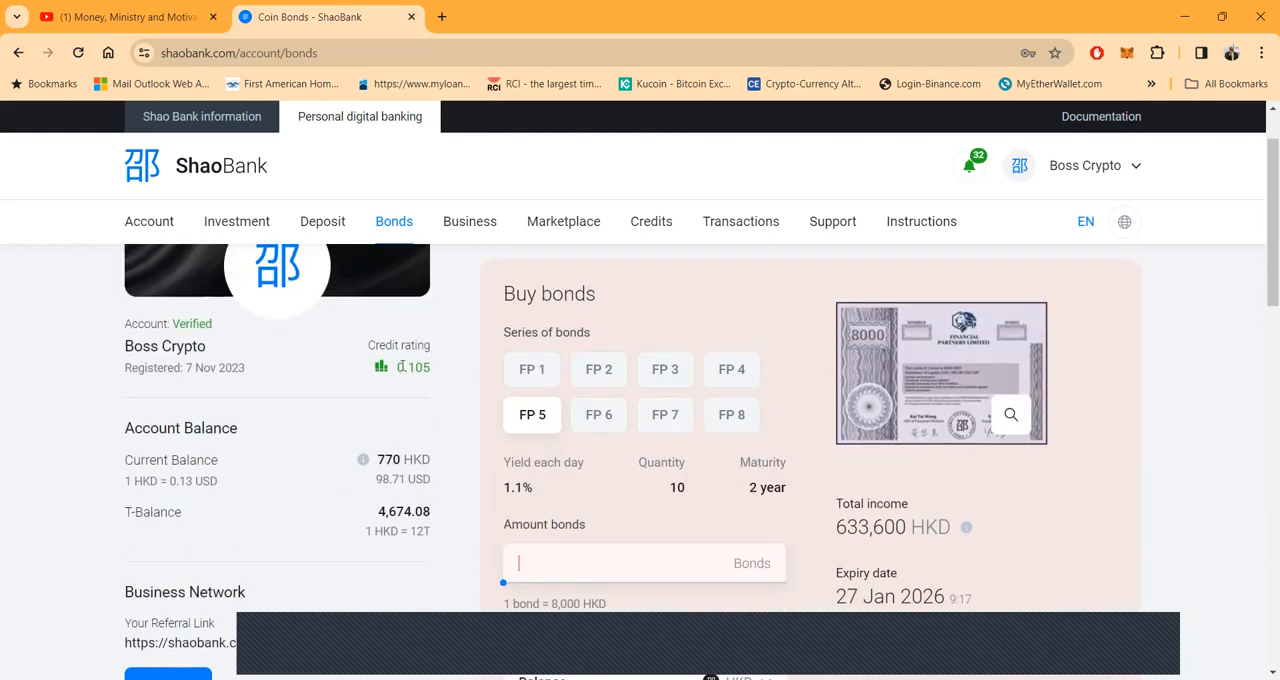